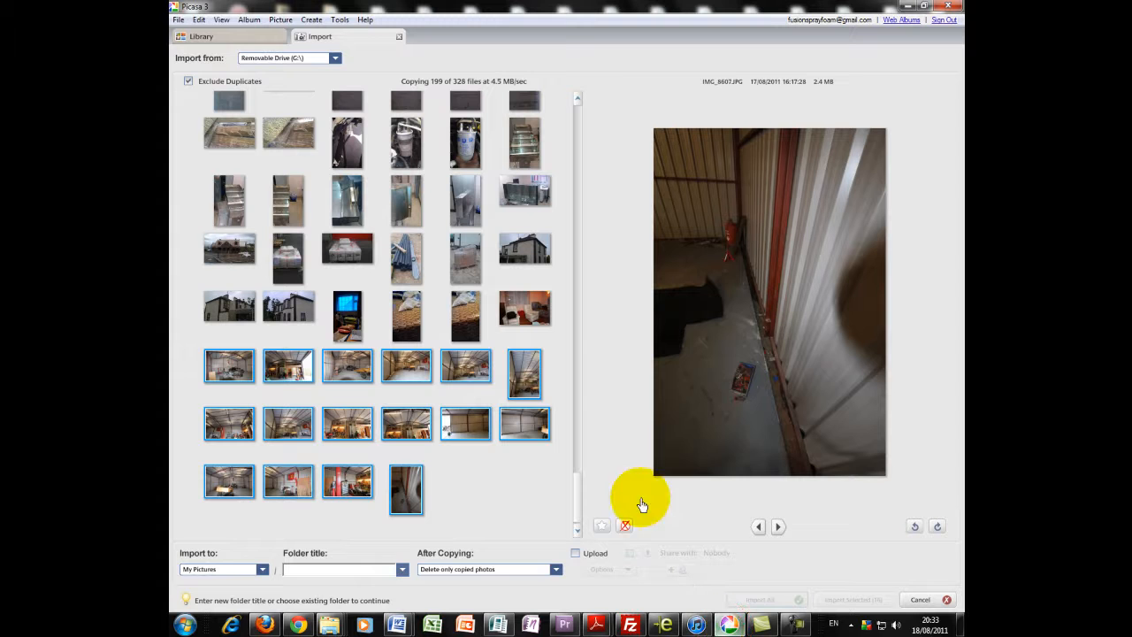
# Switch to the Library view and scroll the SD card's AutoPlay options for copying with Picasa.
pyautogui.click(201, 37)
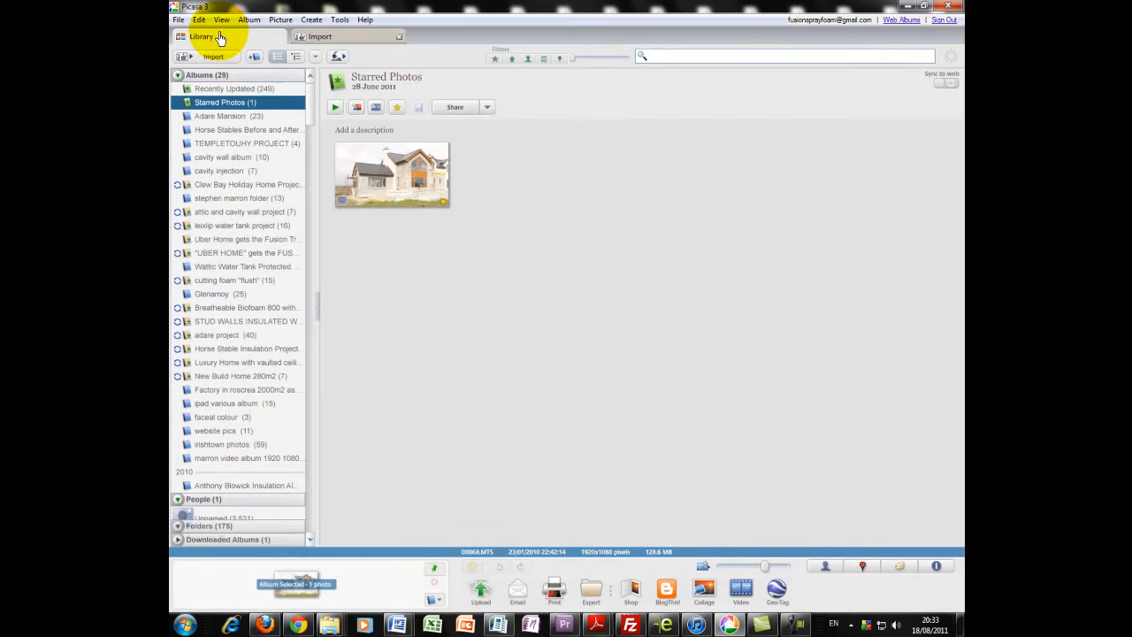
pyautogui.moveTo(904, 7)
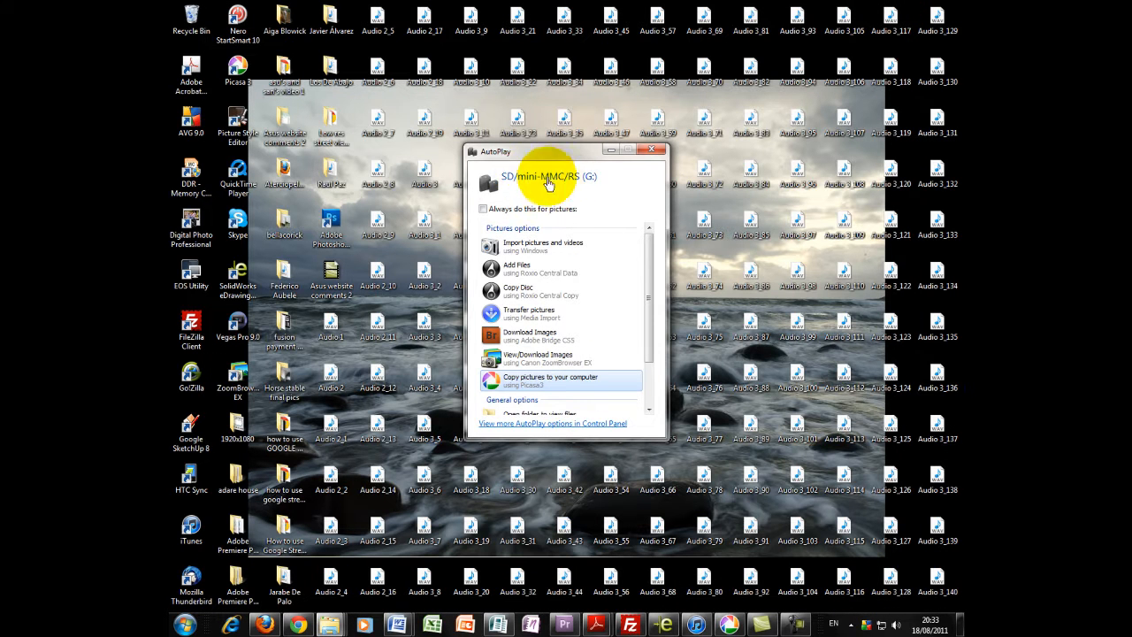
pyautogui.moveTo(592, 185)
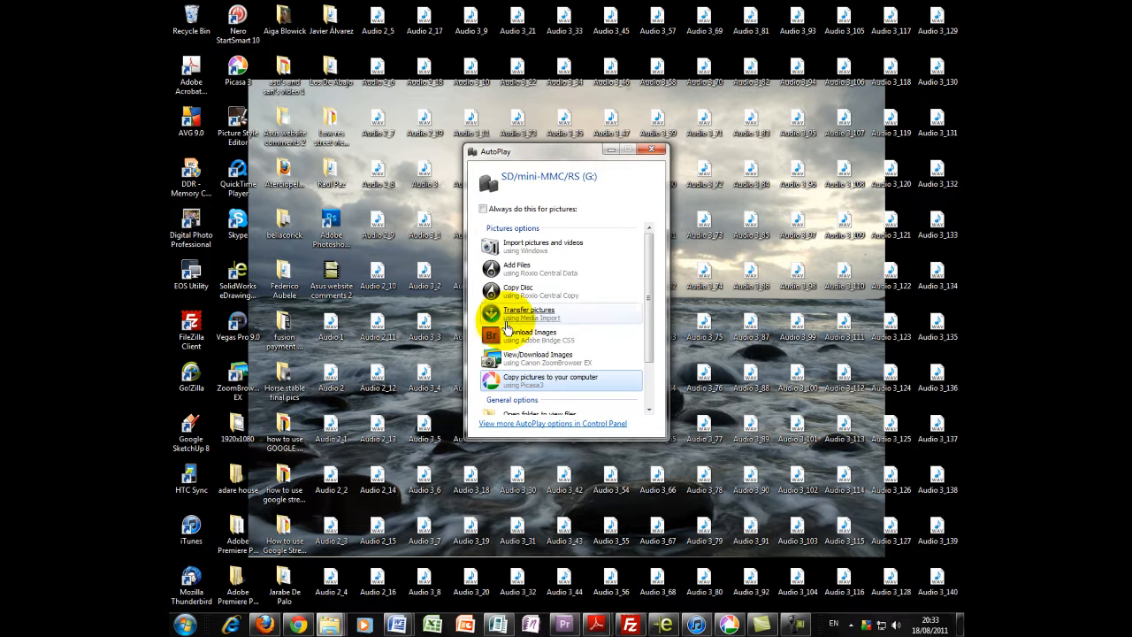
pyautogui.moveTo(531, 380)
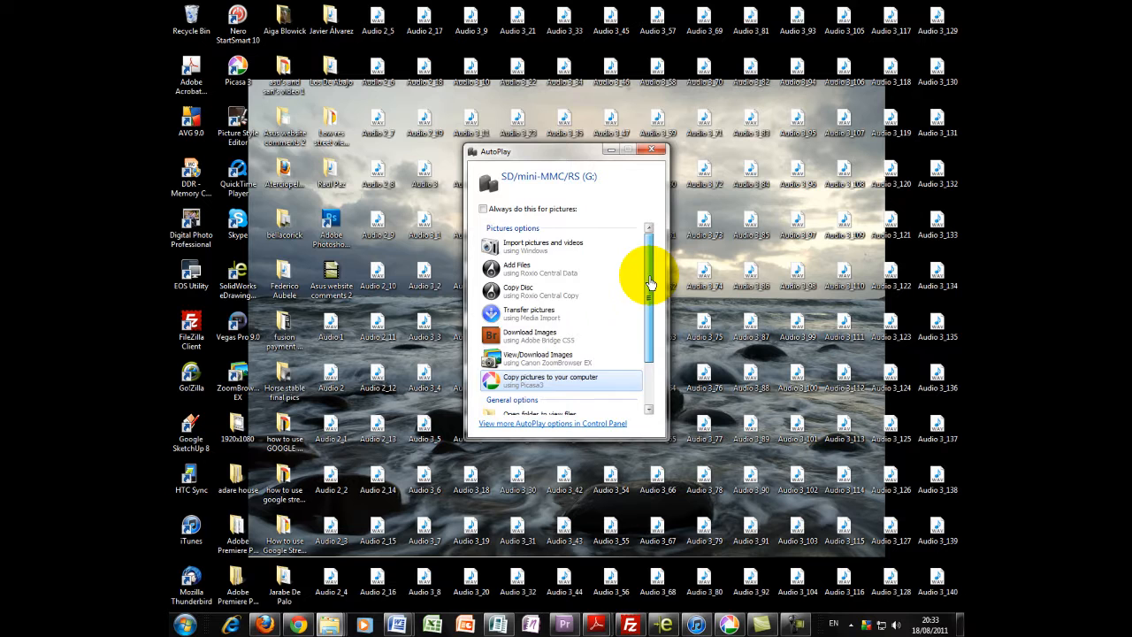
pyautogui.scroll(-3)
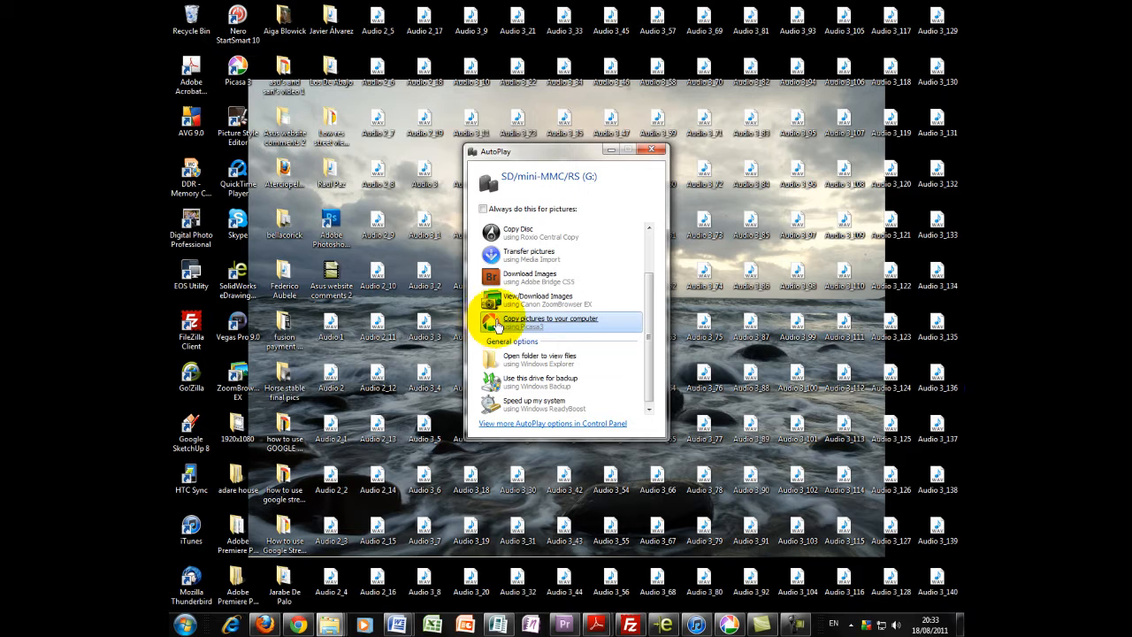
pyautogui.moveTo(478, 323)
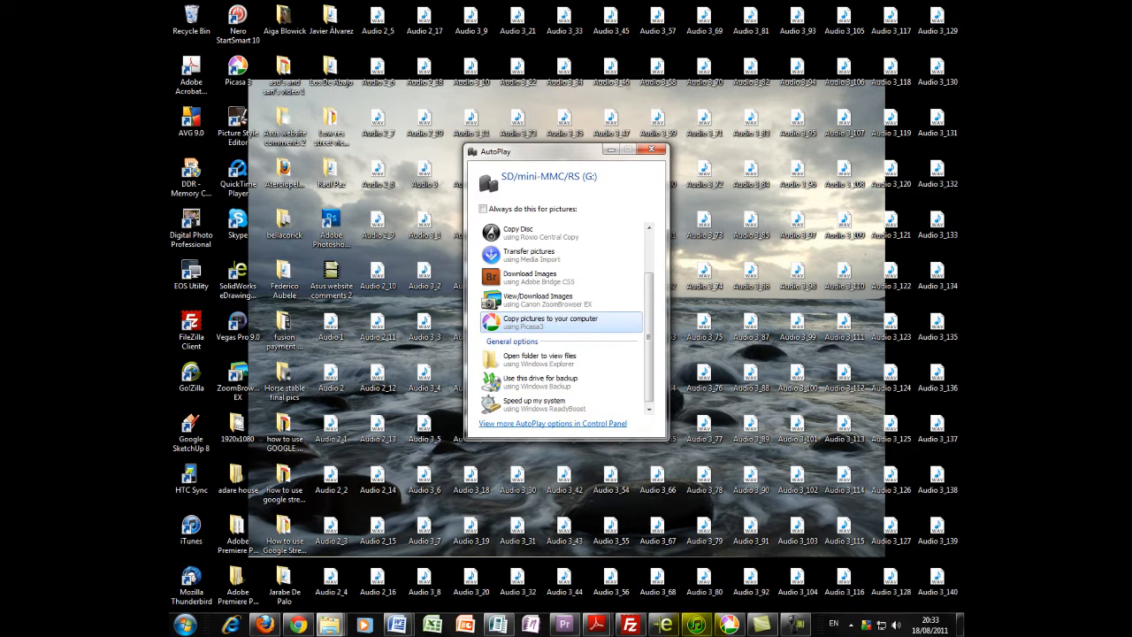
pyautogui.moveTo(728, 624)
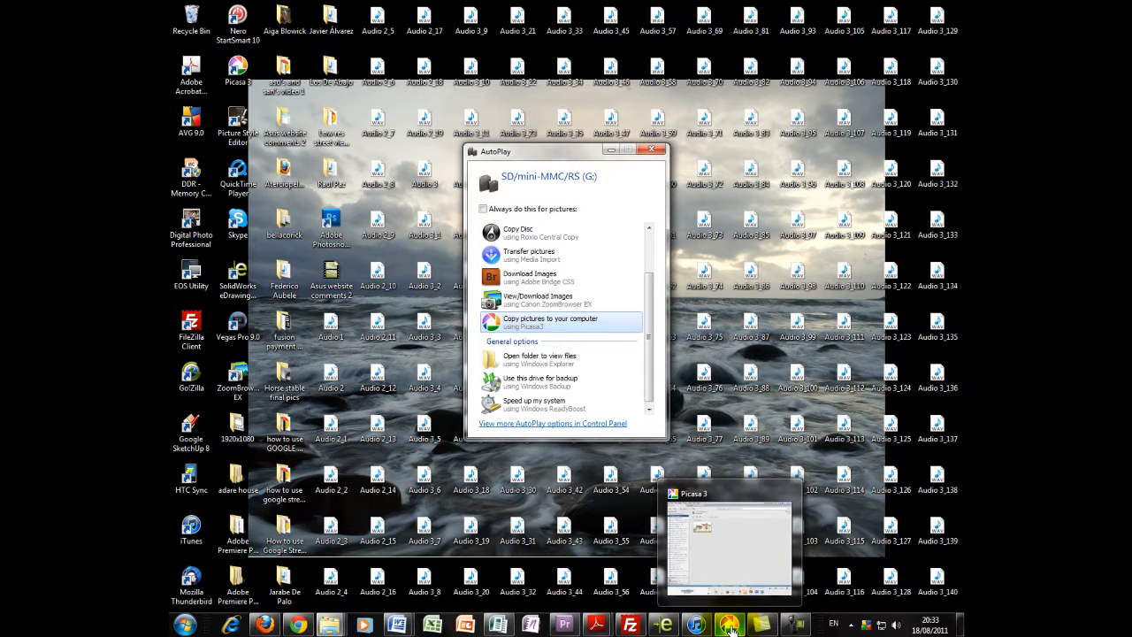
# Bring Picasa 3 forward and scroll through the 328 photos acquired from the SD card.
pyautogui.click(727, 543)
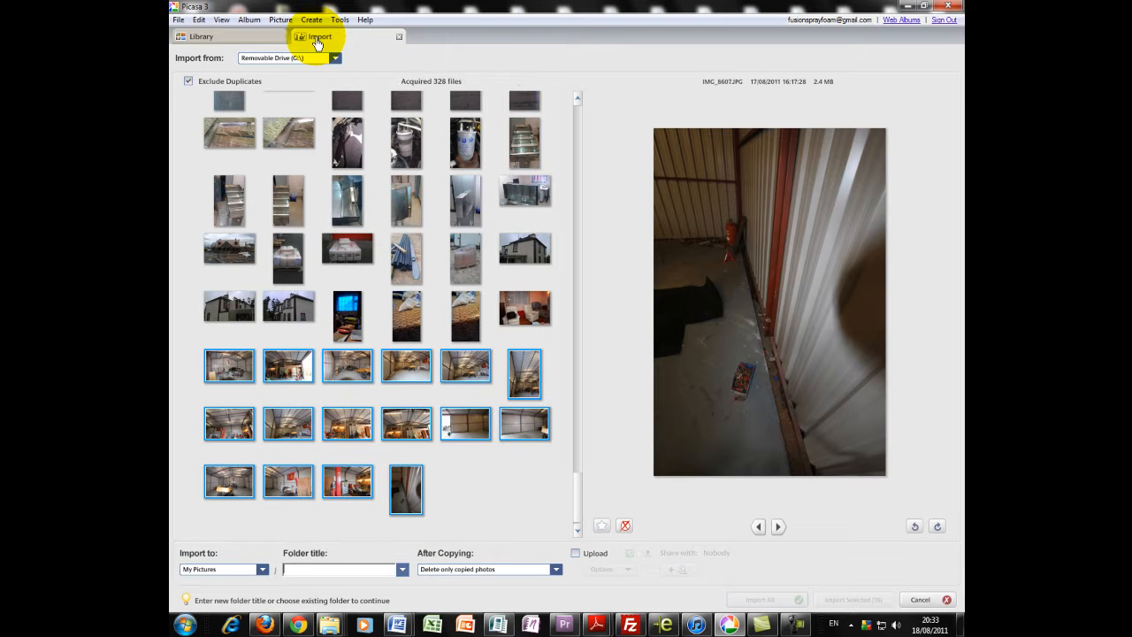
pyautogui.scroll(-3)
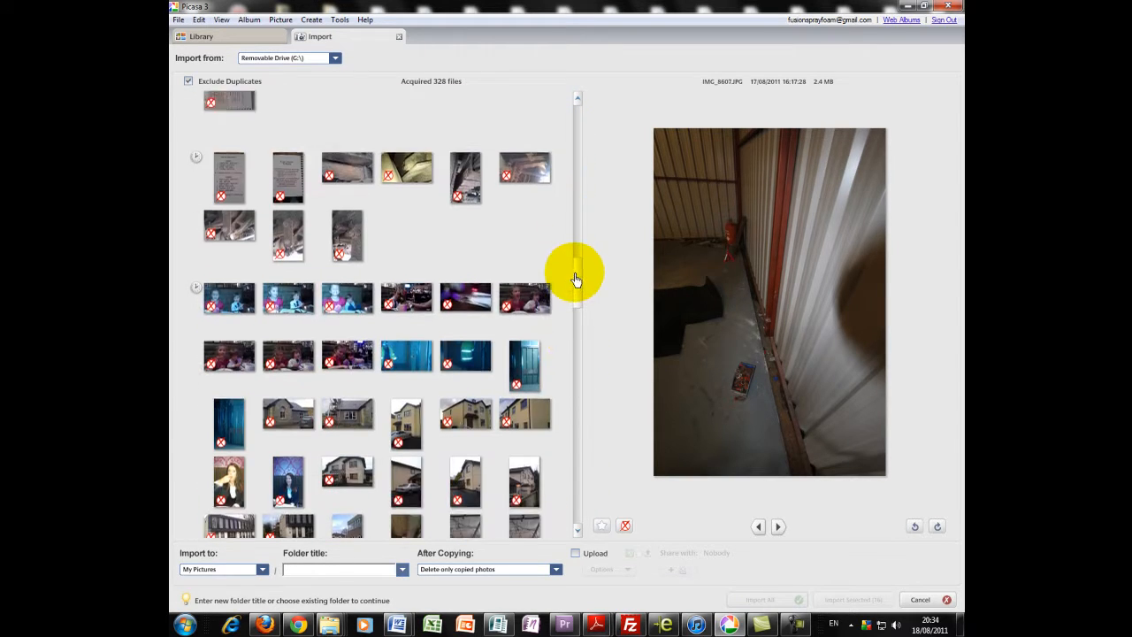
pyautogui.scroll(-3)
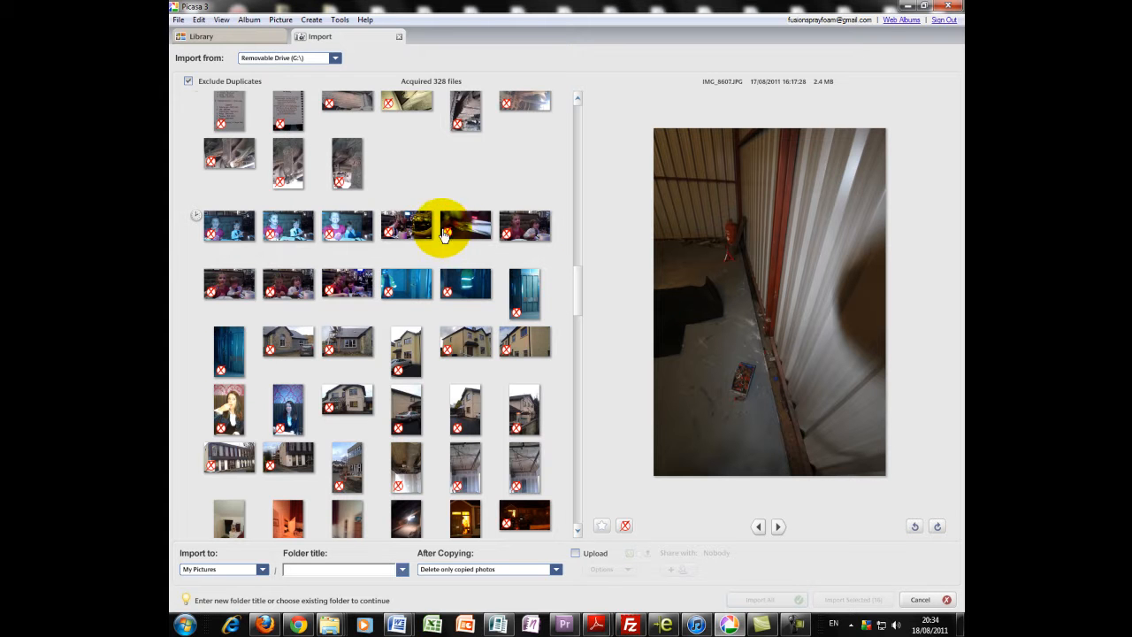
pyautogui.moveTo(380, 225)
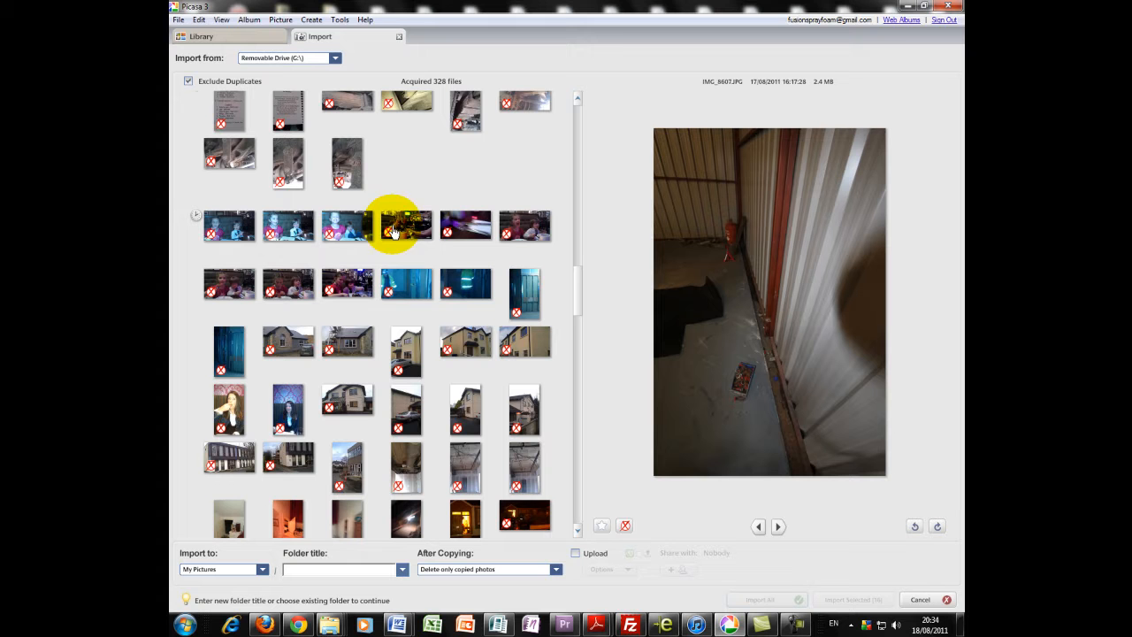
pyautogui.scroll(-3)
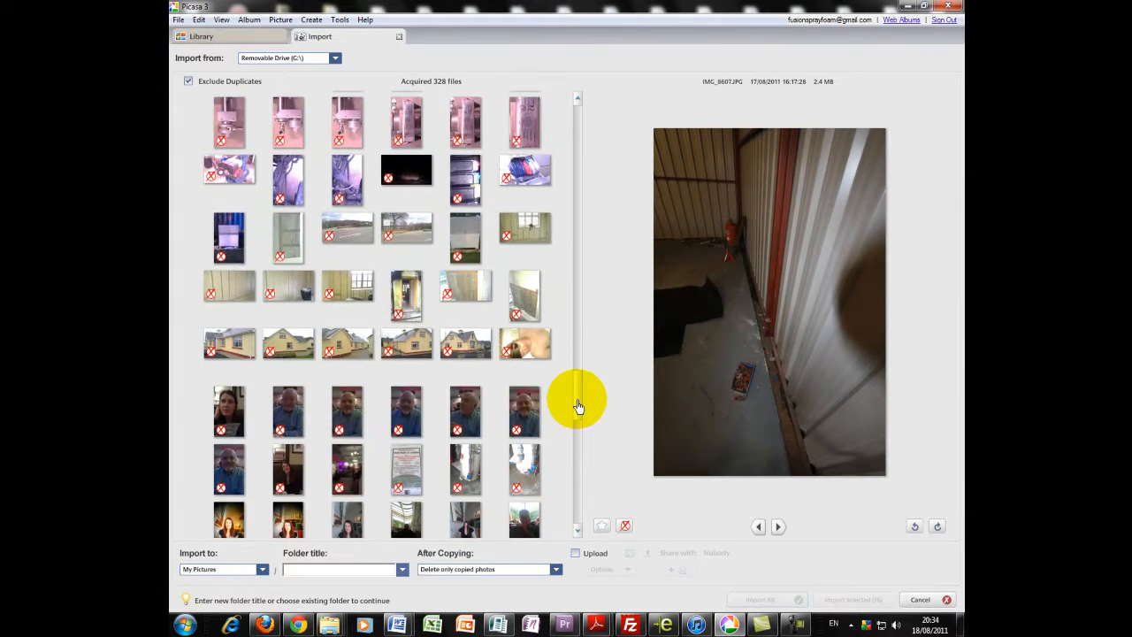
pyautogui.scroll(-3)
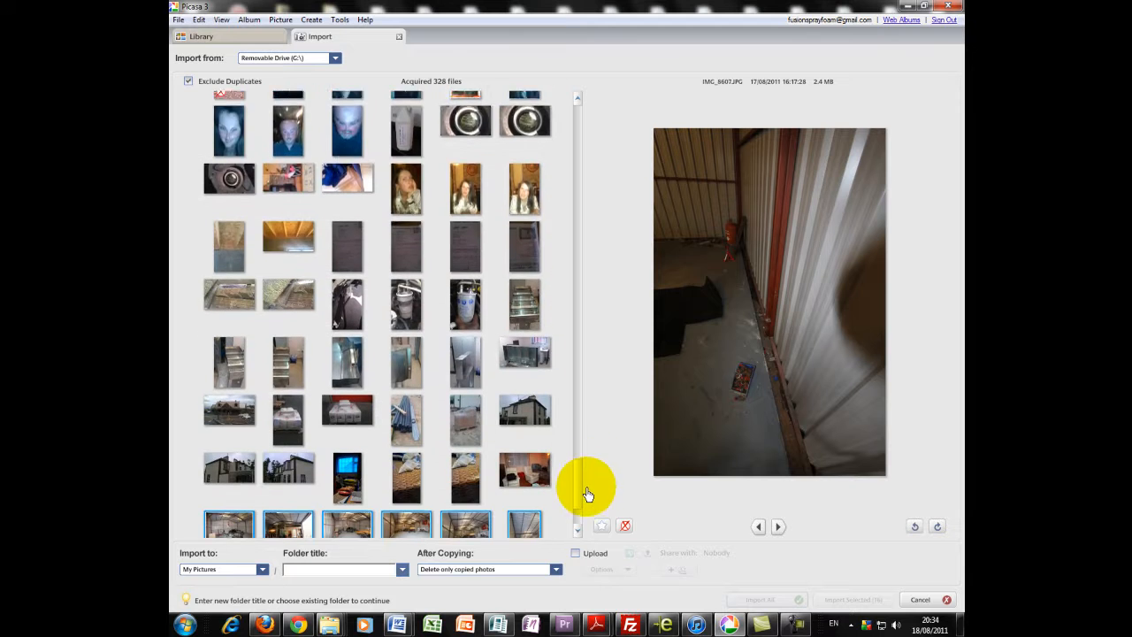
pyautogui.scroll(-3)
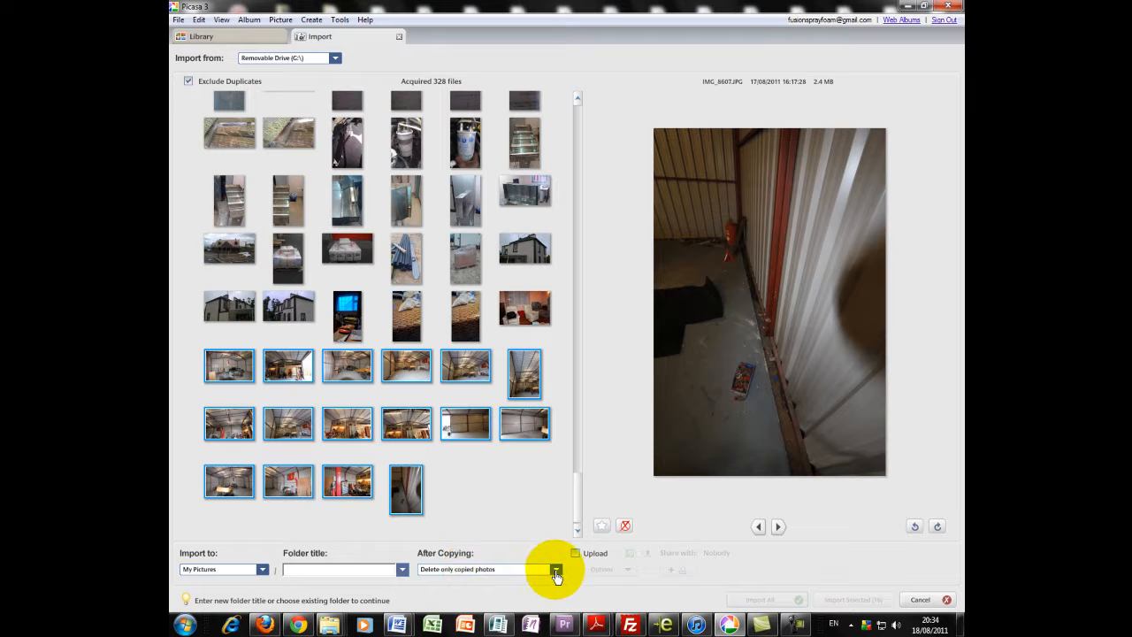
pyautogui.click(556, 569)
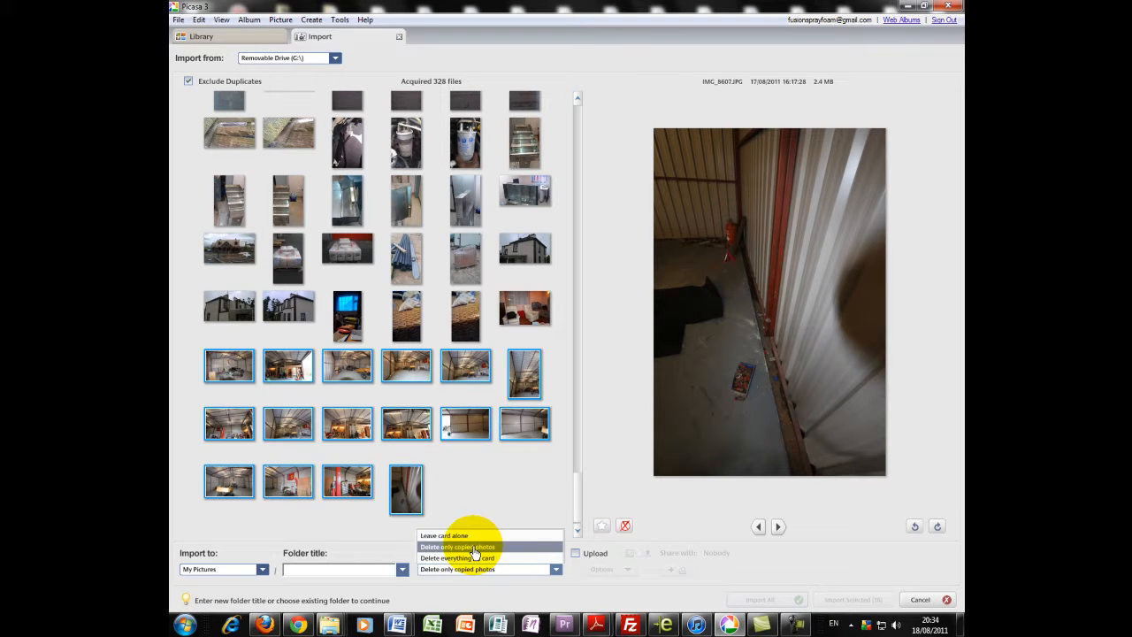
pyautogui.moveTo(474, 557)
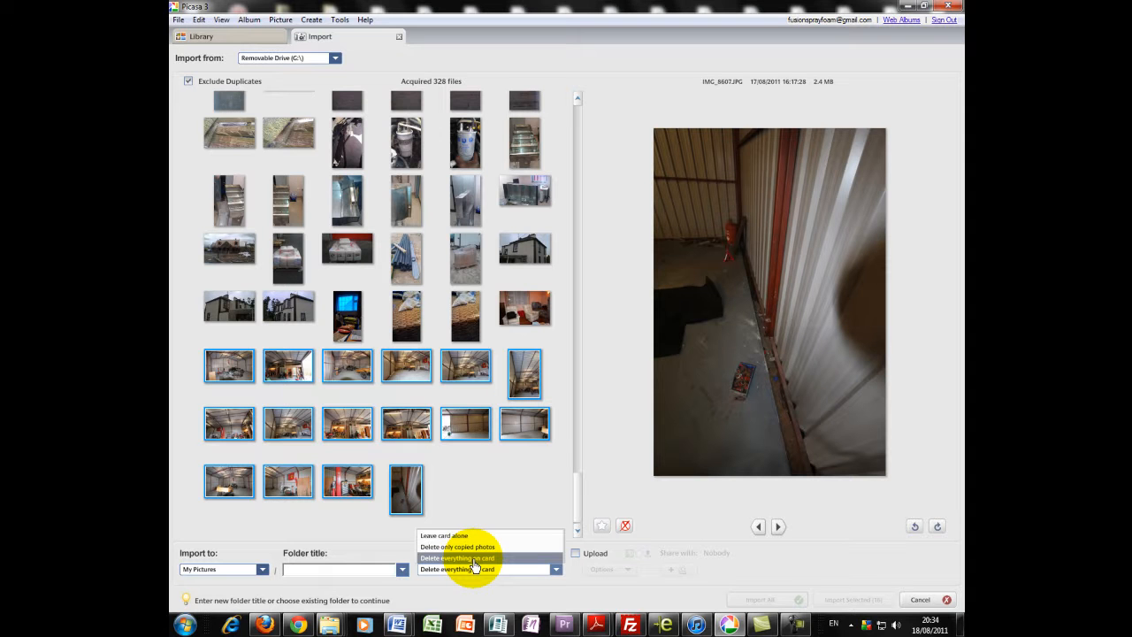
pyautogui.moveTo(437, 557)
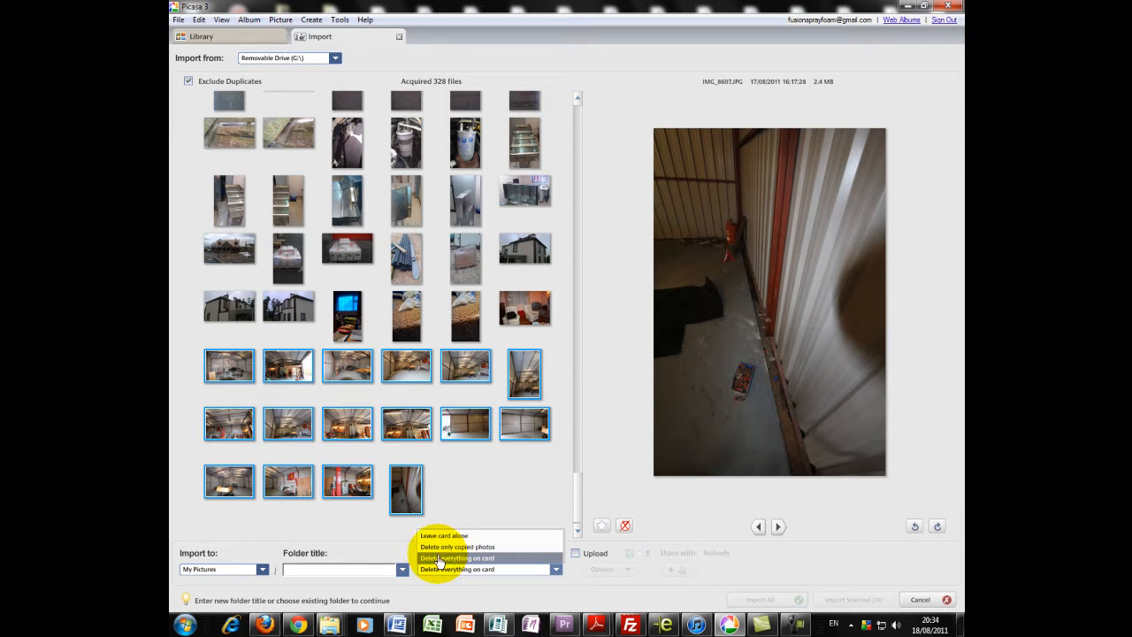
pyautogui.click(443, 535)
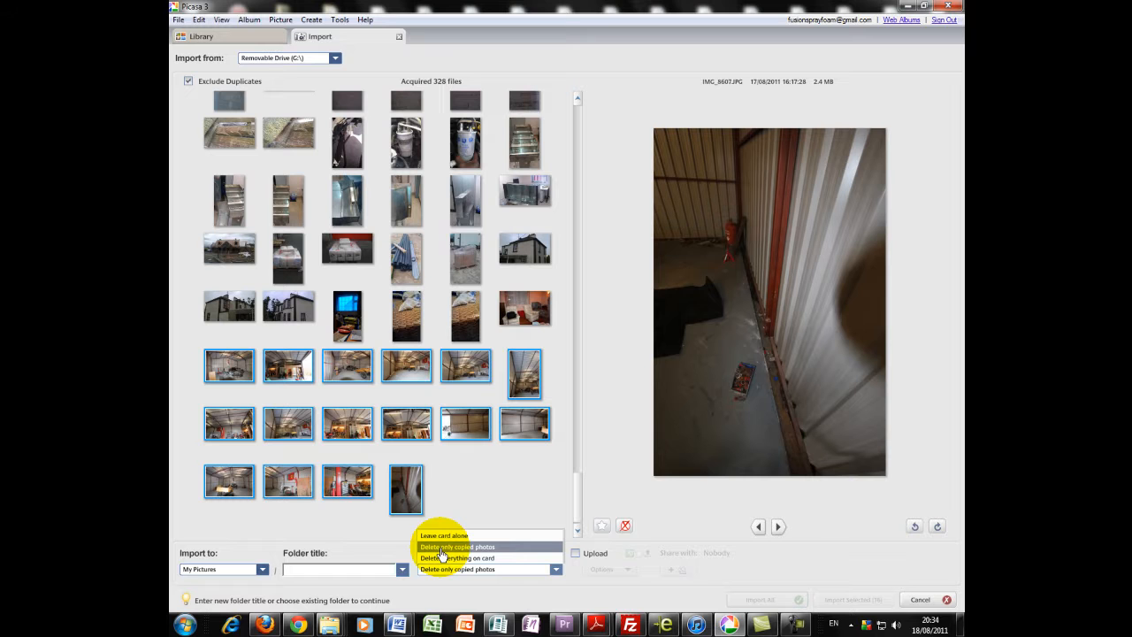
pyautogui.click(442, 545)
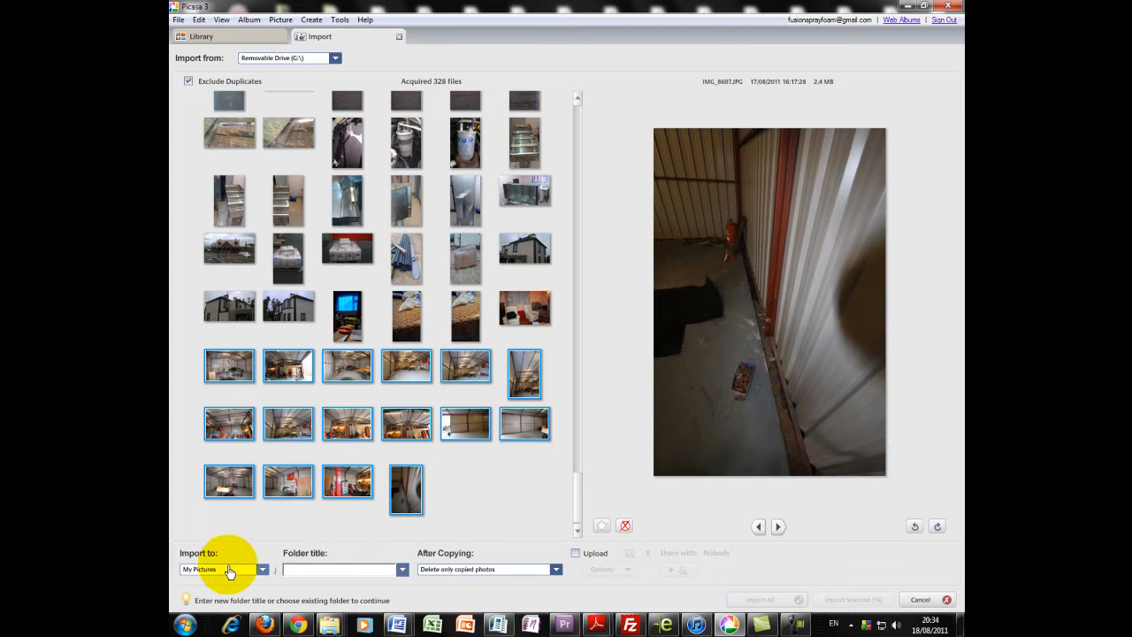
pyautogui.click(263, 568)
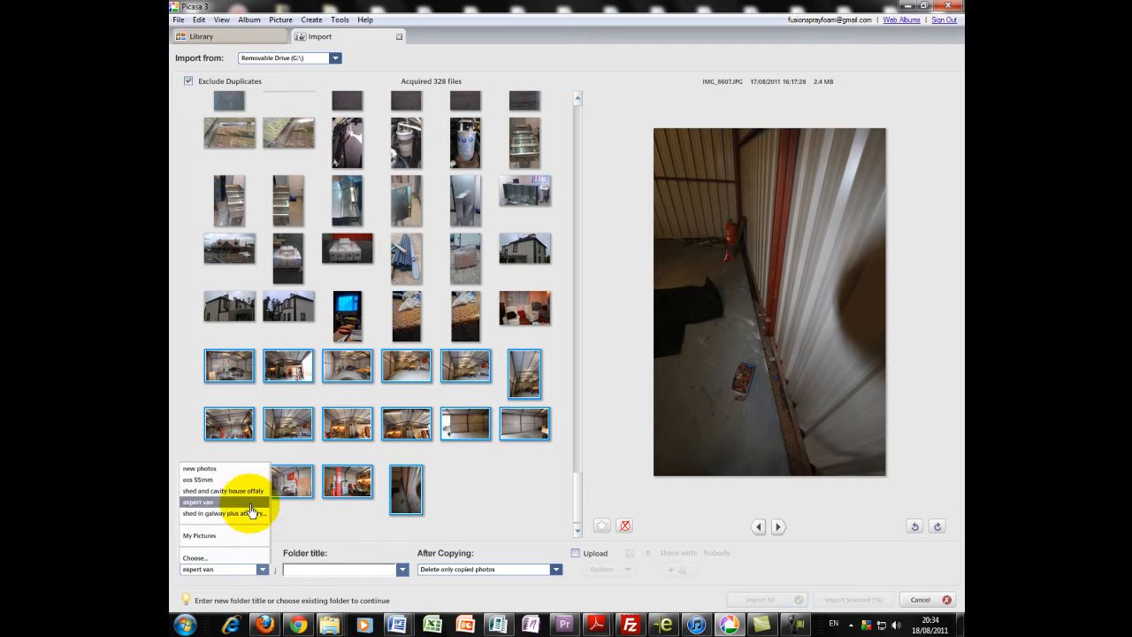
pyautogui.click(199, 535)
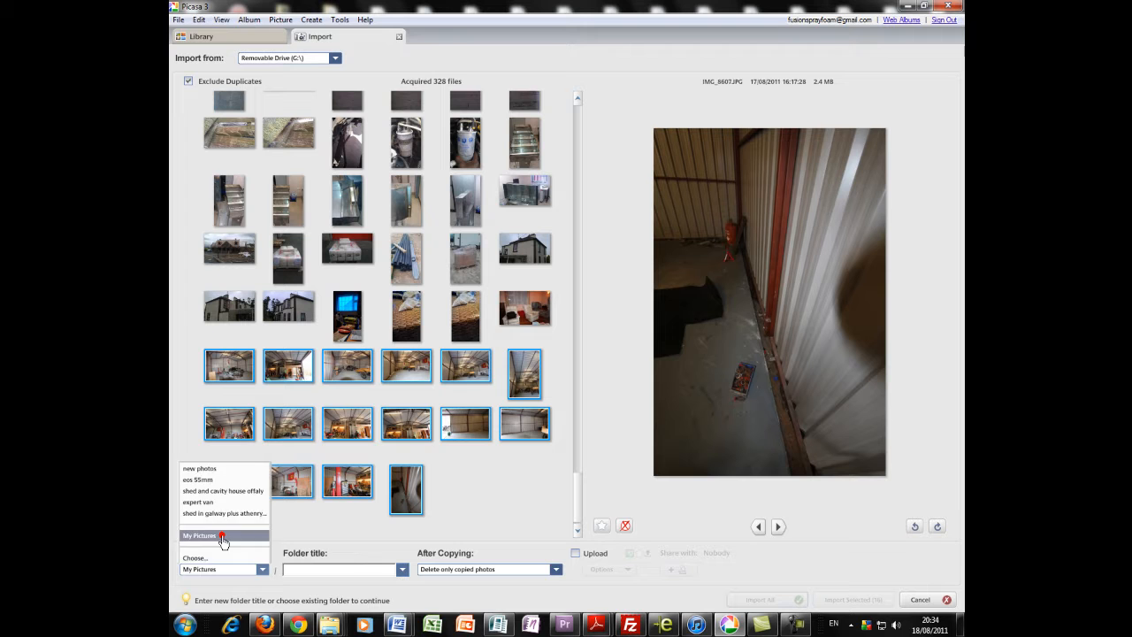
pyautogui.click(199, 536)
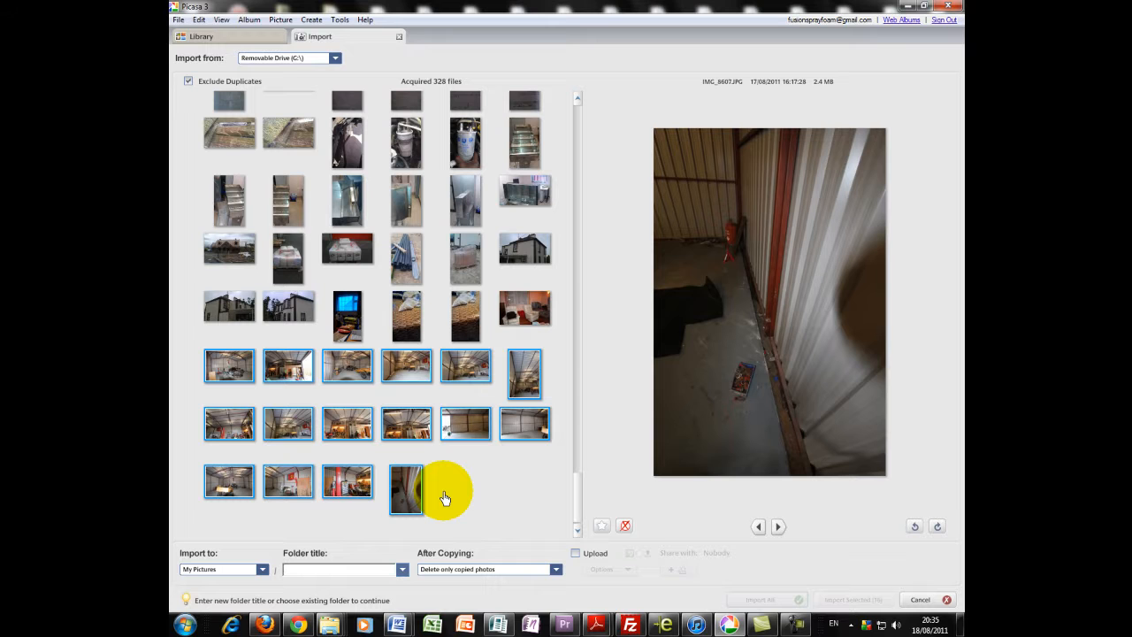
# Import the selected photos into 'shed project monaline limerick' and open the Starred Photos album.
pyautogui.click(341, 568)
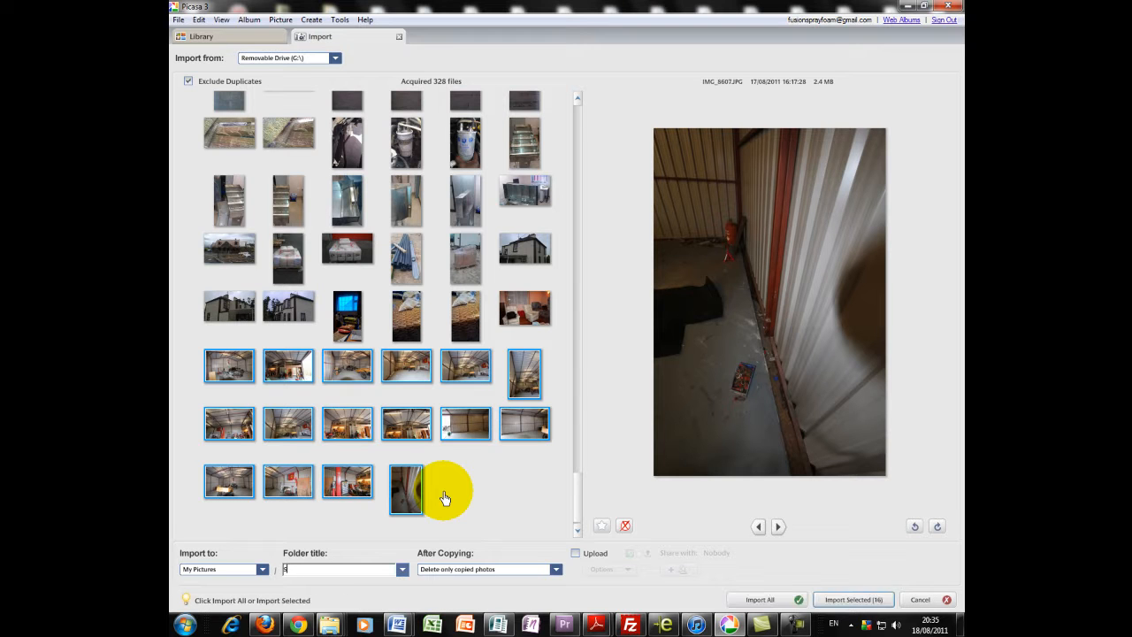
pyautogui.write('shed')
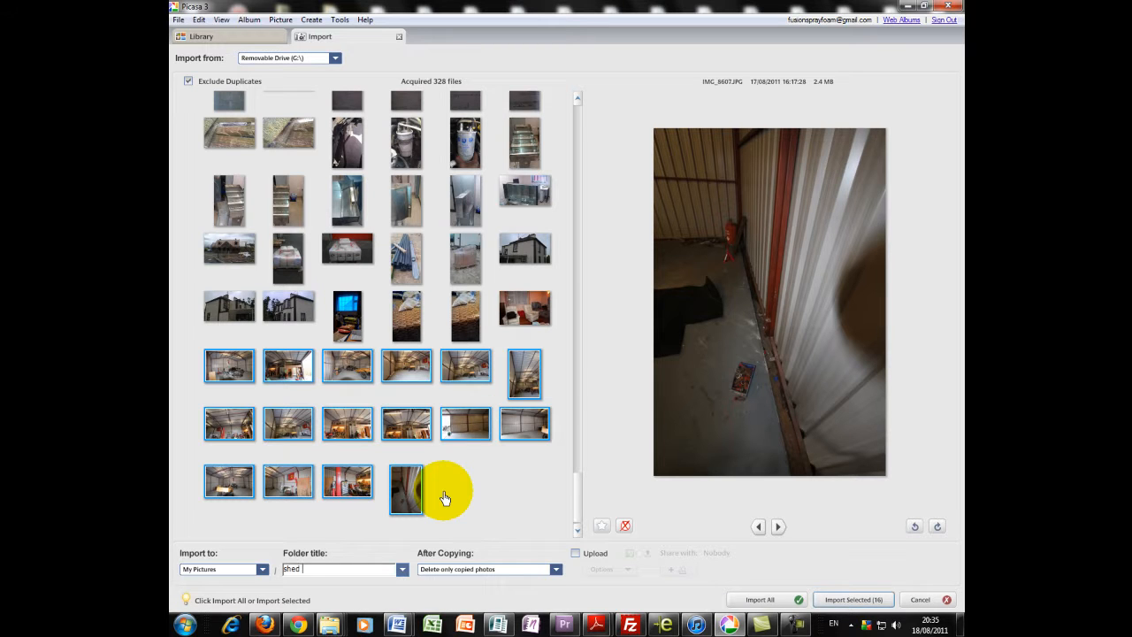
pyautogui.write('project')
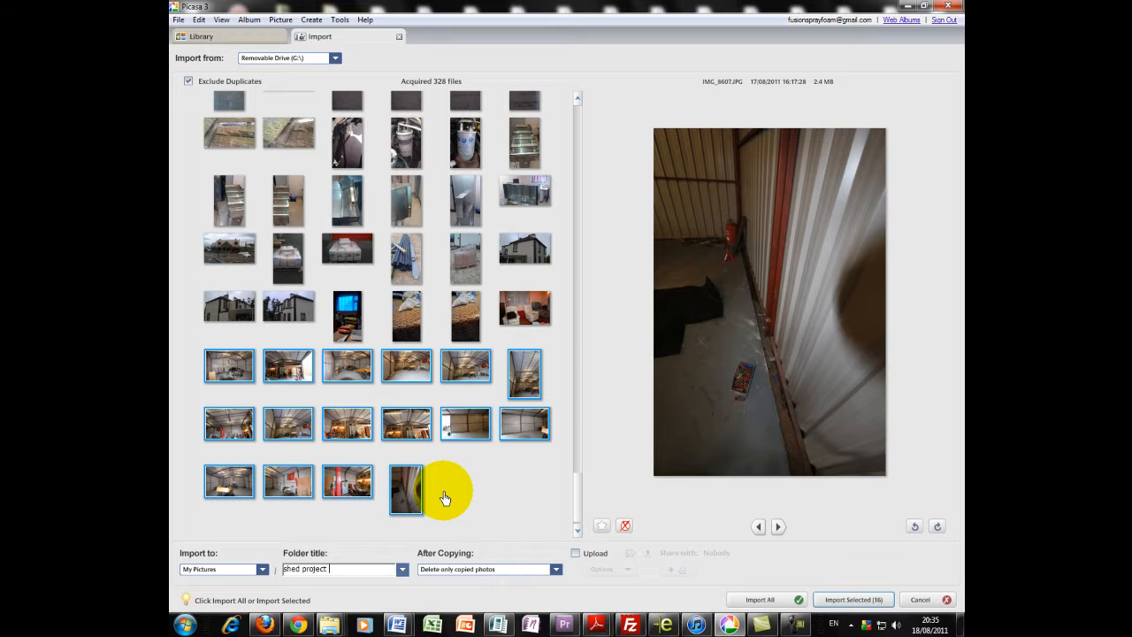
pyautogui.write('monaline limerick')
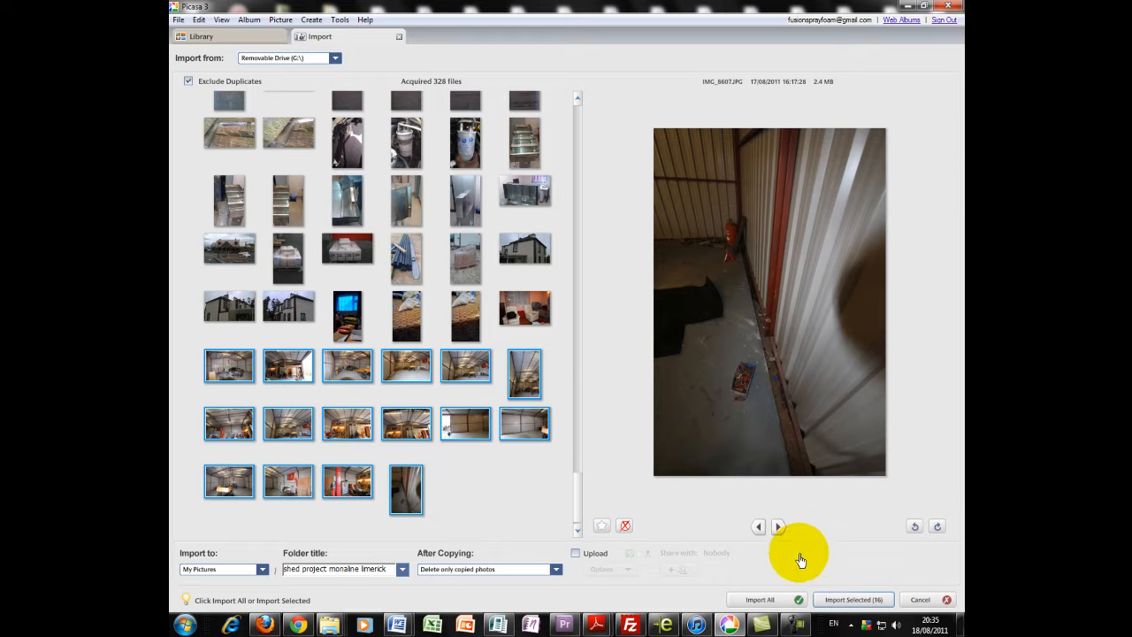
pyautogui.moveTo(853, 600)
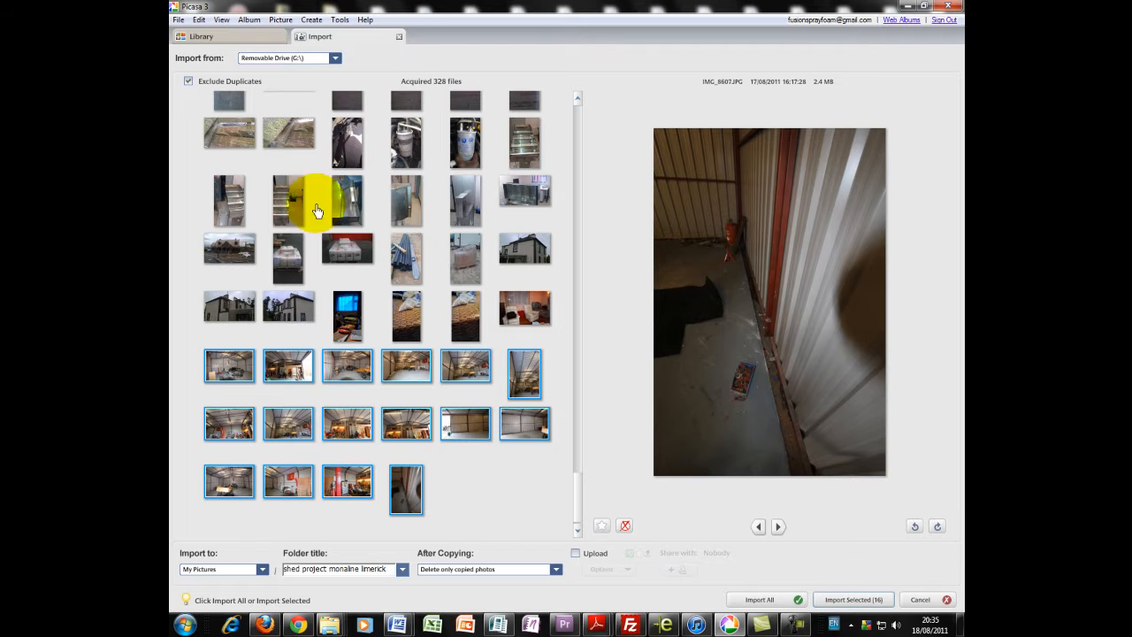
pyautogui.moveTo(853, 600)
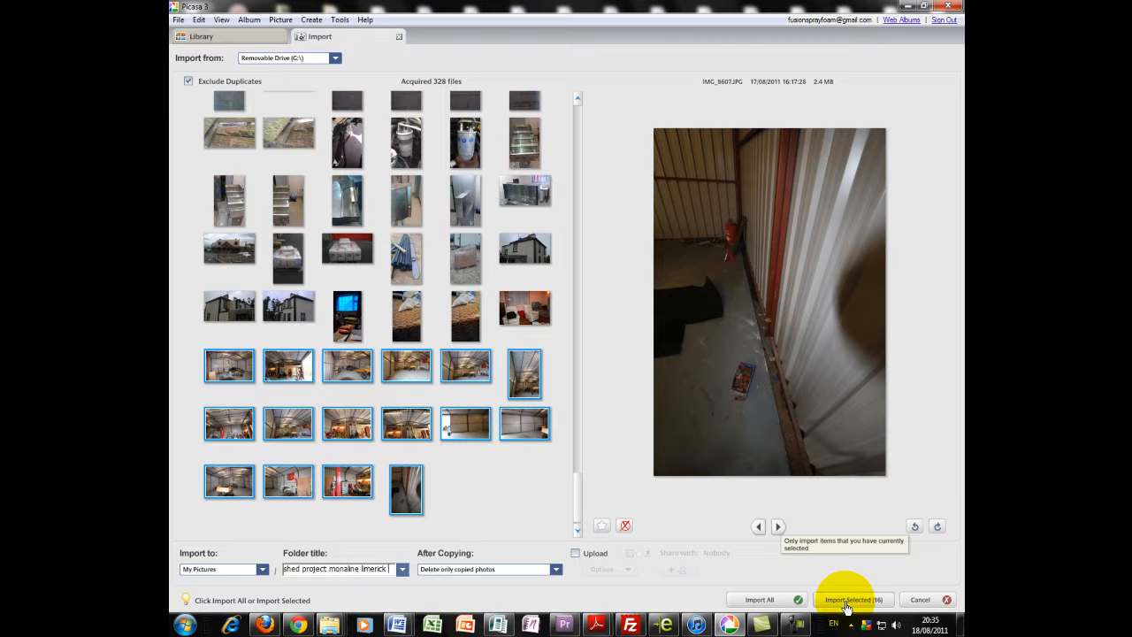
pyautogui.click(852, 599)
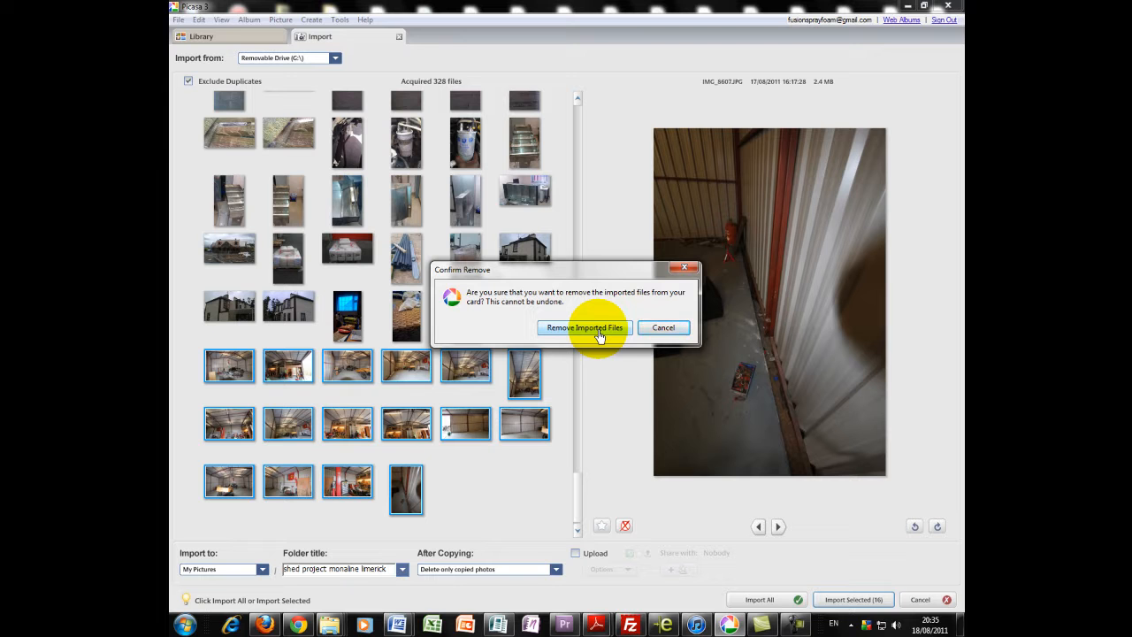
pyautogui.moveTo(332, 376)
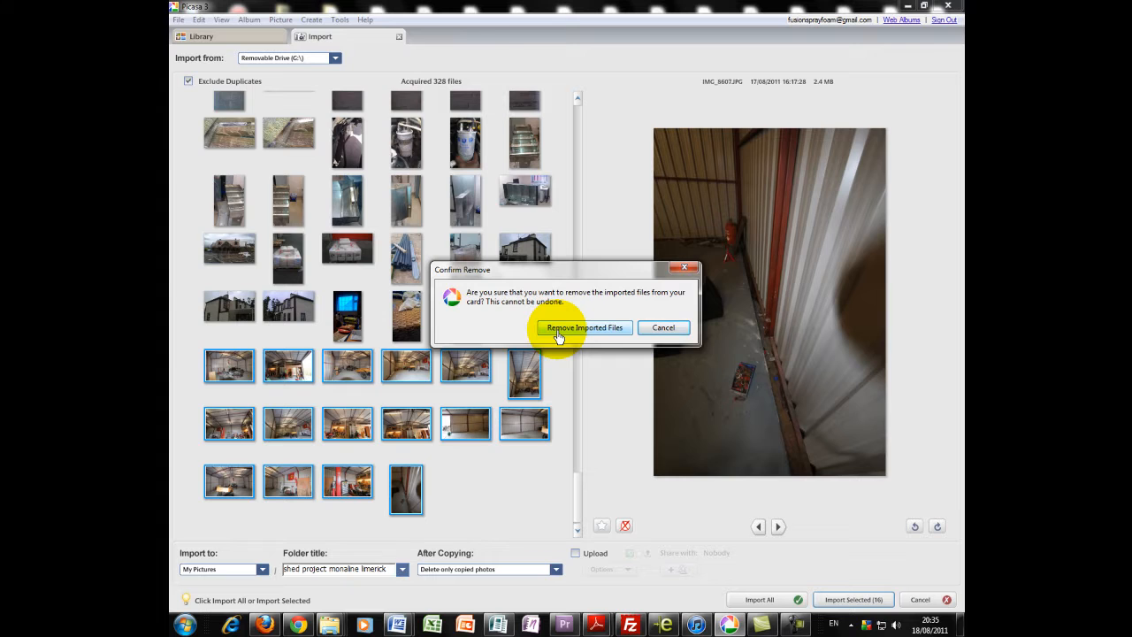
pyautogui.click(583, 327)
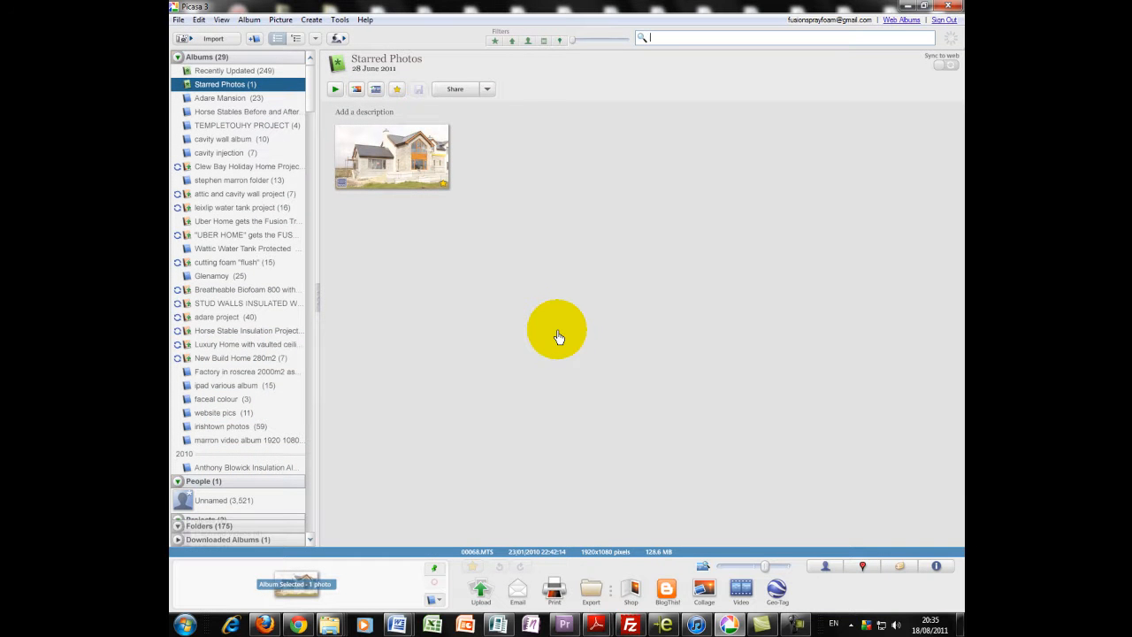
# Open the 'shed project monaline limerick' folder and pick its first shed photo.
pyautogui.click(247, 526)
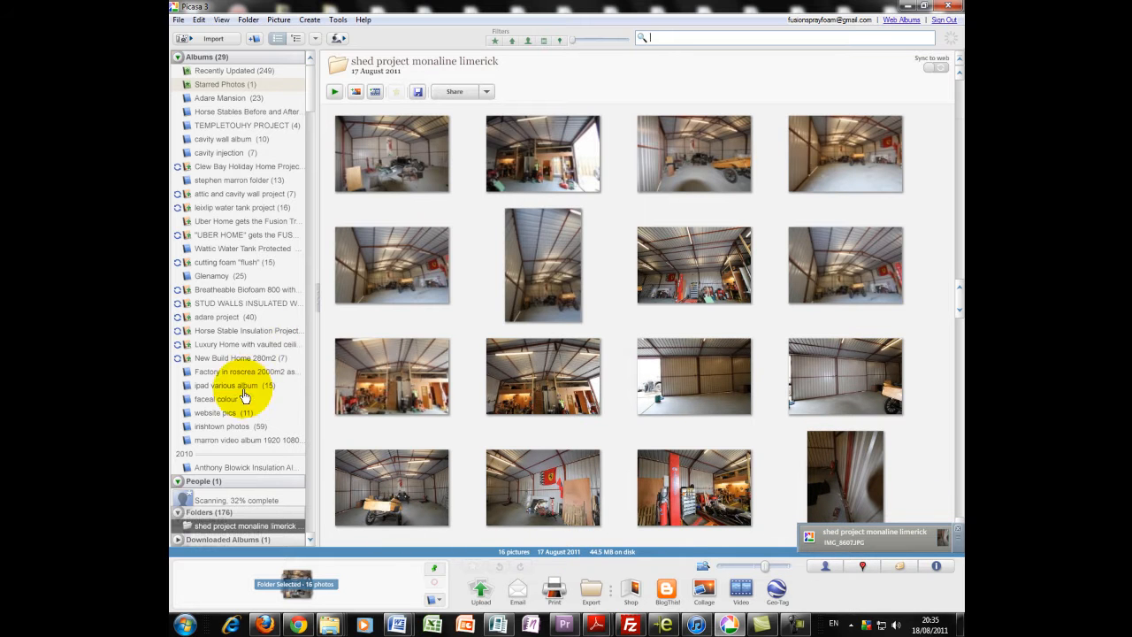
pyautogui.moveTo(218, 502)
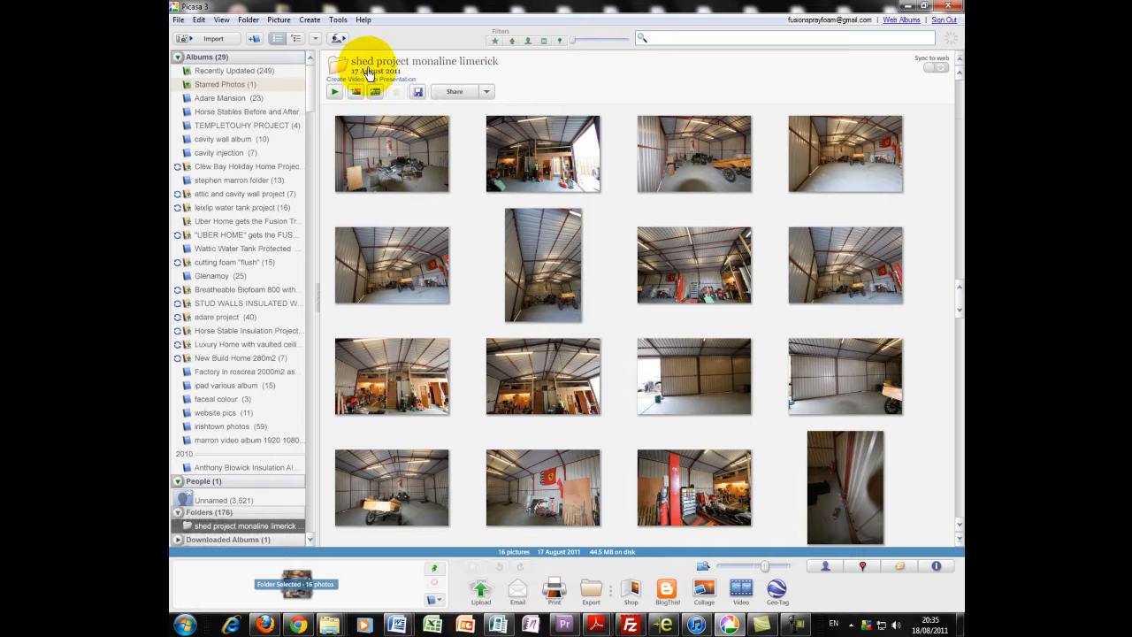
pyautogui.moveTo(473, 69)
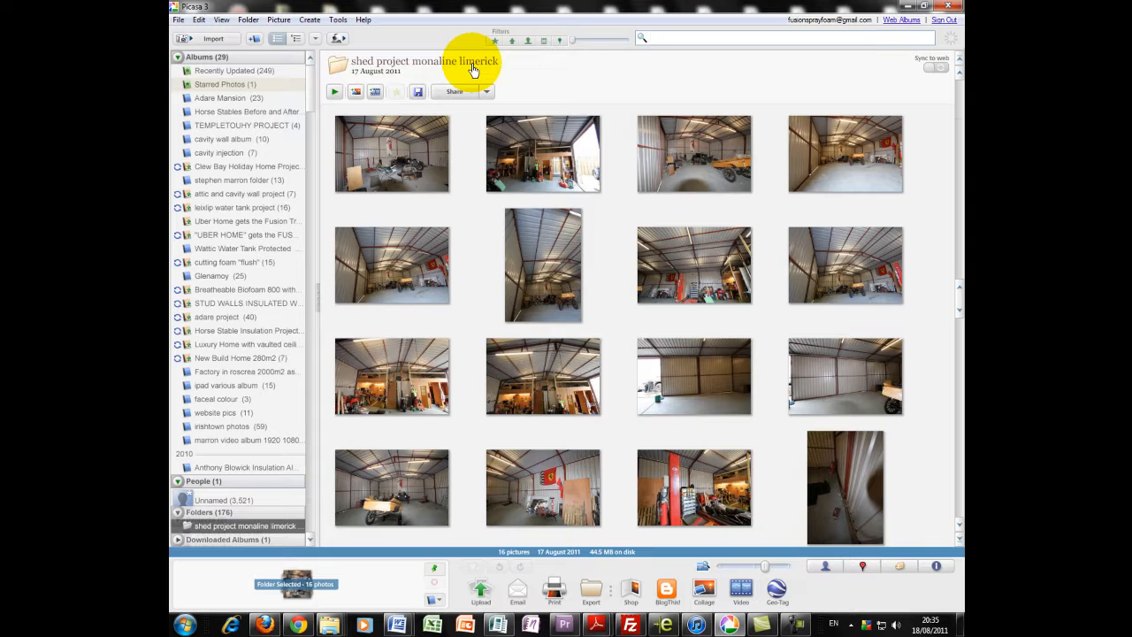
pyautogui.scroll(-3)
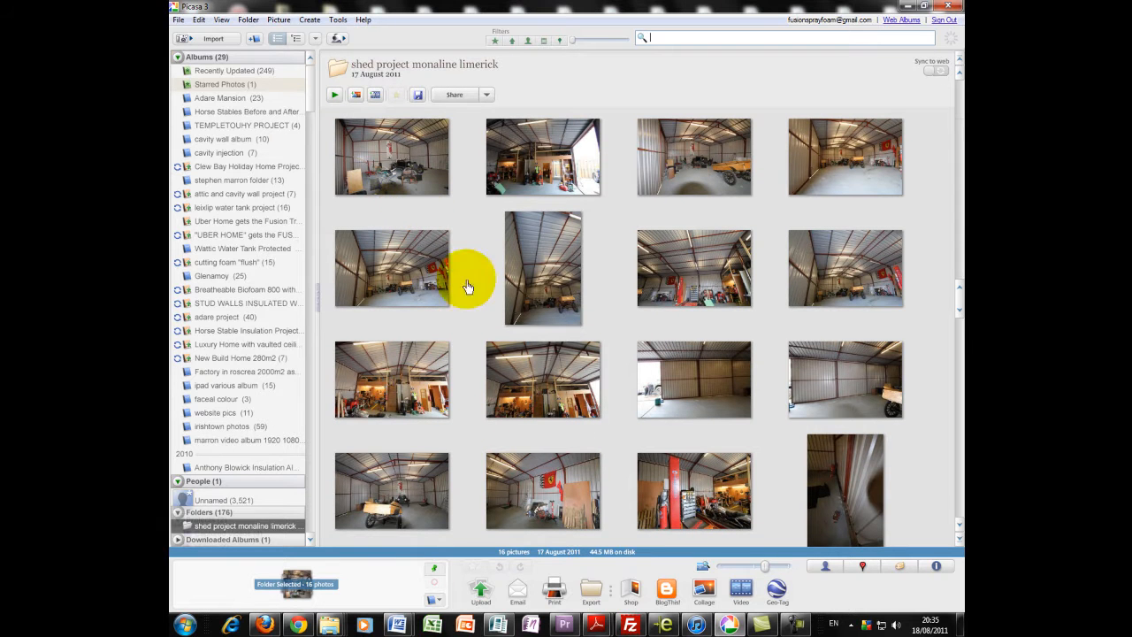
pyautogui.moveTo(589, 593)
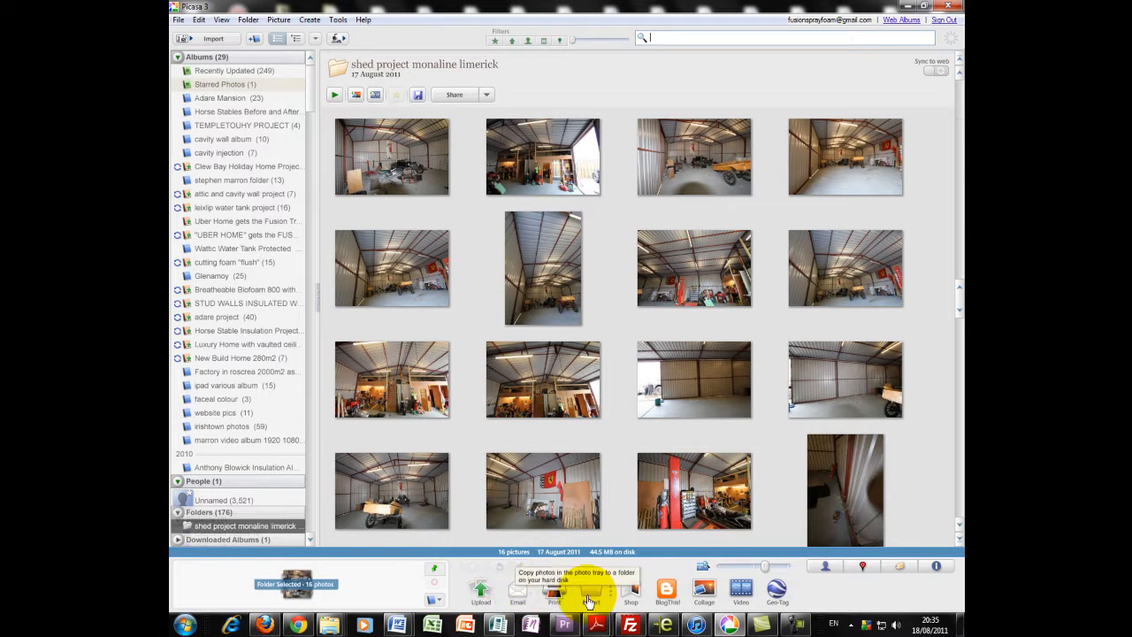
pyautogui.click(392, 157)
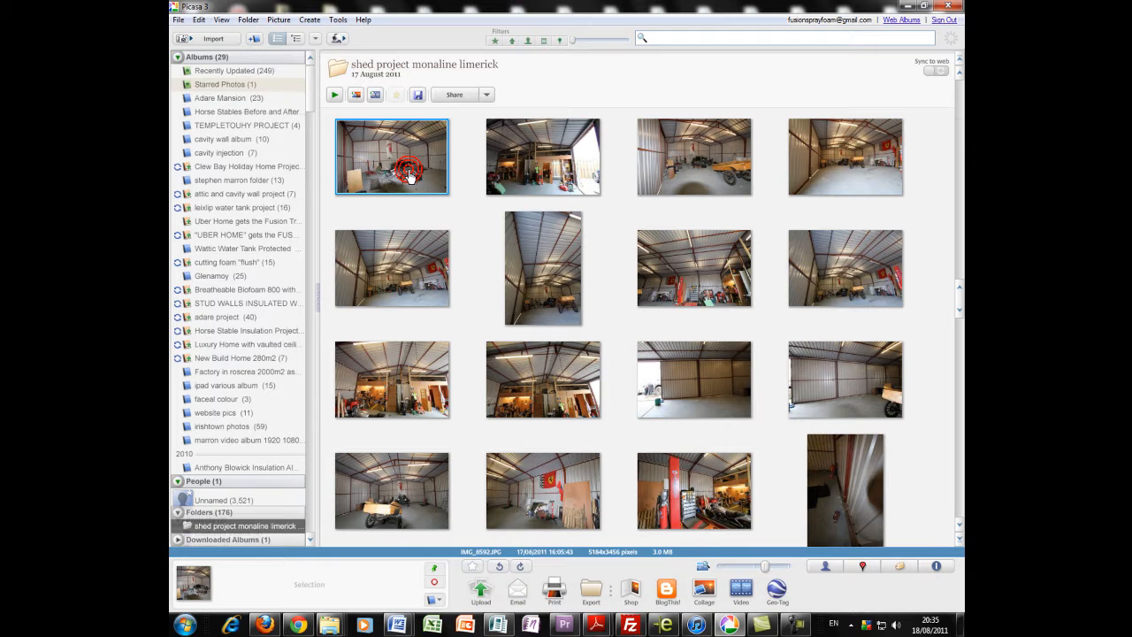
pyautogui.moveTo(554, 592)
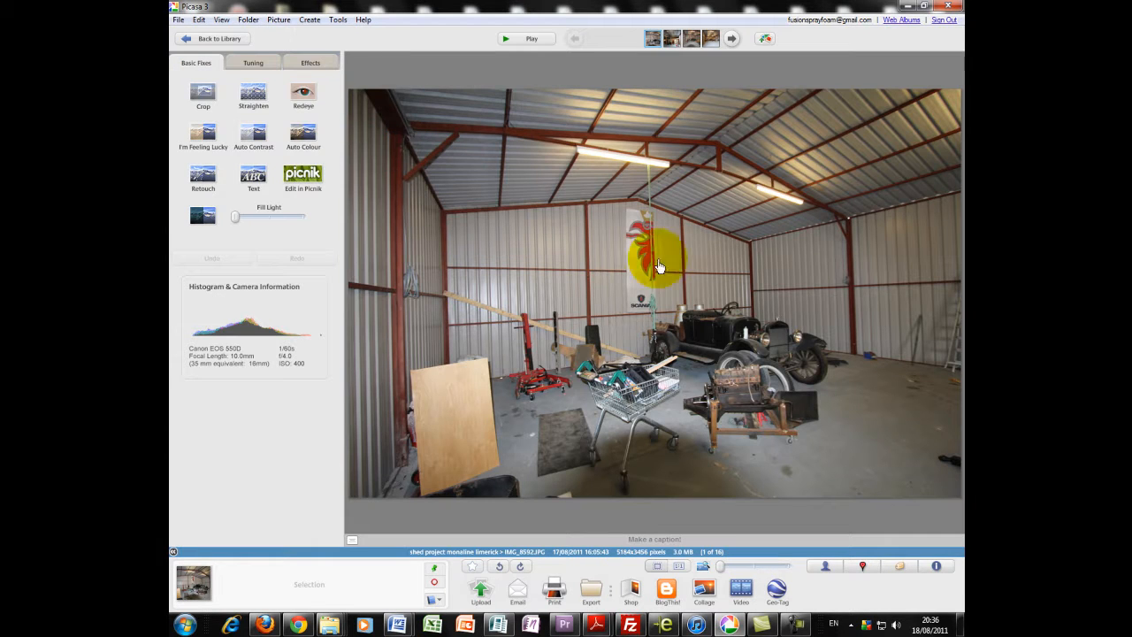
# Step through the filmstrip to reach shed photo 3 of 16.
pyautogui.click(732, 38)
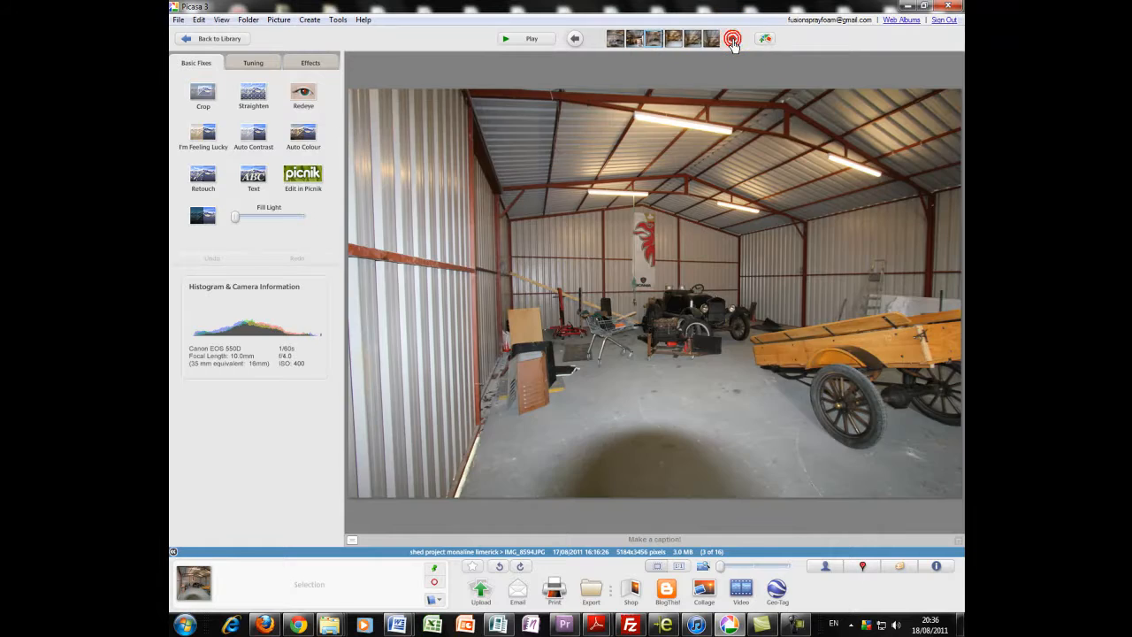
pyautogui.click(732, 38)
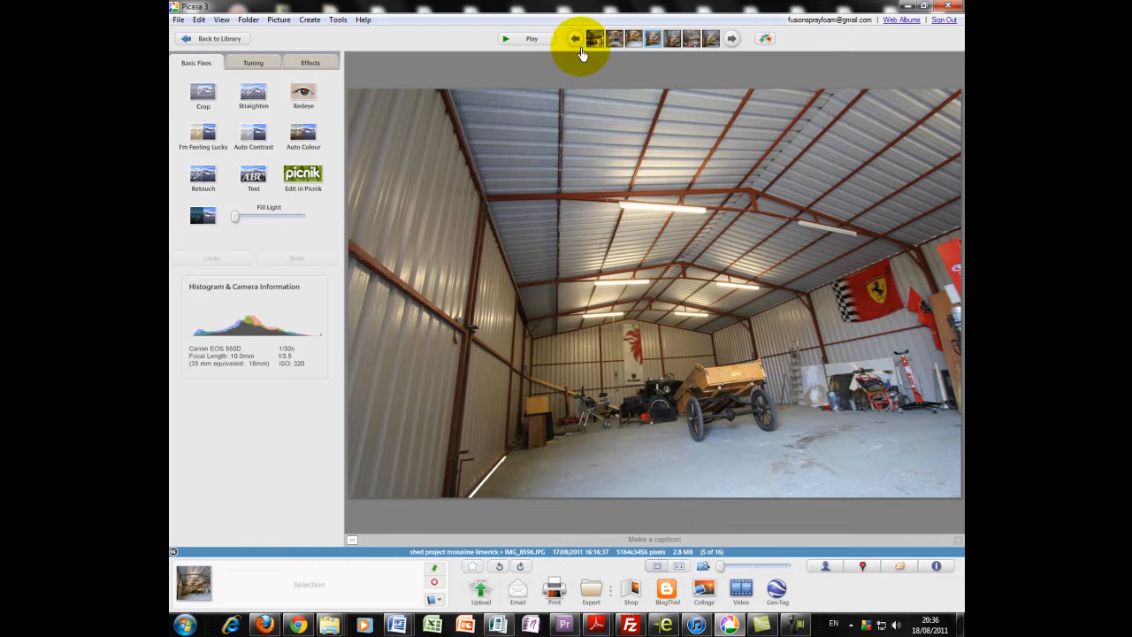
pyautogui.click(575, 38)
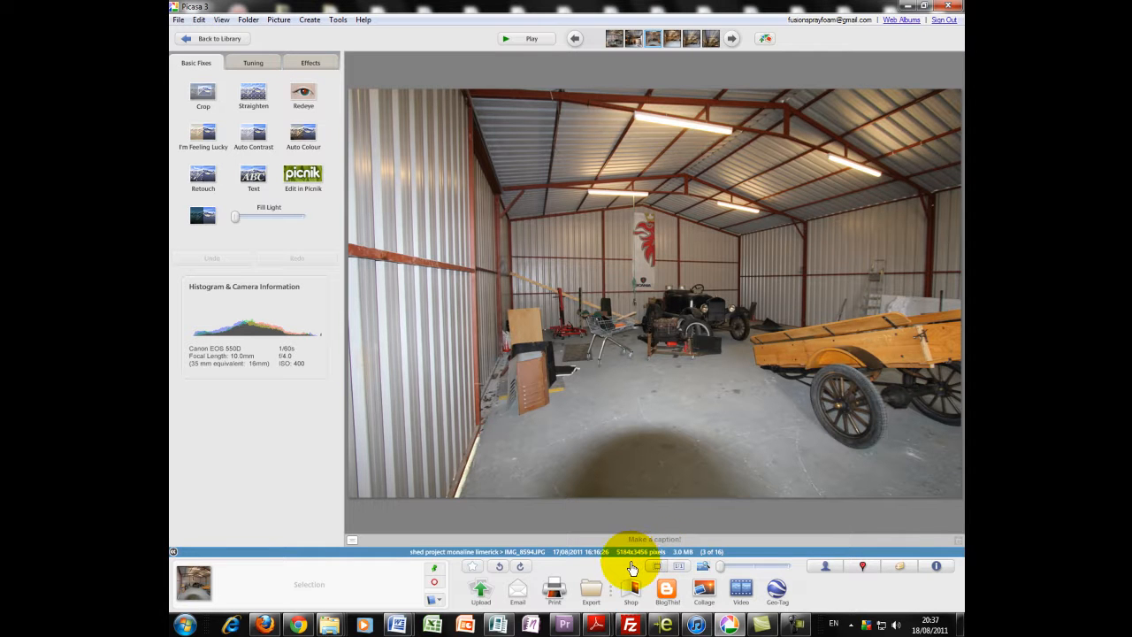
pyautogui.moveTo(659, 402)
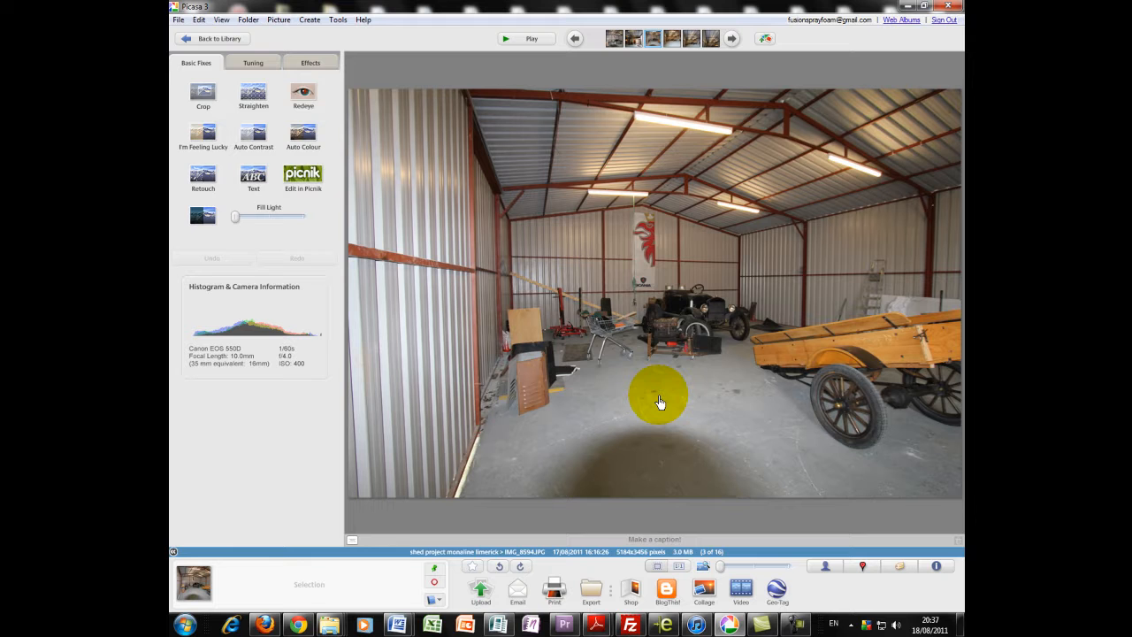
pyautogui.moveTo(219, 38)
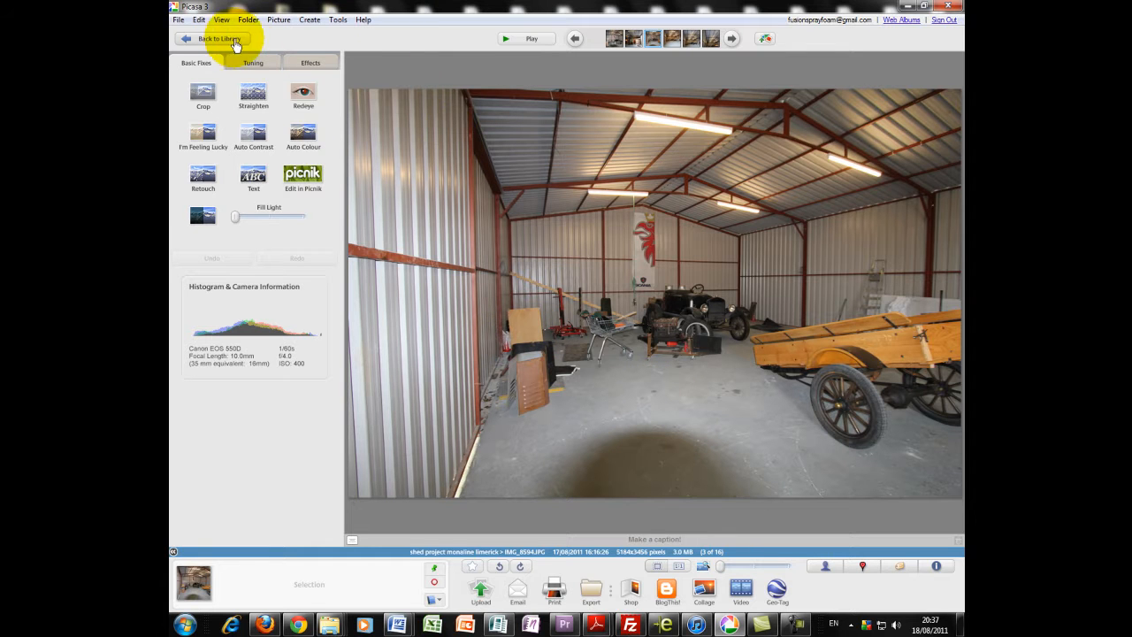
pyautogui.moveTo(229, 133)
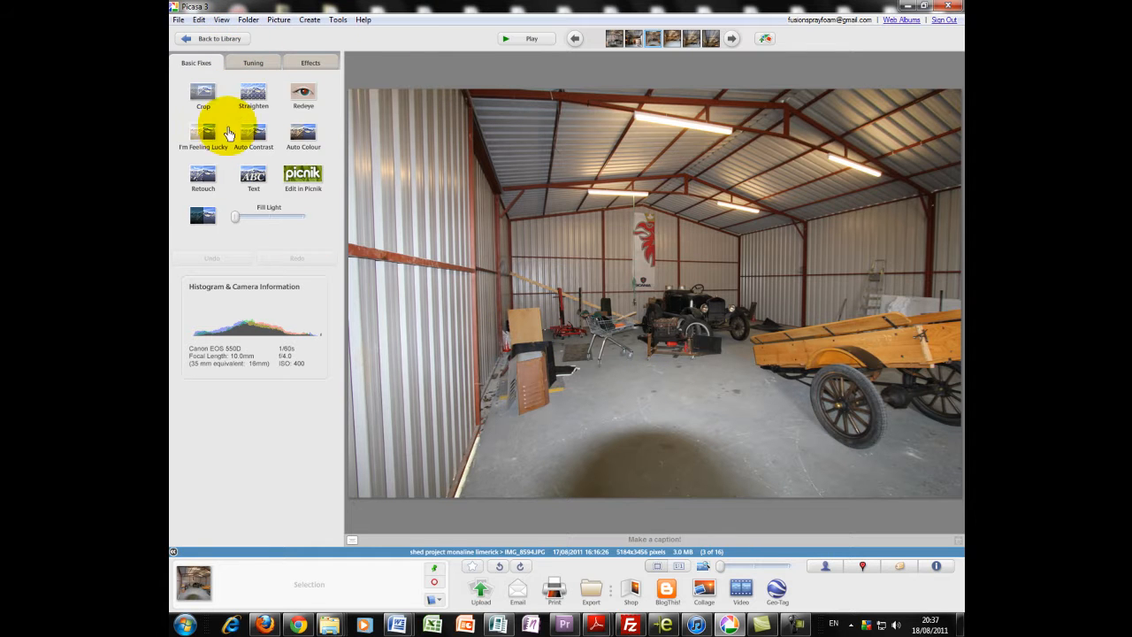
pyautogui.moveTo(223, 111)
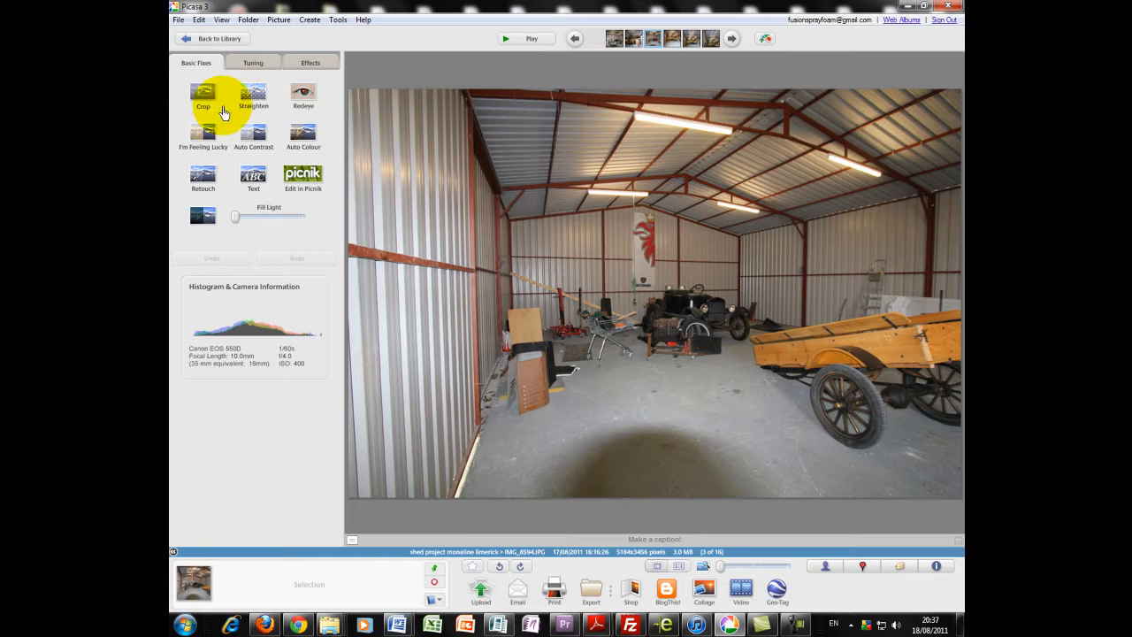
pyautogui.moveTo(253, 94)
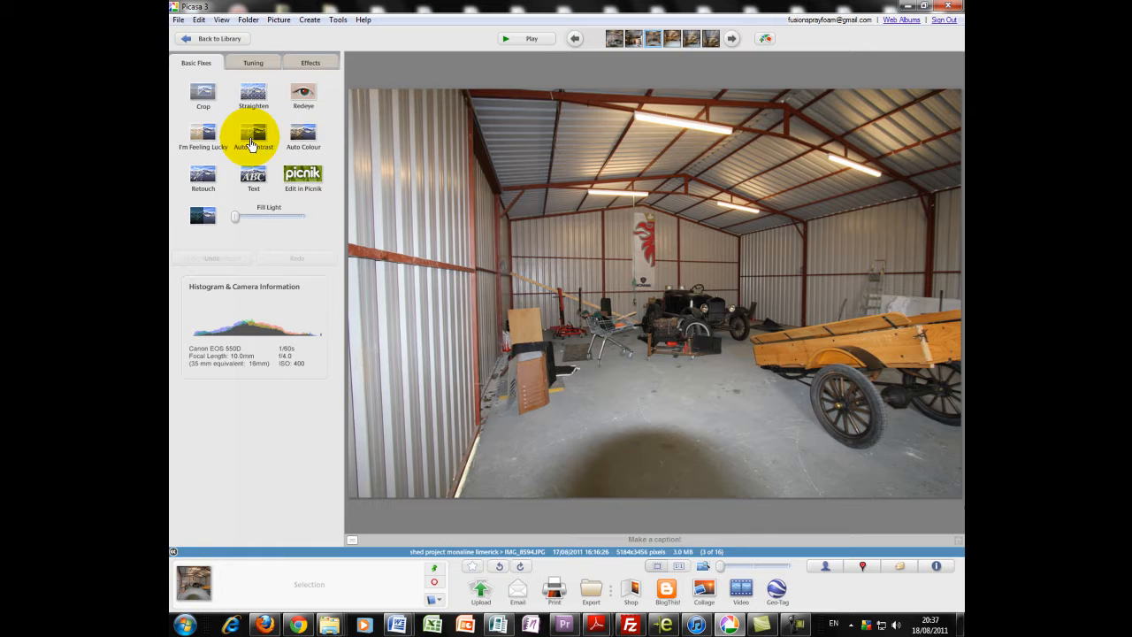
# Apply Auto Colour, then raise Fill Light and set it back to zero.
pyautogui.click(303, 135)
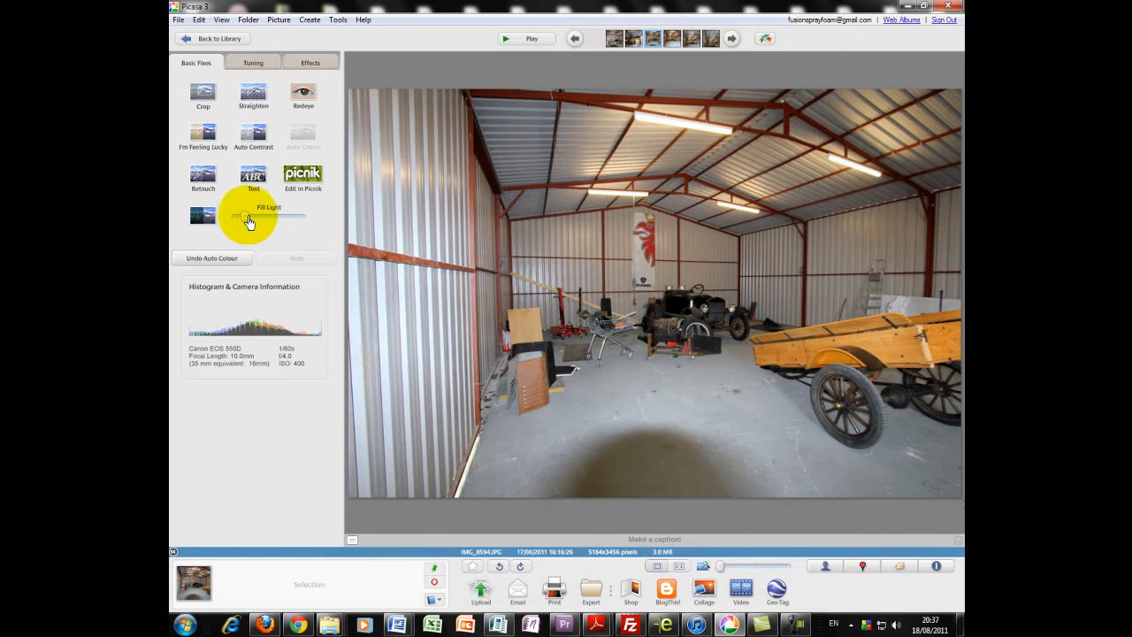
pyautogui.moveTo(237, 217); pyautogui.dragTo(302, 216)
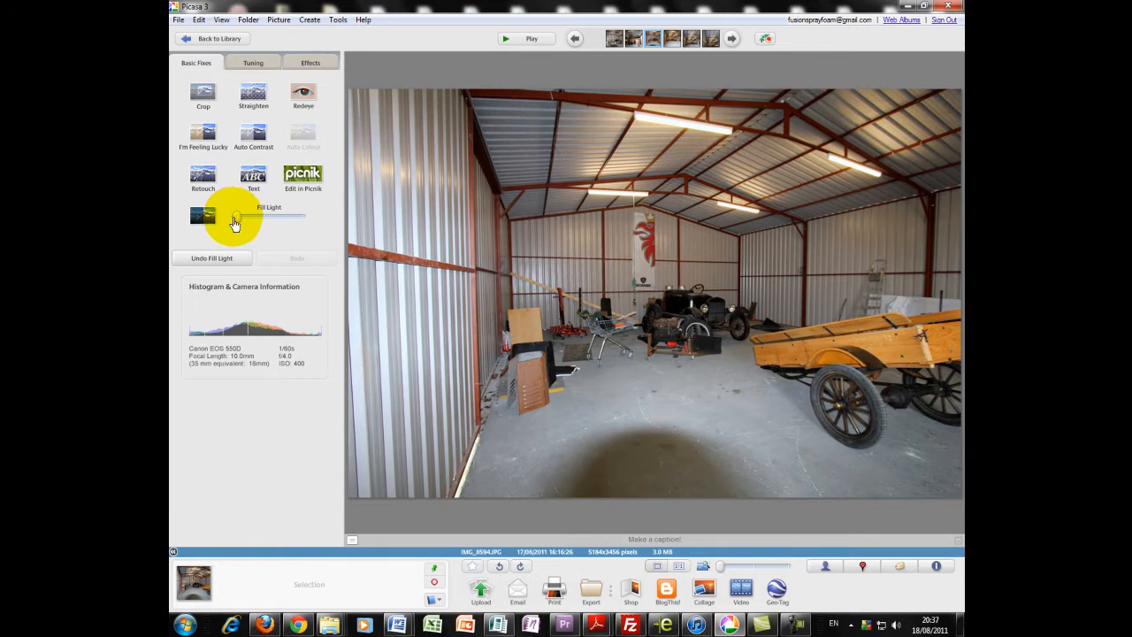
pyautogui.moveTo(234, 217); pyautogui.dragTo(274, 216)
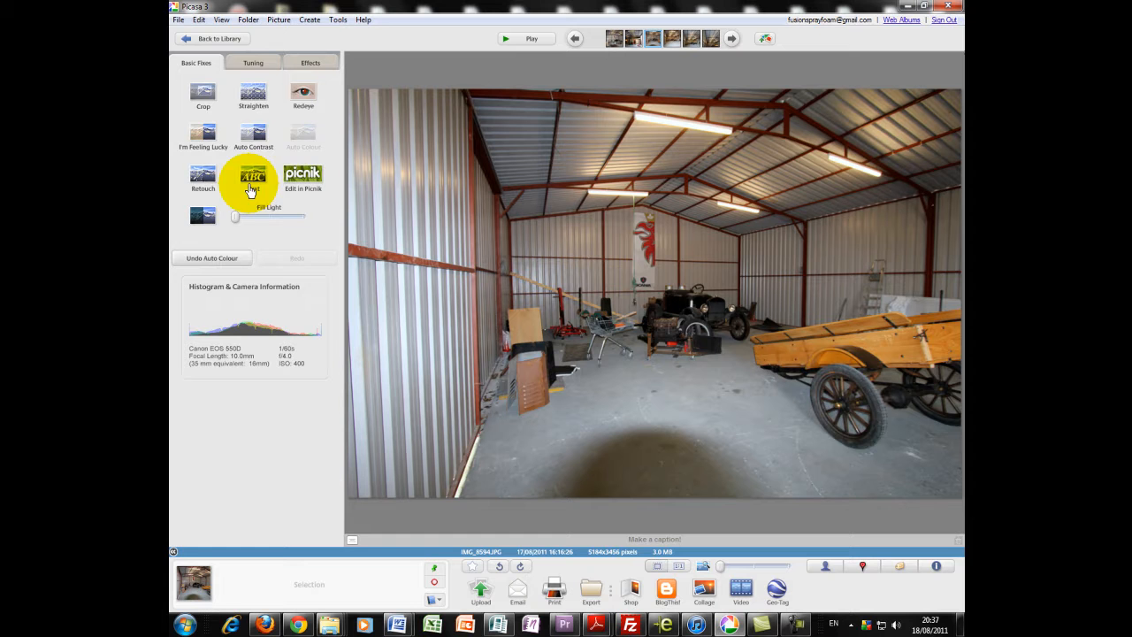
pyautogui.click(252, 62)
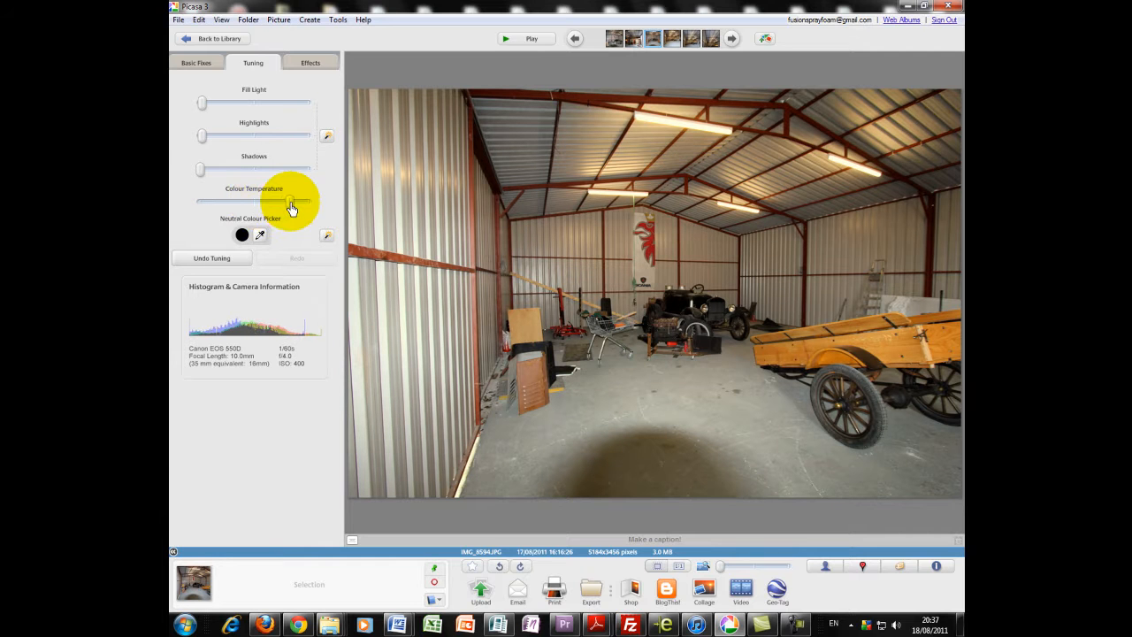
# Add Film Grain, then preview Tint with adjusted Colour Preservation and cancel it.
pyautogui.click(310, 62)
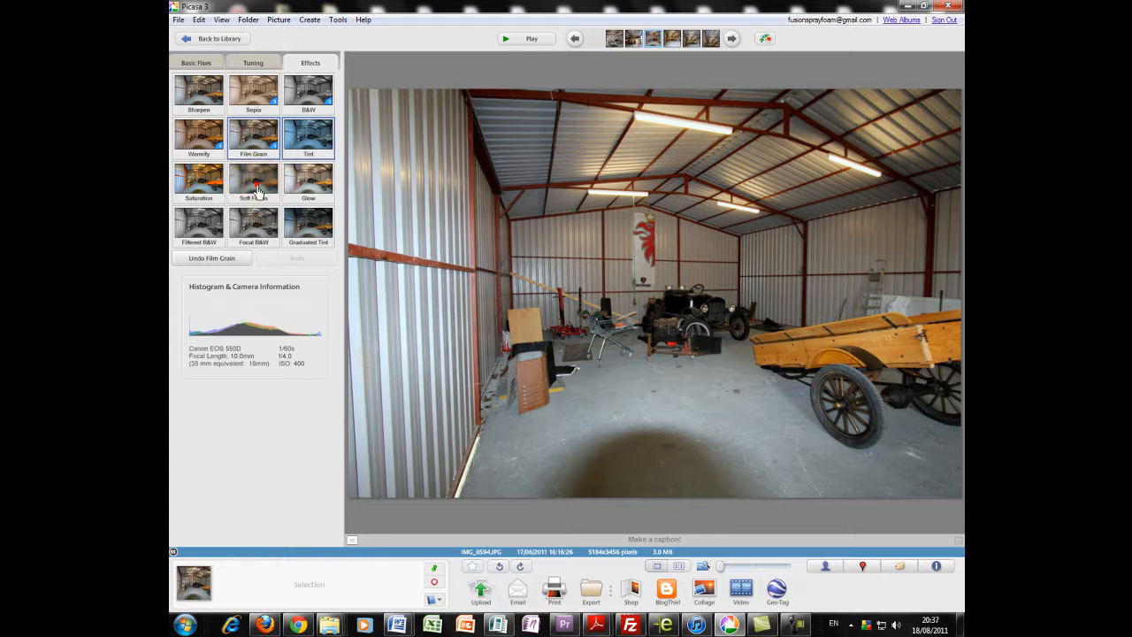
pyautogui.click(308, 137)
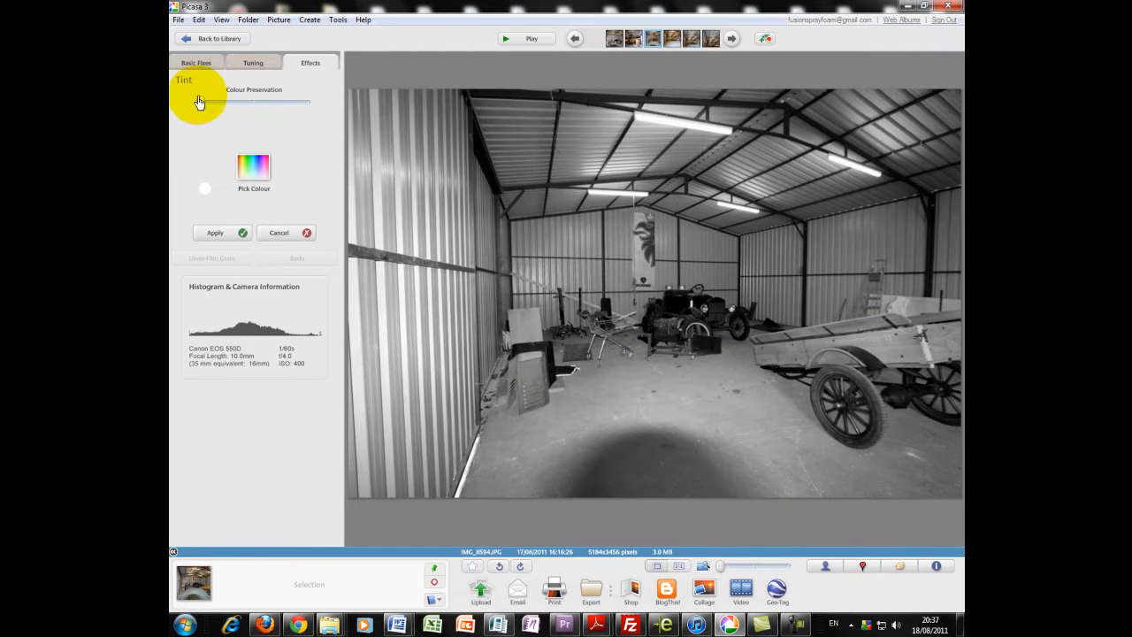
pyautogui.moveTo(199, 102); pyautogui.dragTo(279, 107)
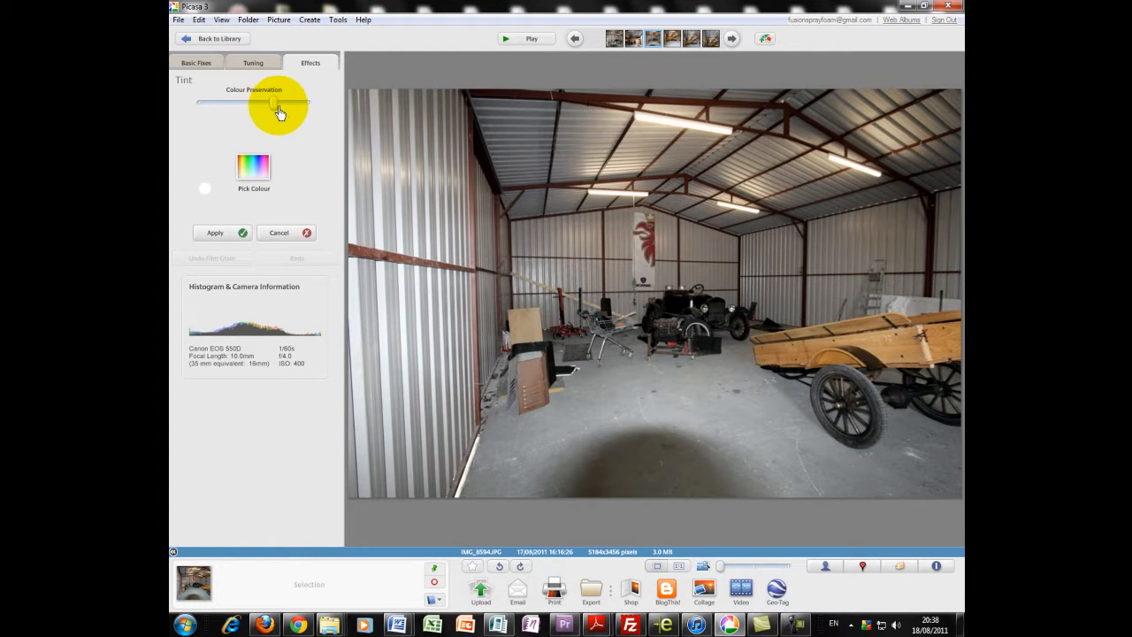
pyautogui.moveTo(279, 101); pyautogui.dragTo(199, 102)
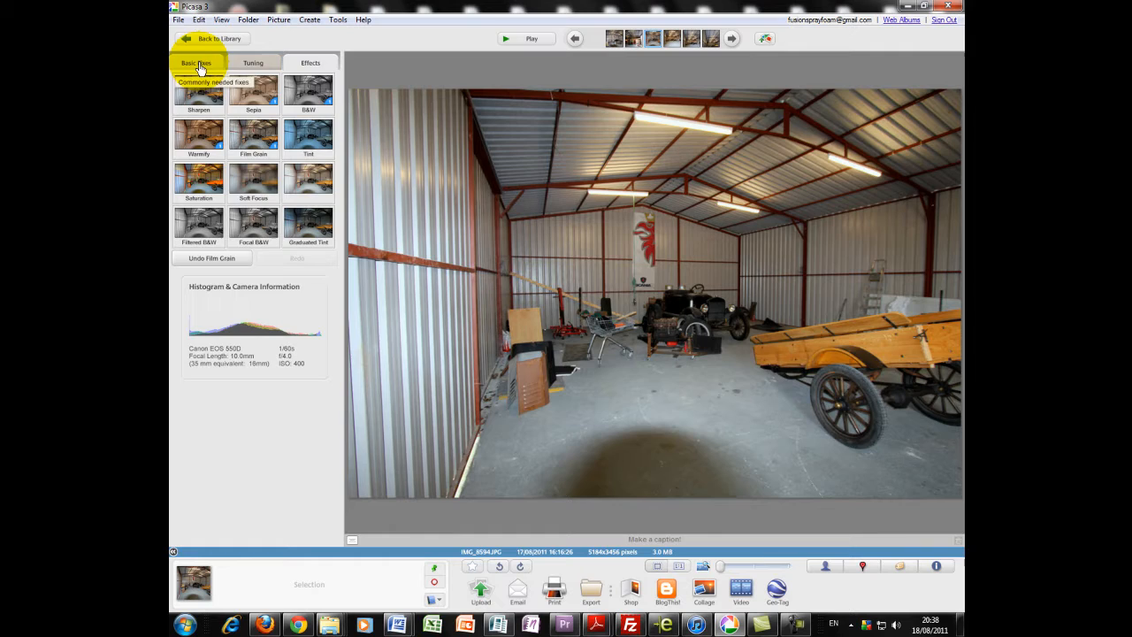
# Go back to the shed project folder's photo grid and select the first photo.
pyautogui.click(214, 38)
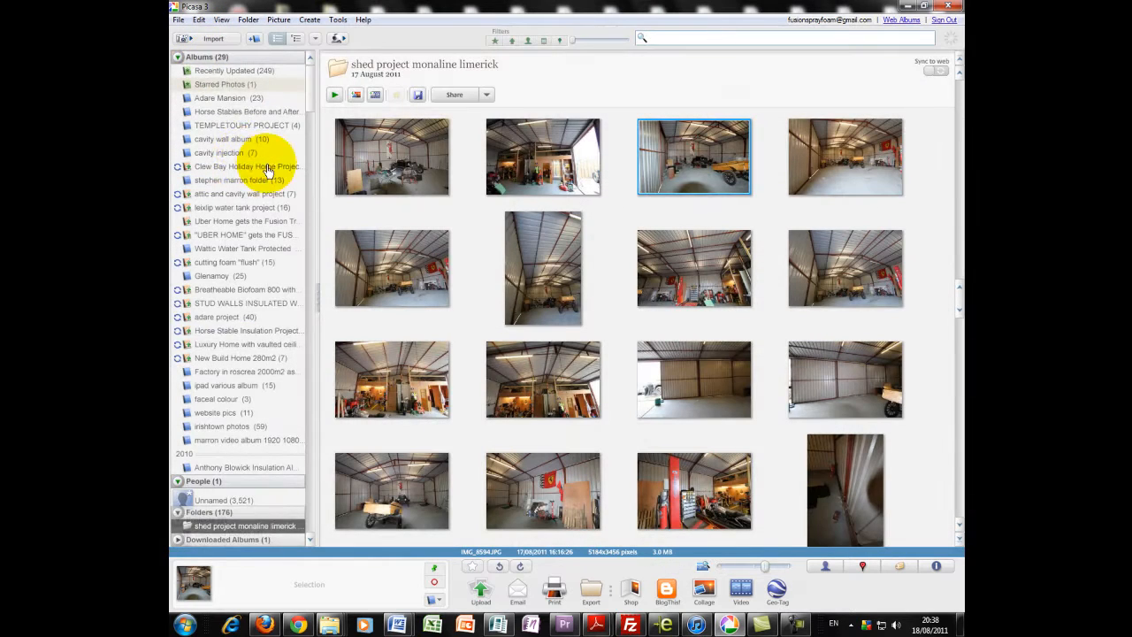
pyautogui.scroll(-3)
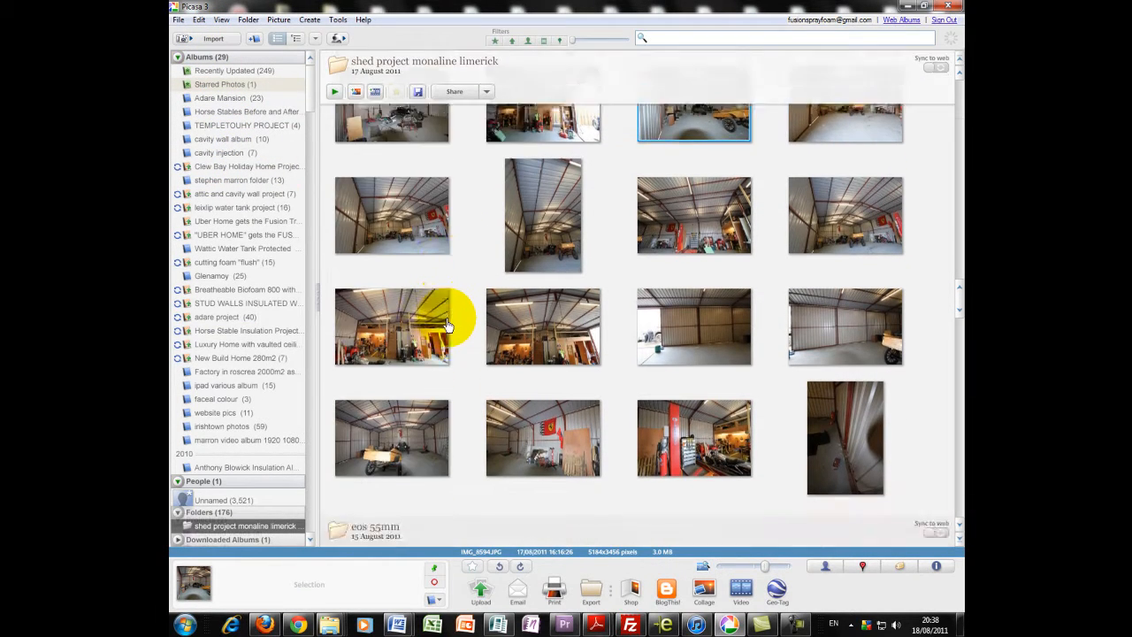
pyautogui.scroll(3)
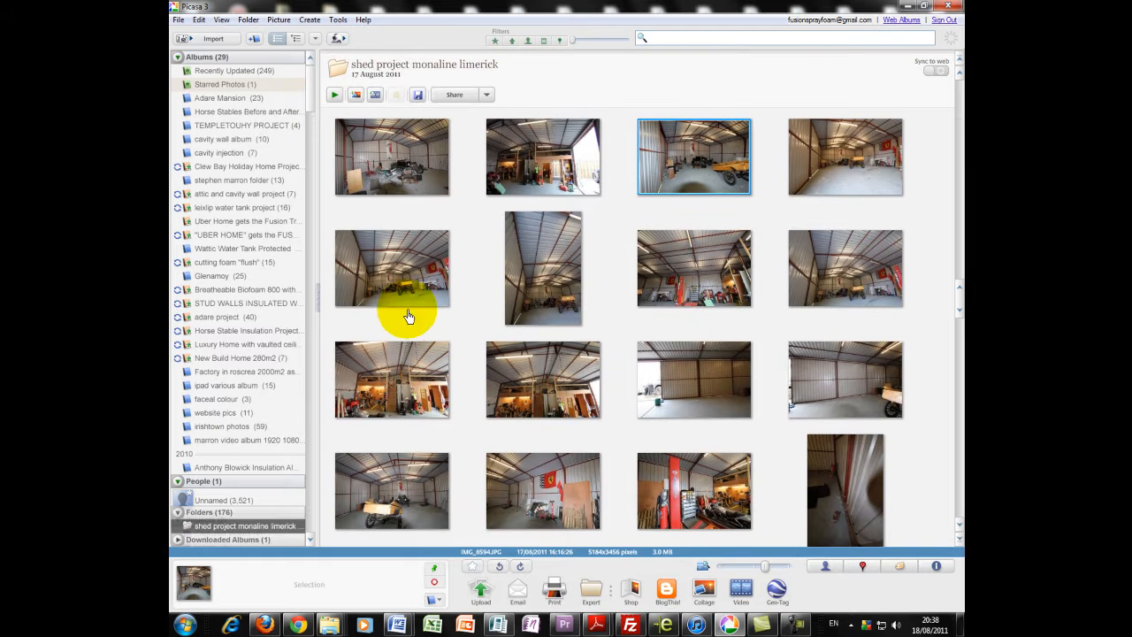
pyautogui.click(390, 156)
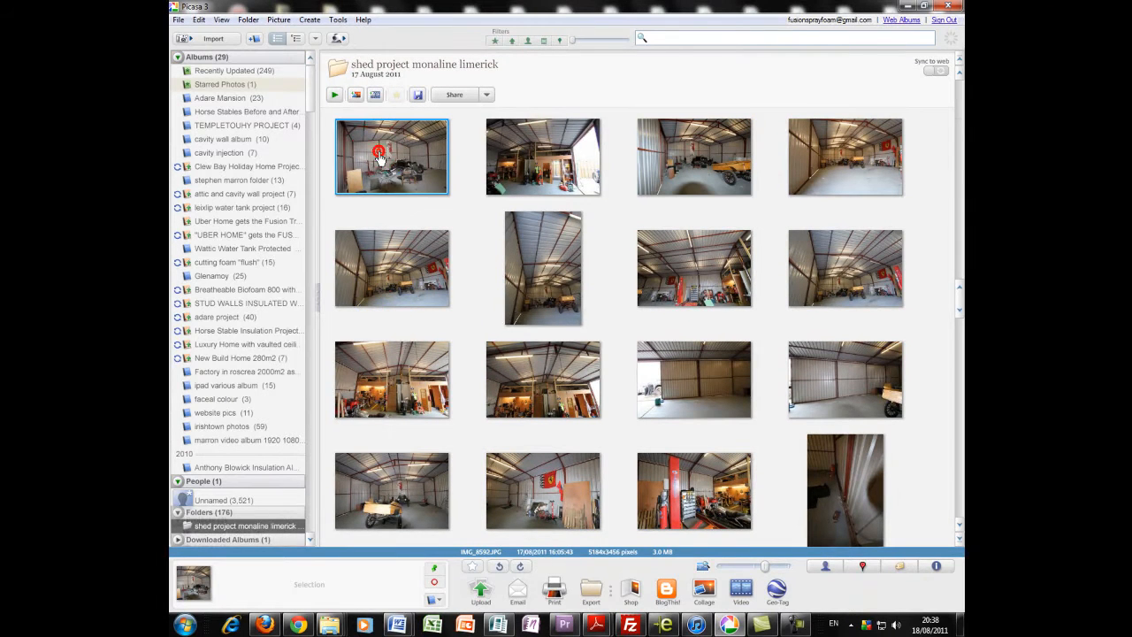
pyautogui.scroll(-3)
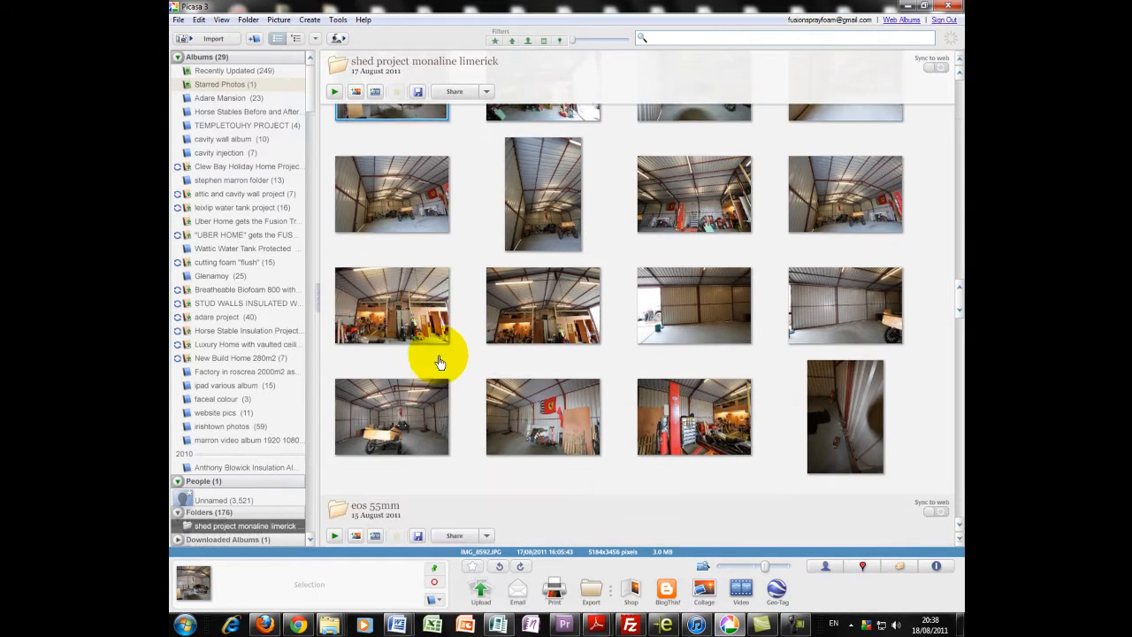
pyautogui.click(844, 411)
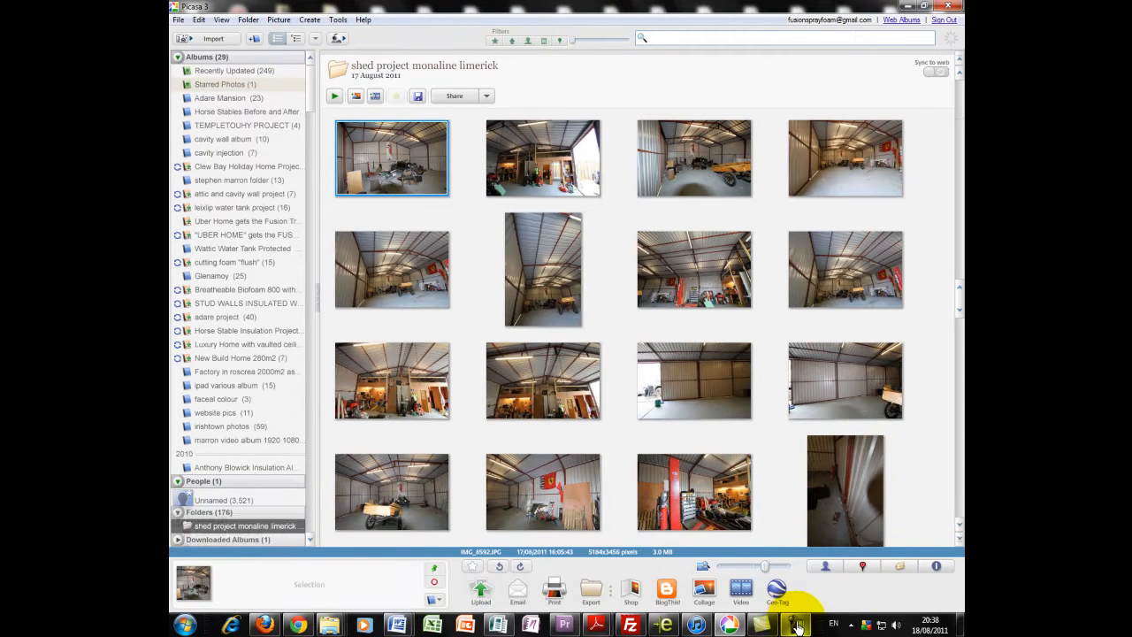
# Select all sixteen shed photos and pin them with 'Hold selected items' in the tray.
pyautogui.click(794, 625)
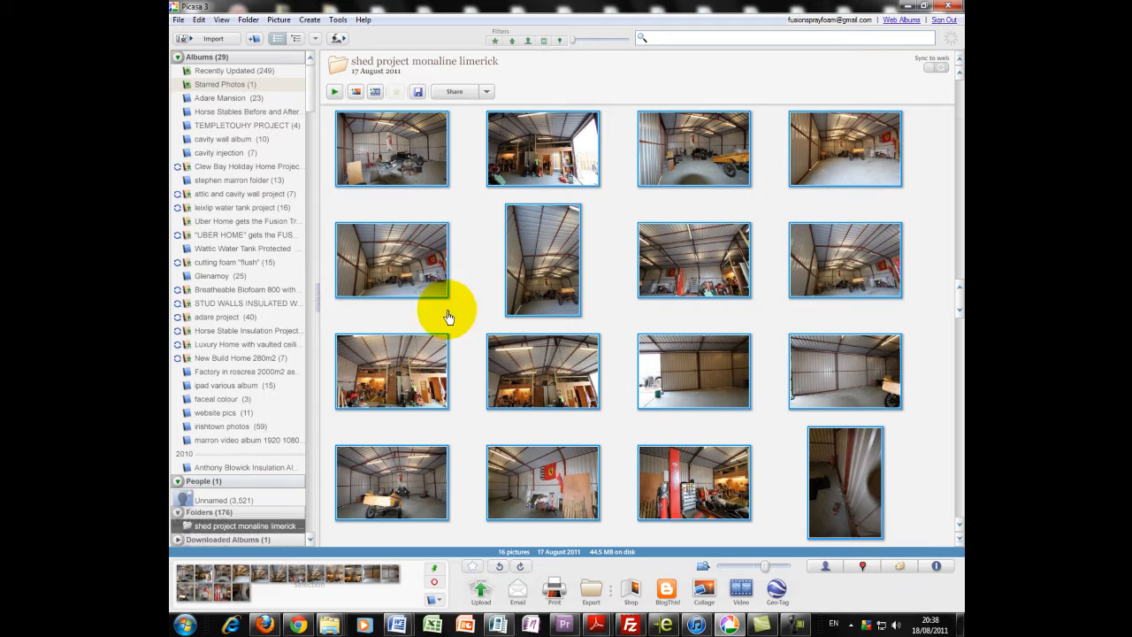
pyautogui.moveTo(420, 150)
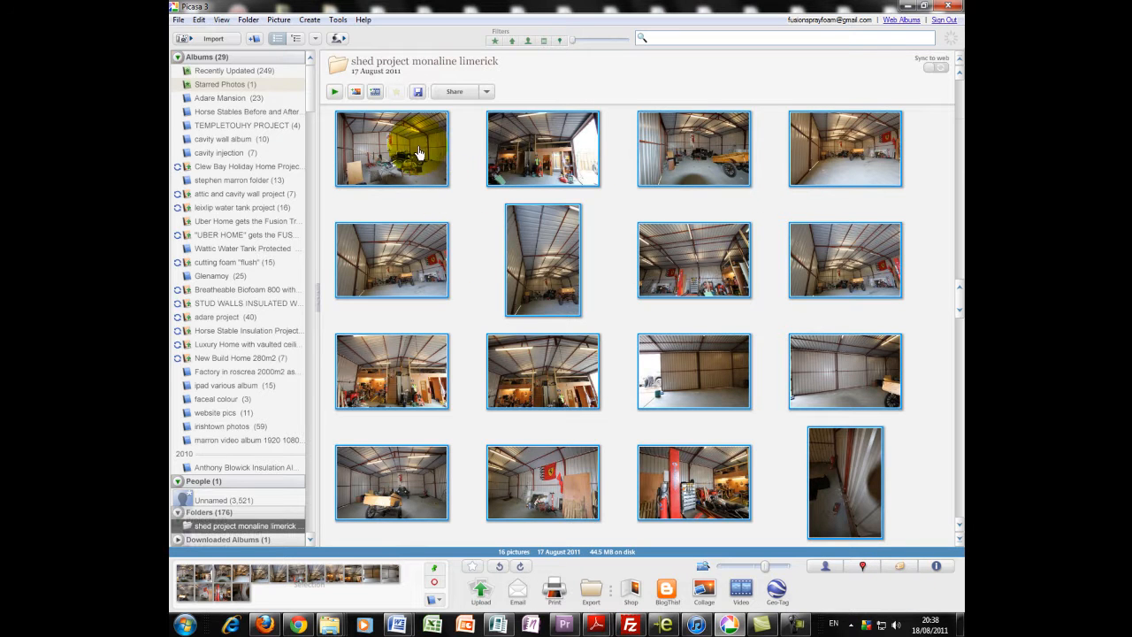
pyautogui.scroll(-3)
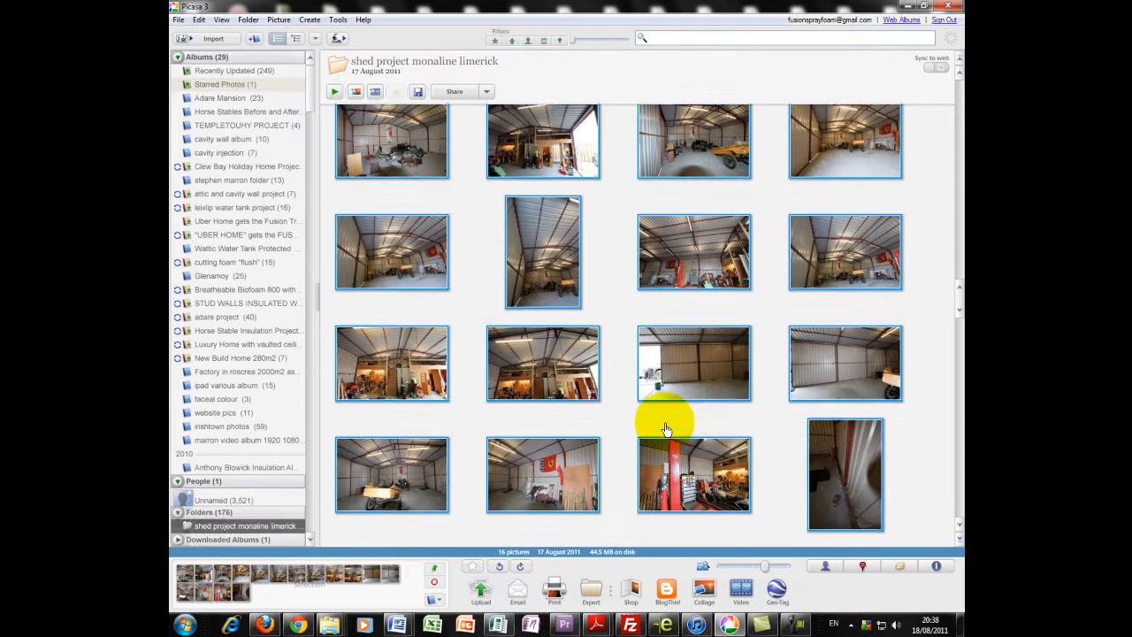
pyautogui.scroll(-3)
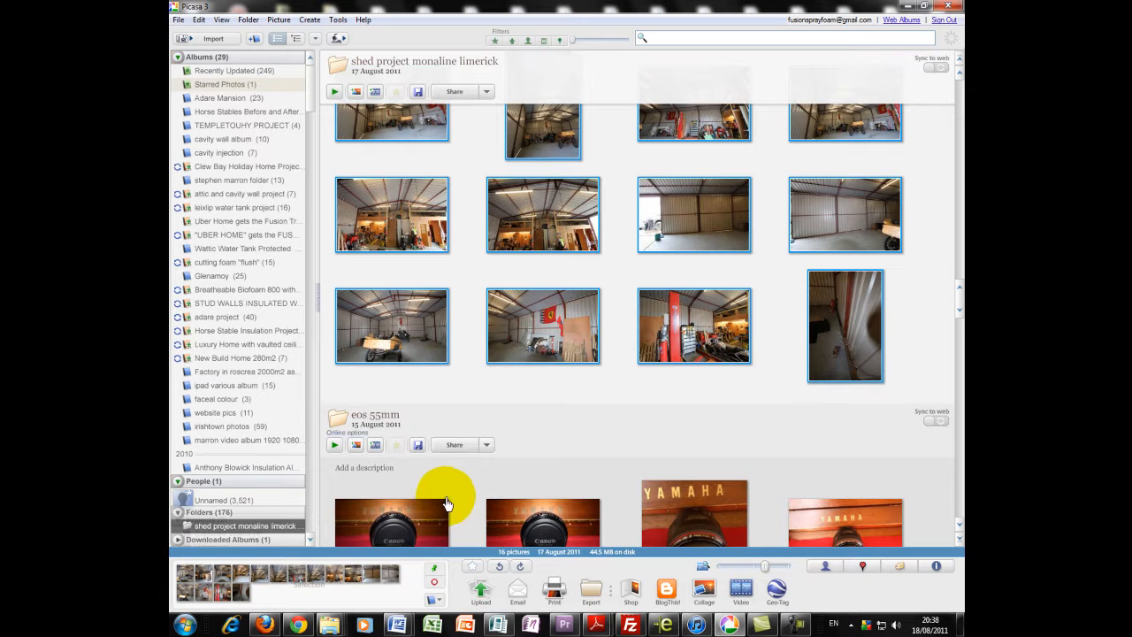
pyautogui.moveTo(517, 593)
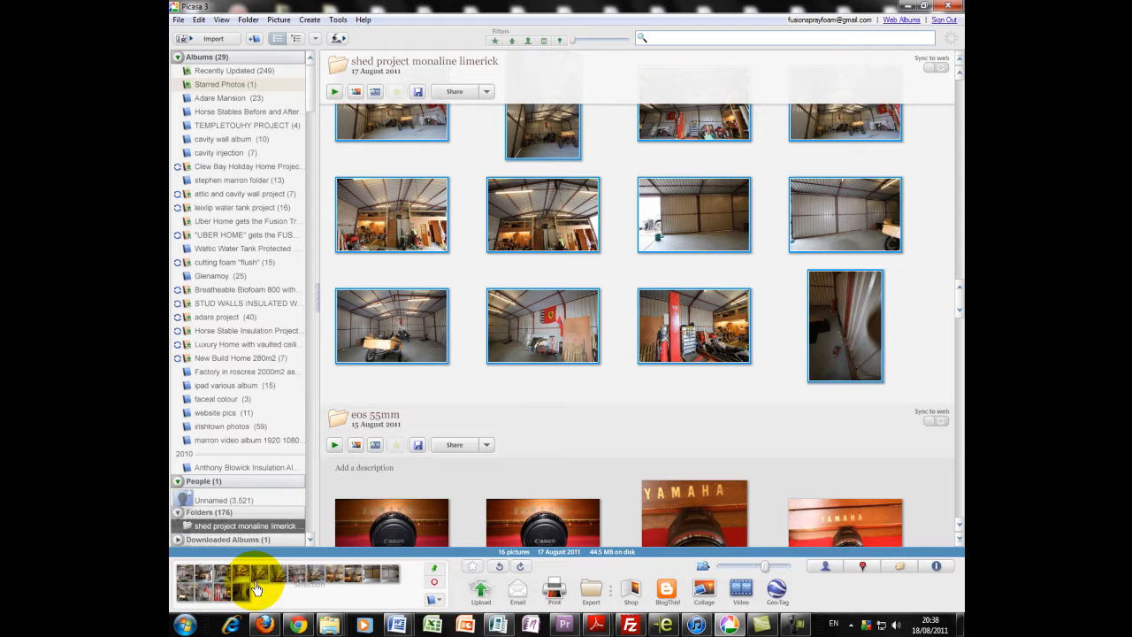
pyautogui.moveTo(429, 581)
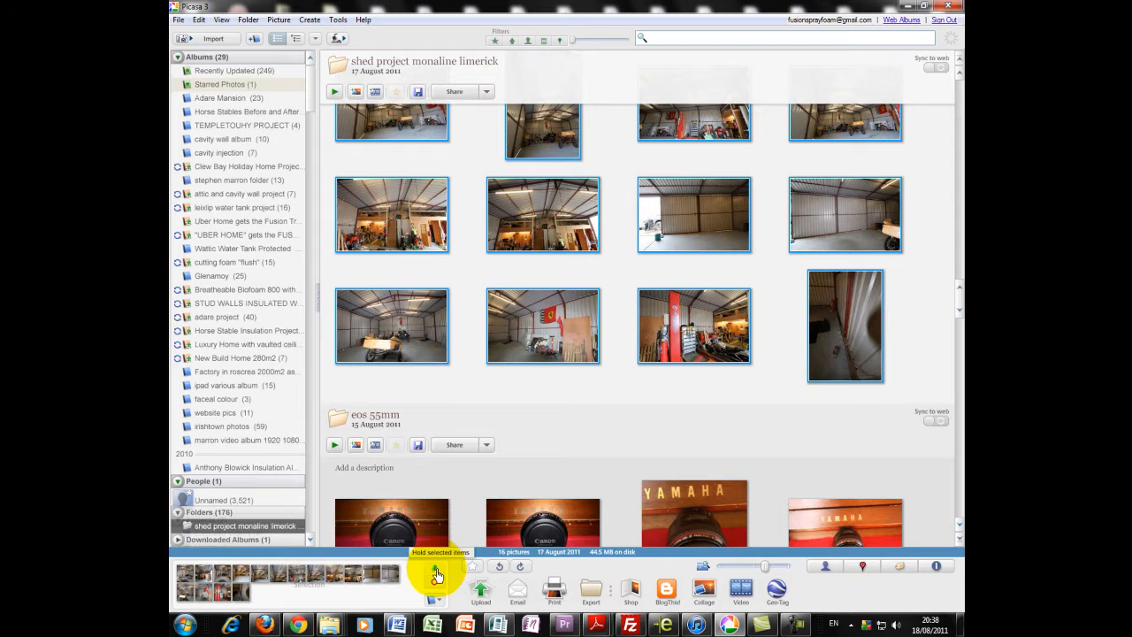
pyautogui.click(436, 573)
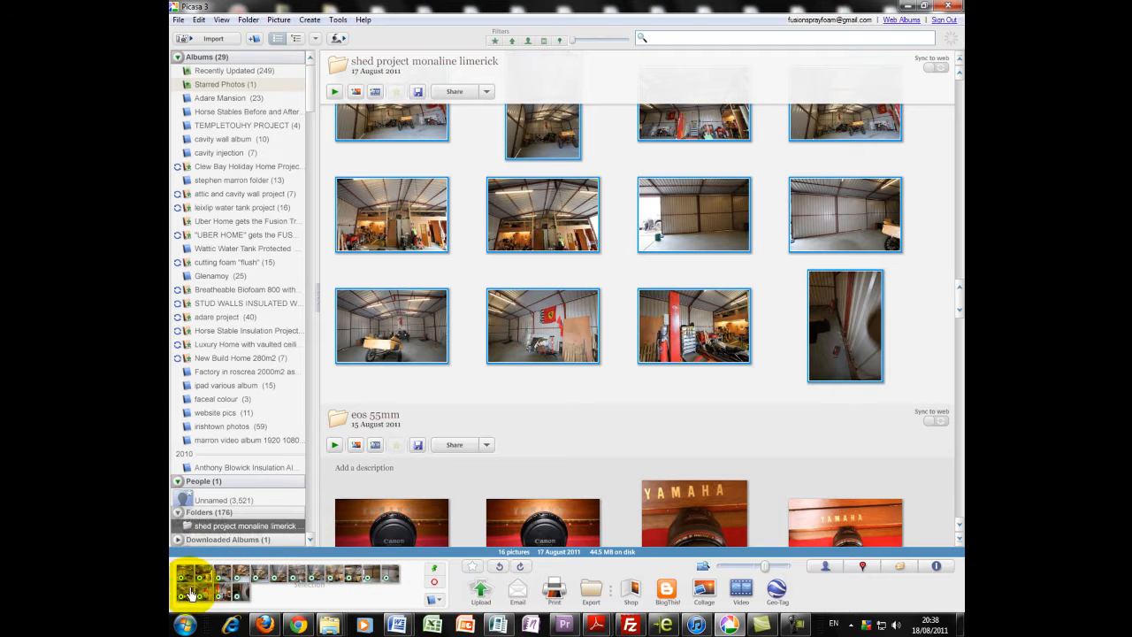
pyautogui.moveTo(442, 608)
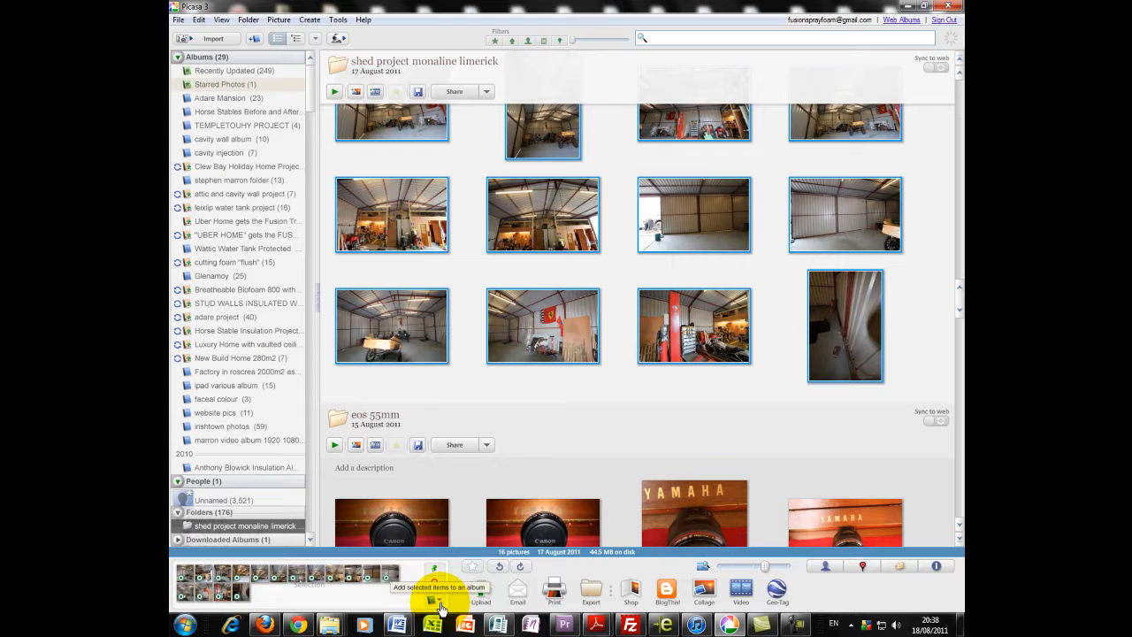
pyautogui.click(434, 592)
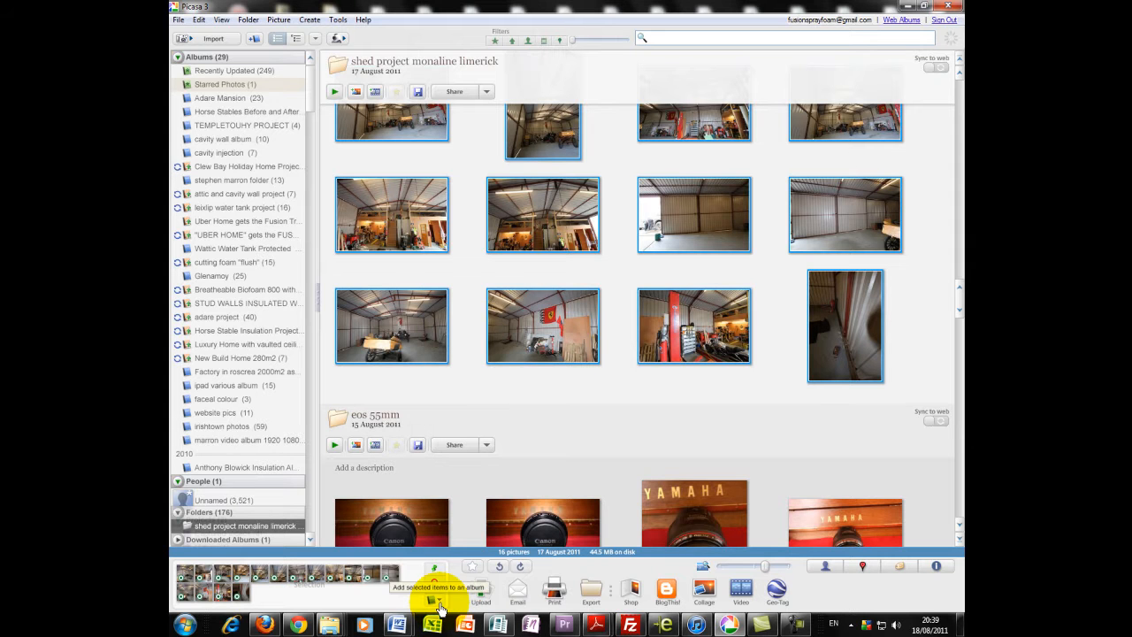
pyautogui.moveTo(554, 592)
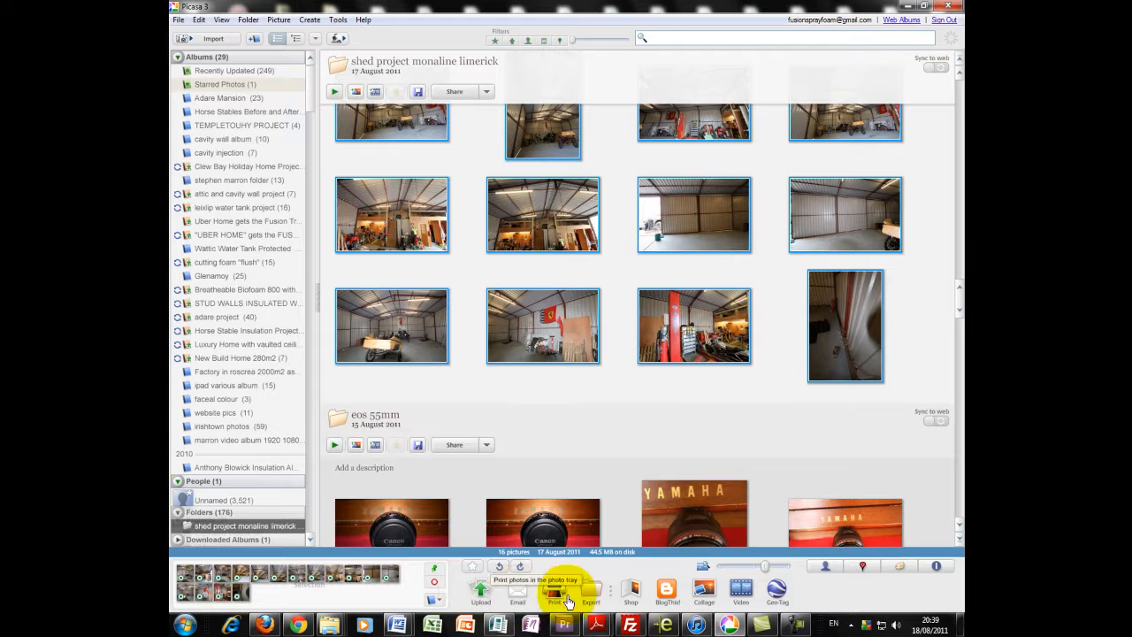
pyautogui.moveTo(507, 586)
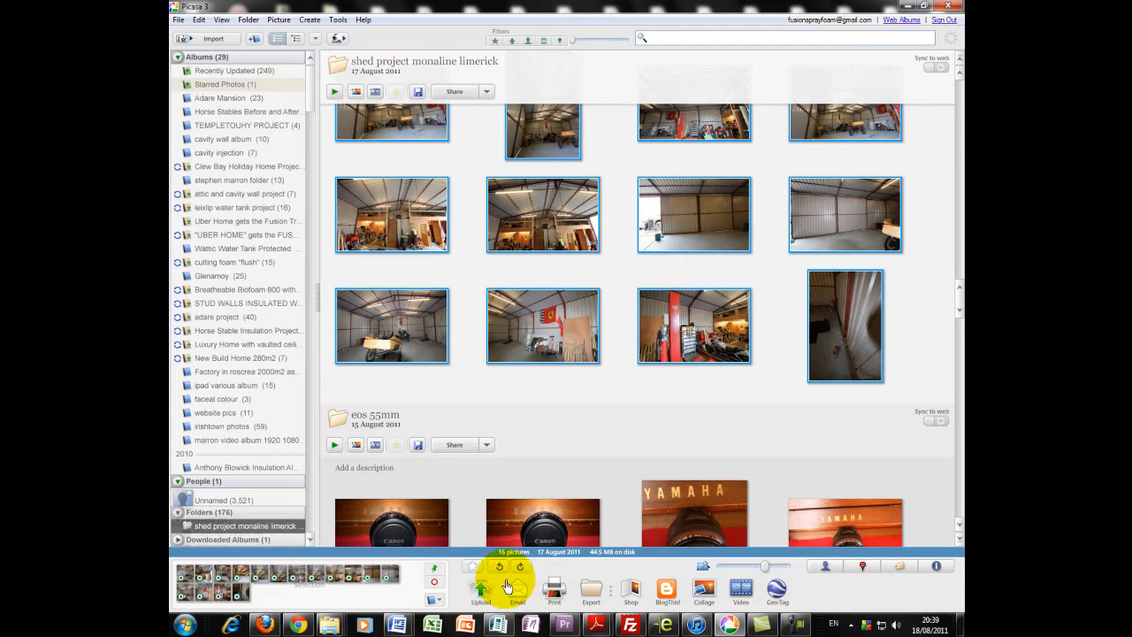
pyautogui.moveTo(517, 590)
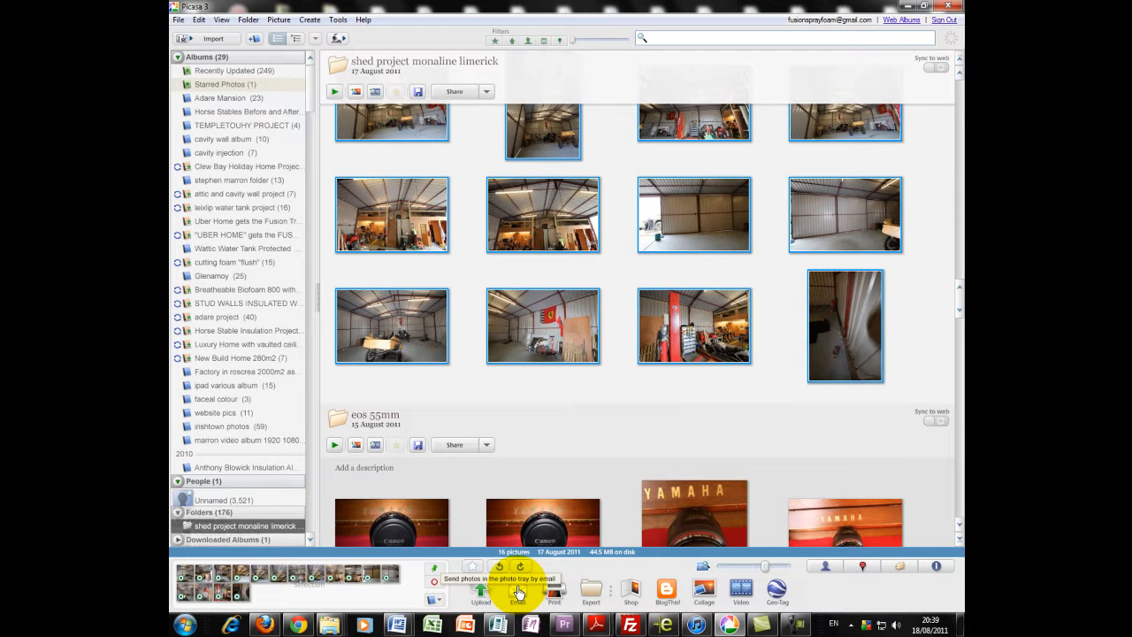
pyautogui.moveTo(261, 199)
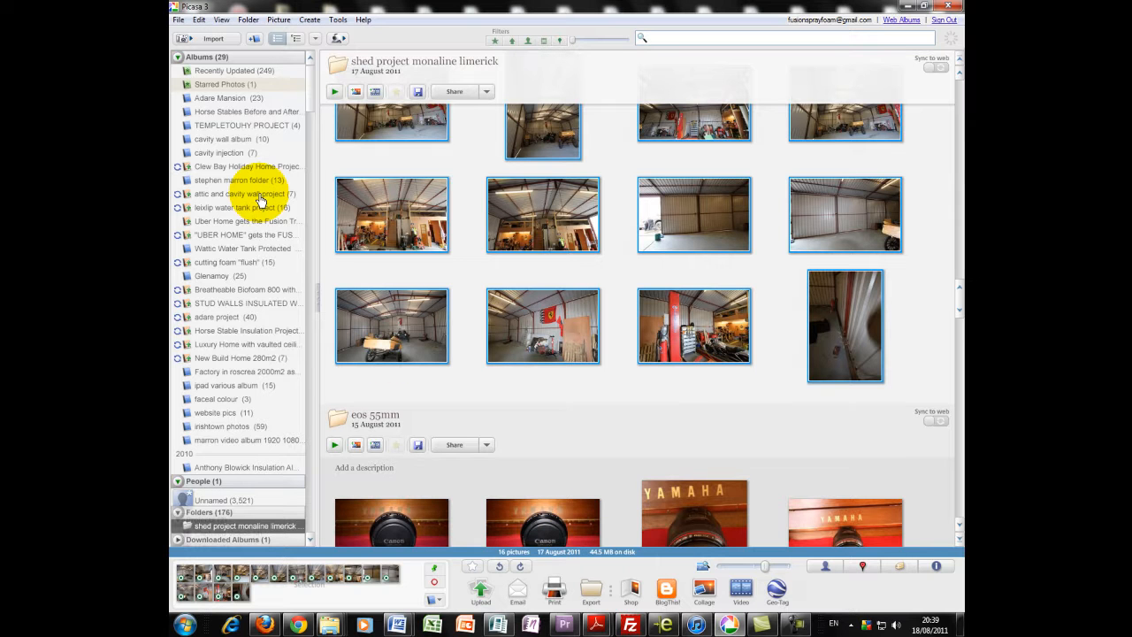
pyautogui.moveTo(336, 20)
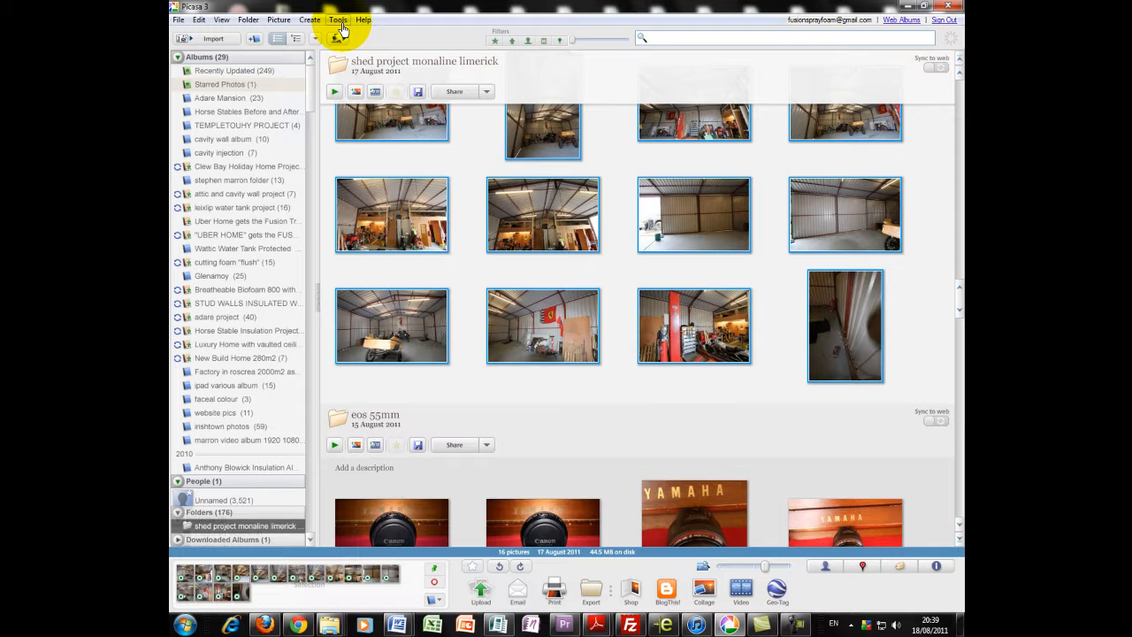
# Open Tools > Options to view the Web Albums upload settings.
pyautogui.click(338, 20)
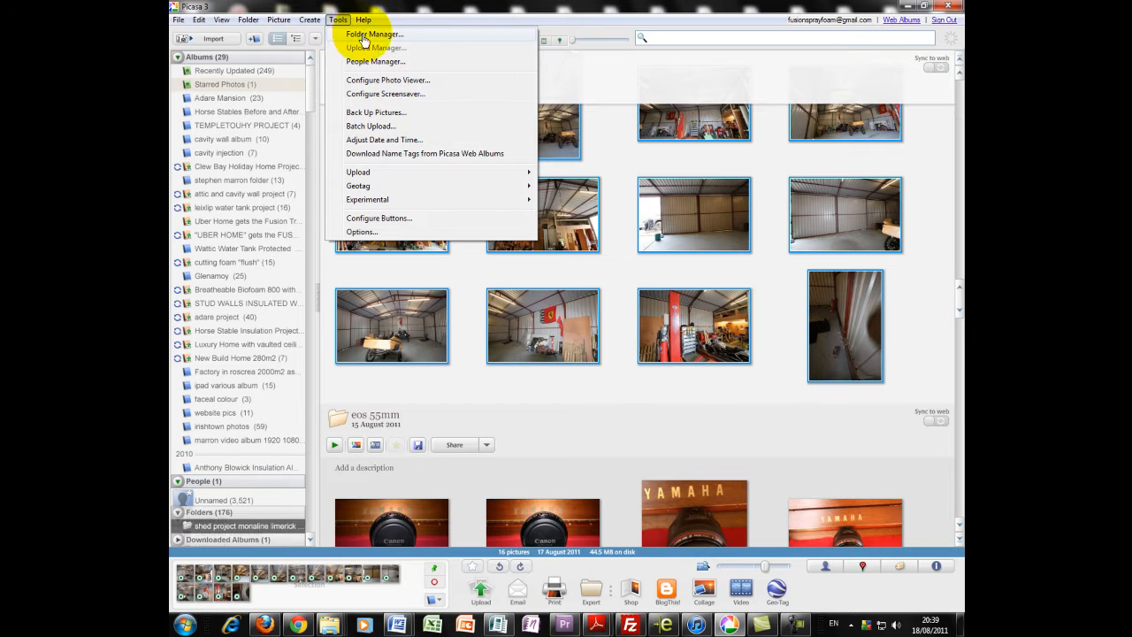
pyautogui.moveTo(361, 232)
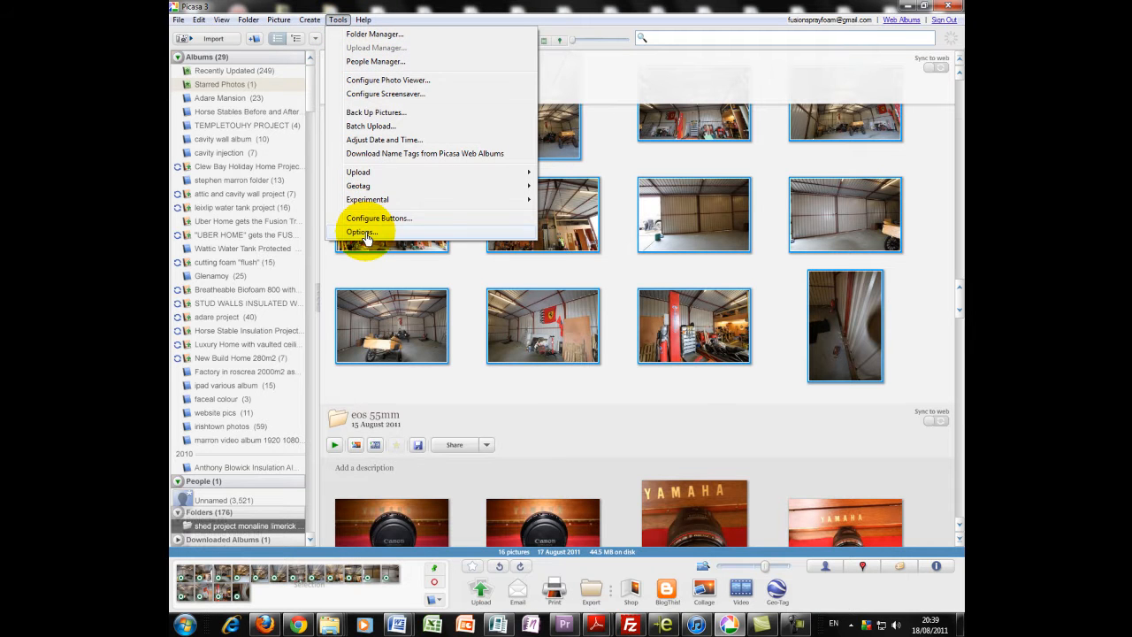
pyautogui.click(361, 231)
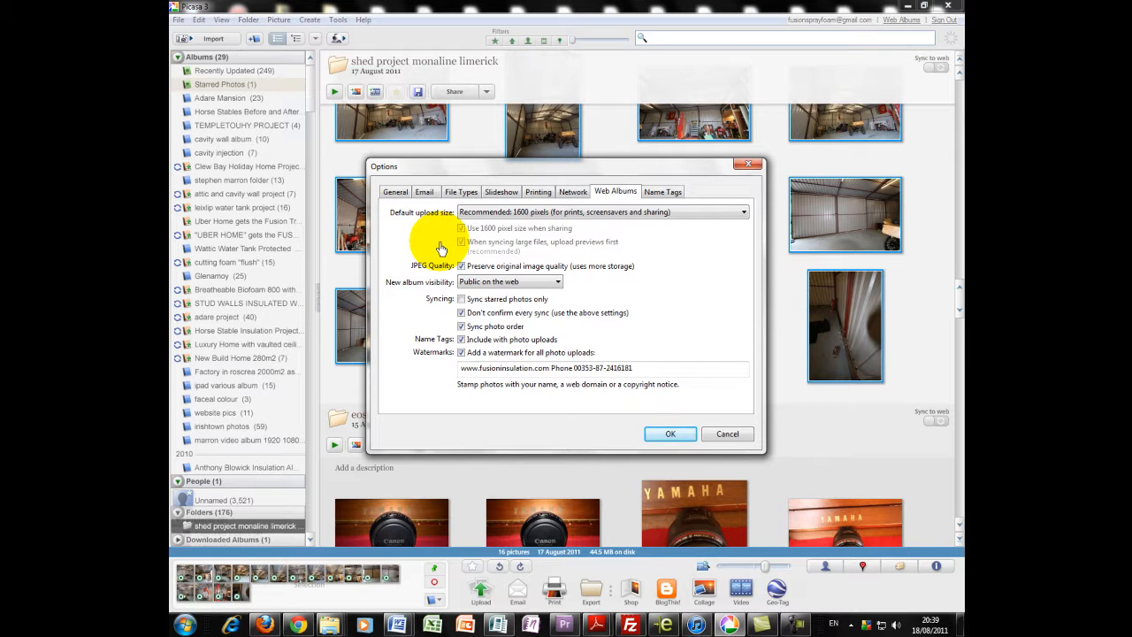
pyautogui.moveTo(593, 232)
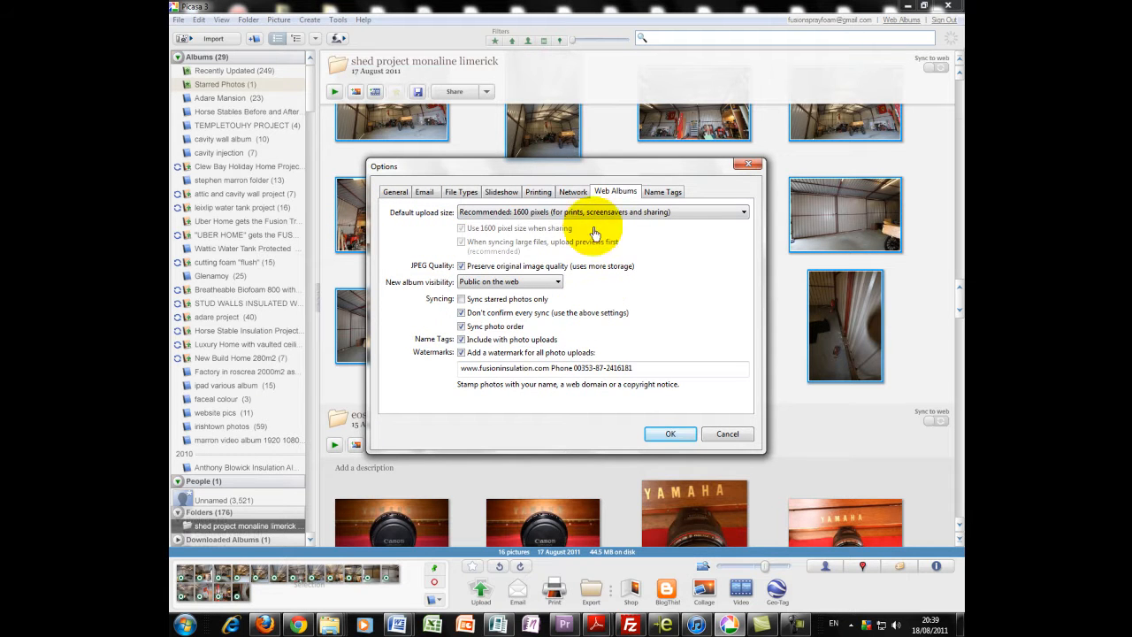
pyautogui.moveTo(531, 196)
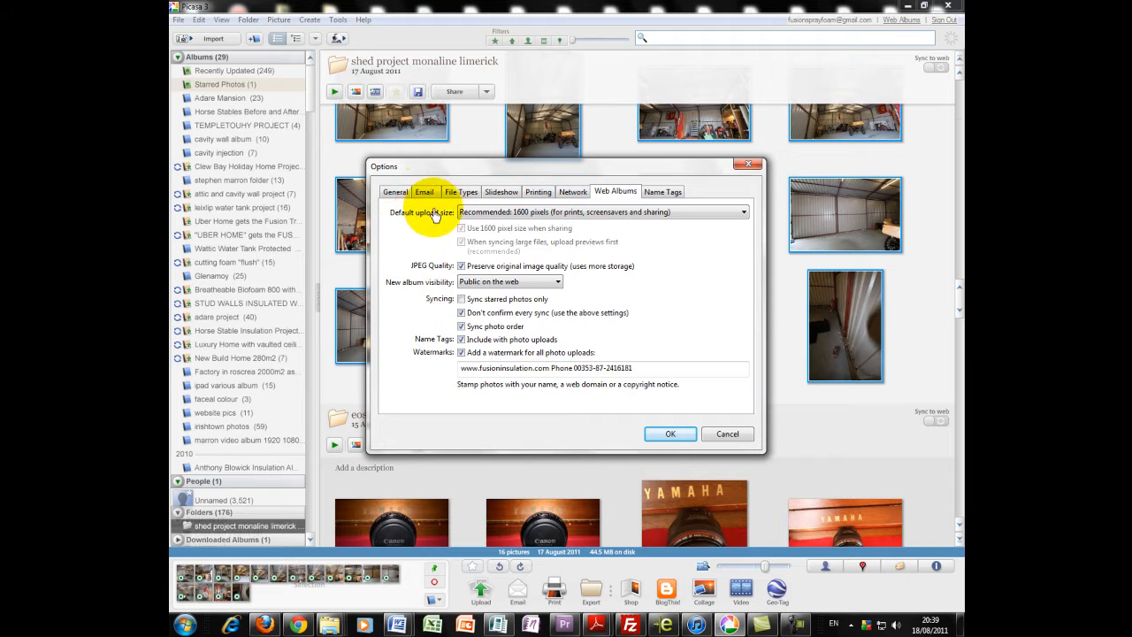
# Open the Email settings and sweep the picture-size slider between 160 and 1600 pixels.
pyautogui.click(425, 192)
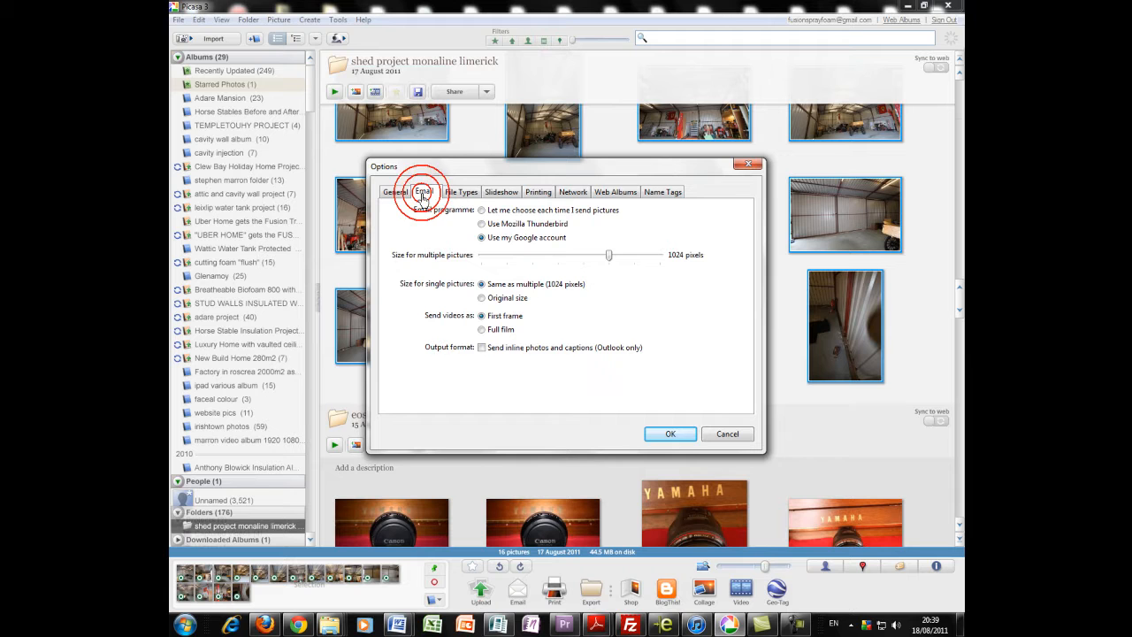
pyautogui.moveTo(609, 254); pyautogui.dragTo(532, 254)
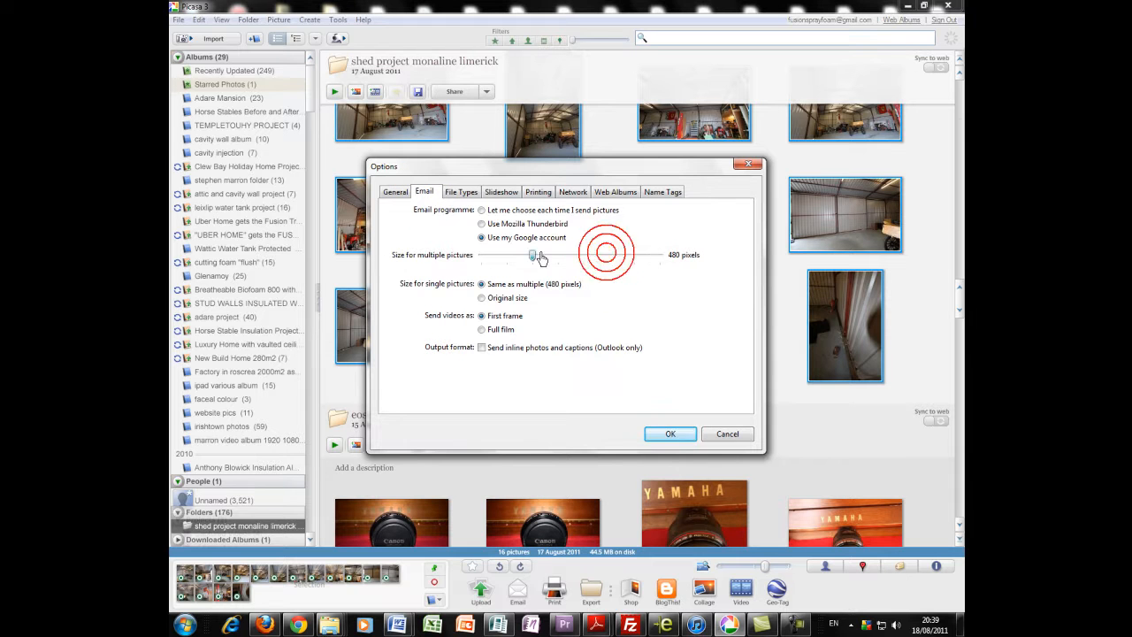
pyautogui.moveTo(533, 254); pyautogui.dragTo(655, 255)
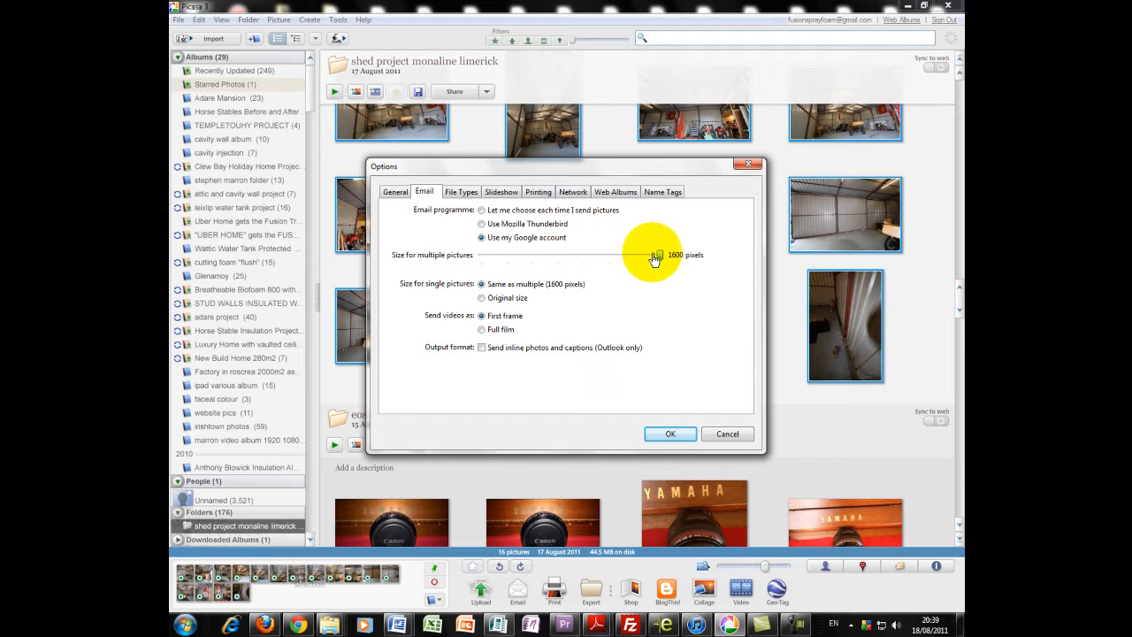
pyautogui.moveTo(654, 255); pyautogui.dragTo(555, 254)
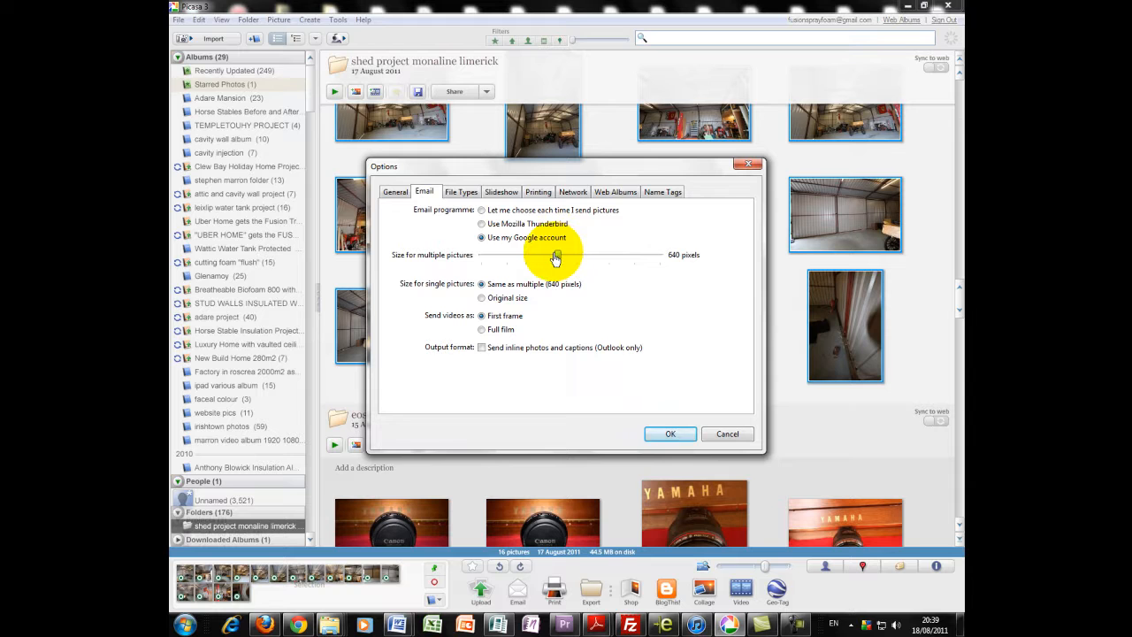
pyautogui.moveTo(556, 255); pyautogui.dragTo(603, 254)
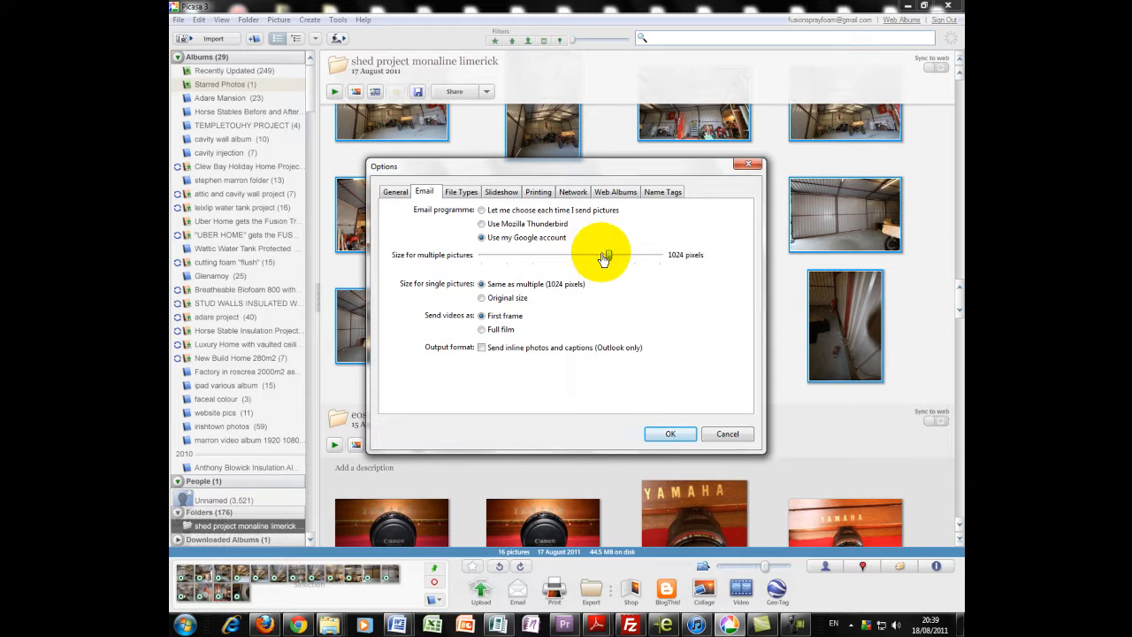
pyautogui.moveTo(606, 255); pyautogui.dragTo(482, 255)
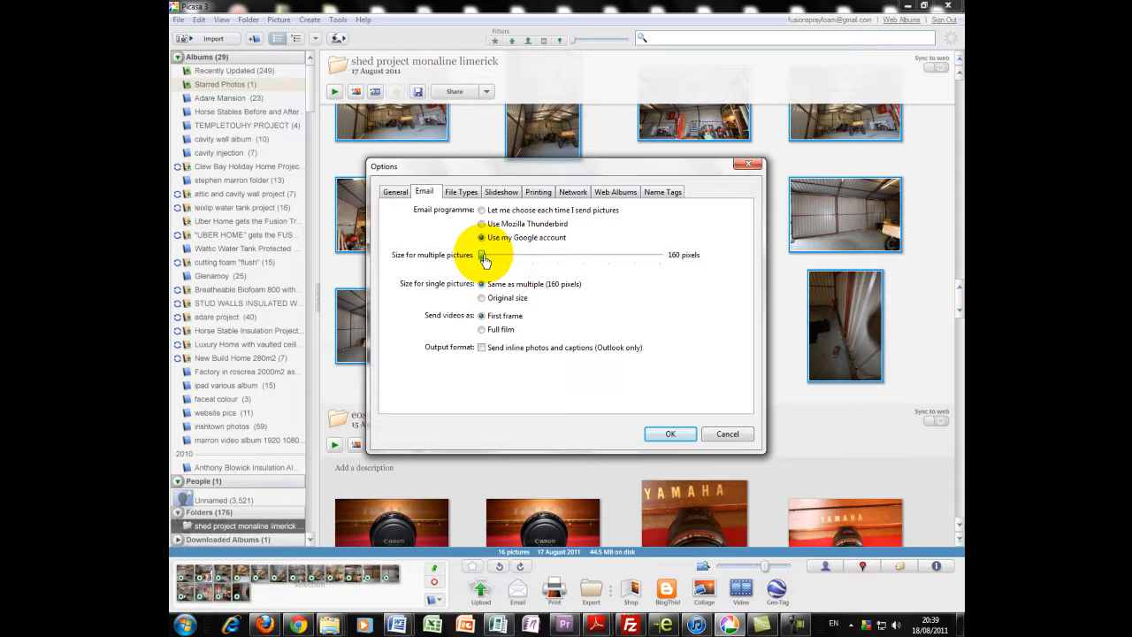
# Settle emailed picture size at 1024 pixels, dismiss the update prompt, and confirm with OK.
pyautogui.moveTo(484, 257); pyautogui.dragTo(531, 257)
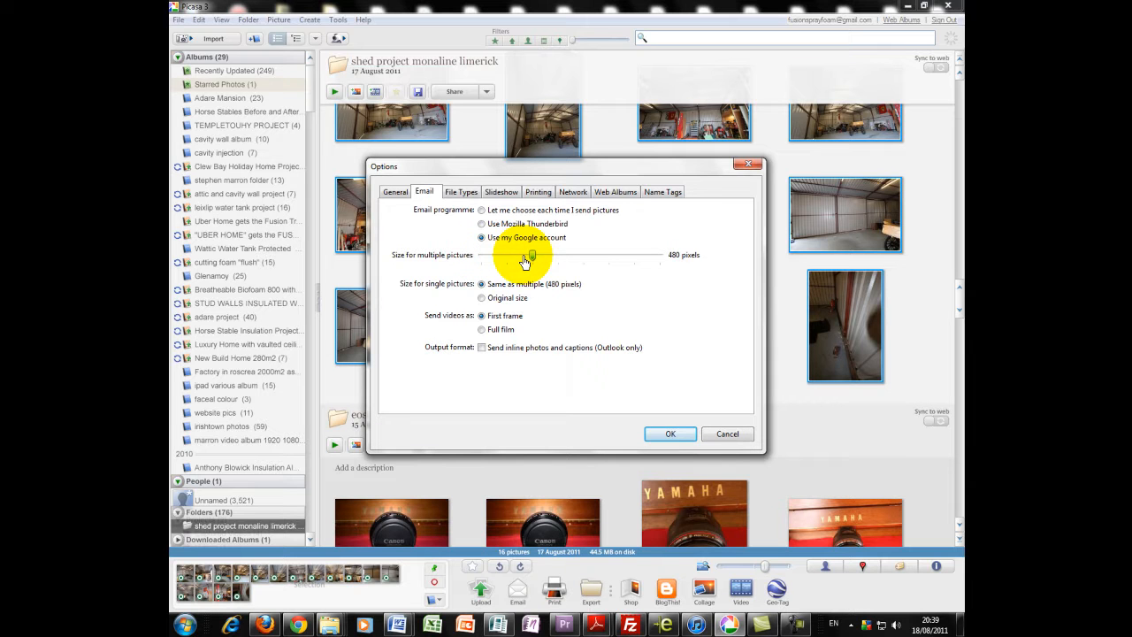
pyautogui.moveTo(531, 257); pyautogui.dragTo(557, 257)
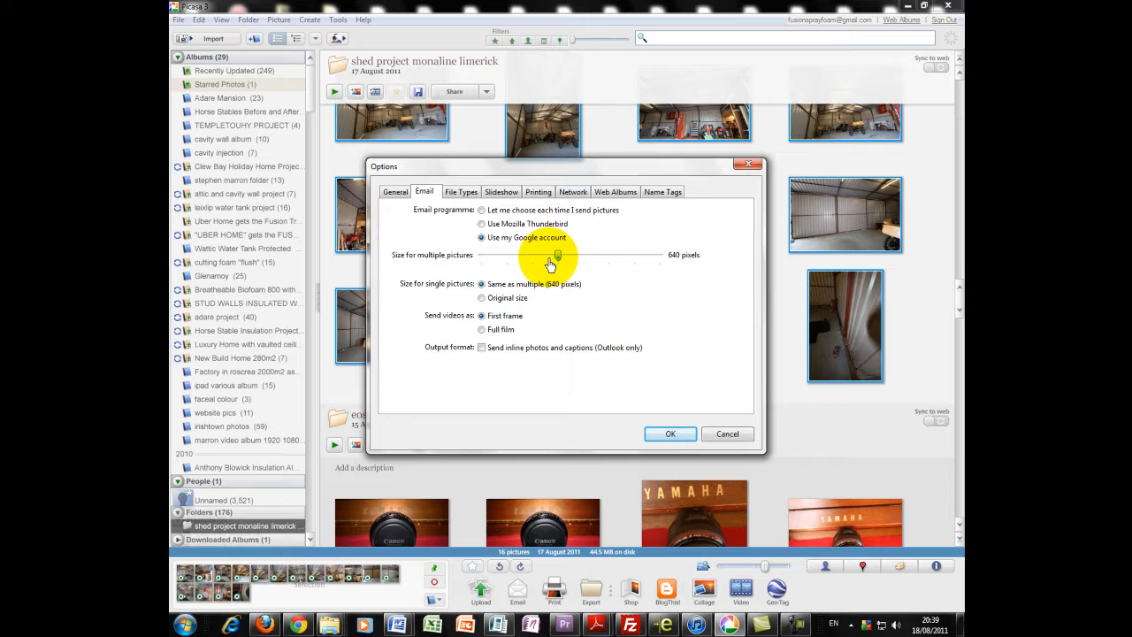
pyautogui.moveTo(550, 255); pyautogui.dragTo(582, 255)
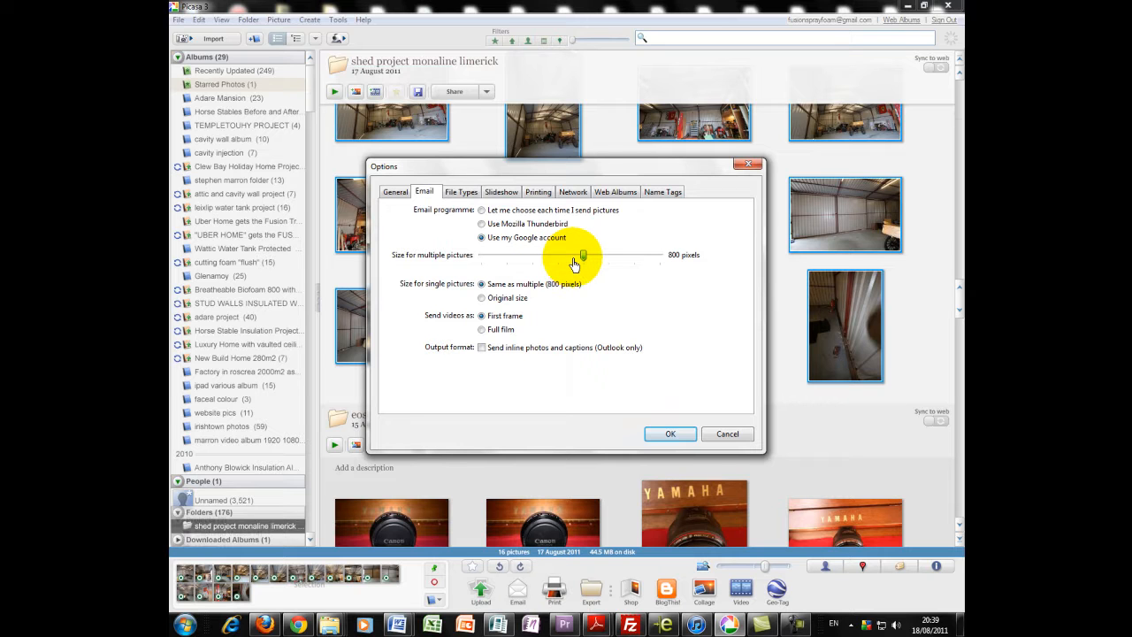
pyautogui.moveTo(582, 254); pyautogui.dragTo(608, 255)
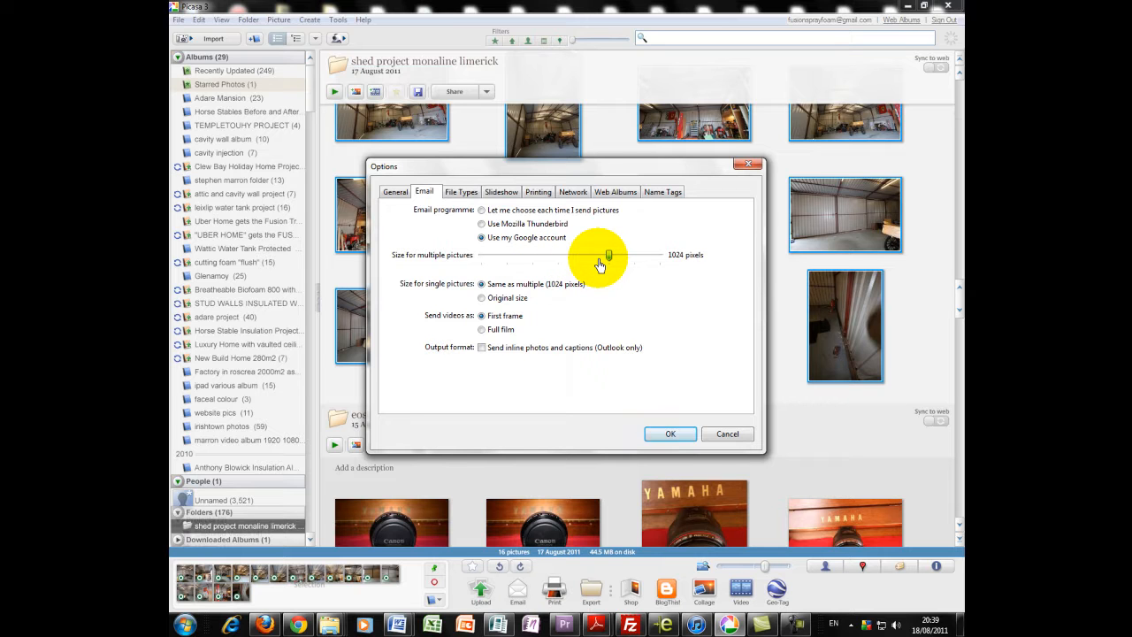
pyautogui.moveTo(608, 255); pyautogui.dragTo(635, 254)
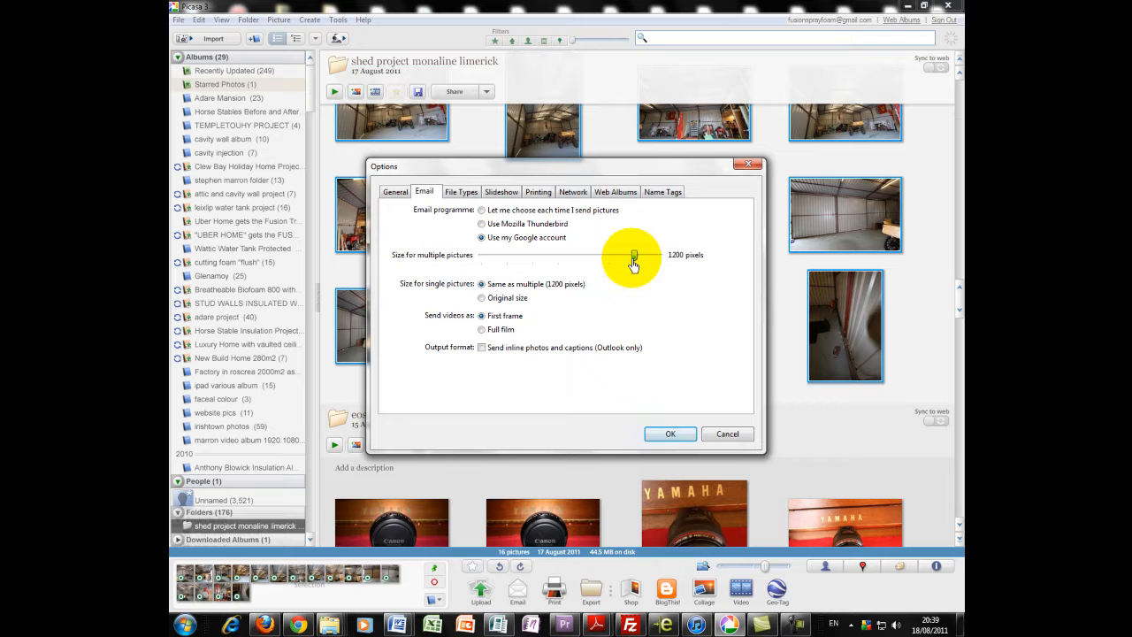
pyautogui.moveTo(632, 255); pyautogui.dragTo(609, 255)
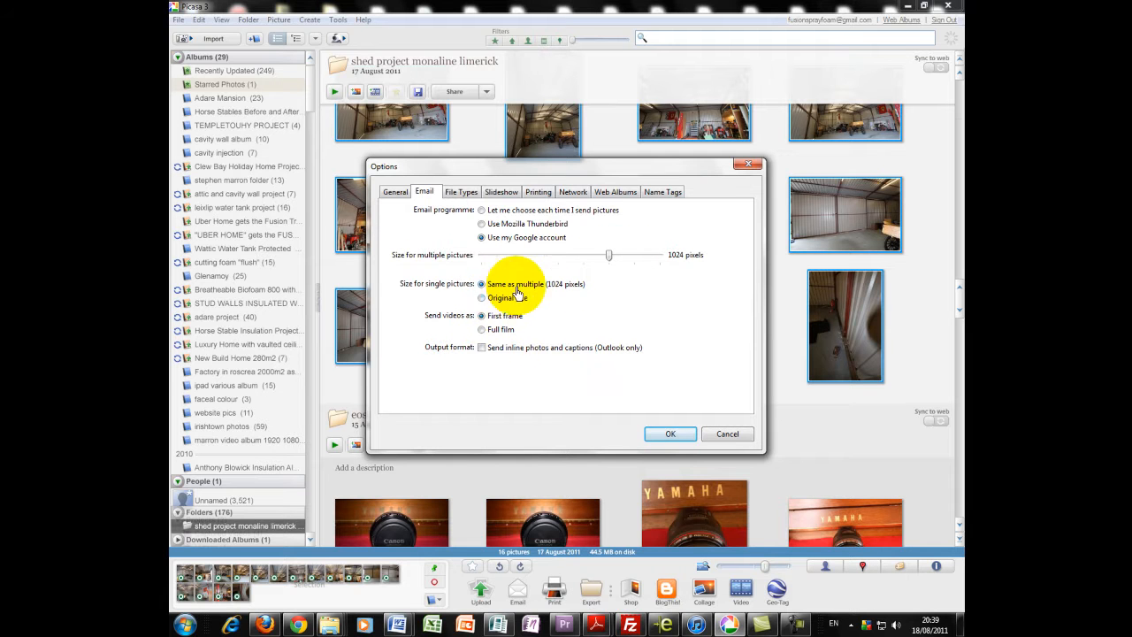
pyautogui.moveTo(513, 371)
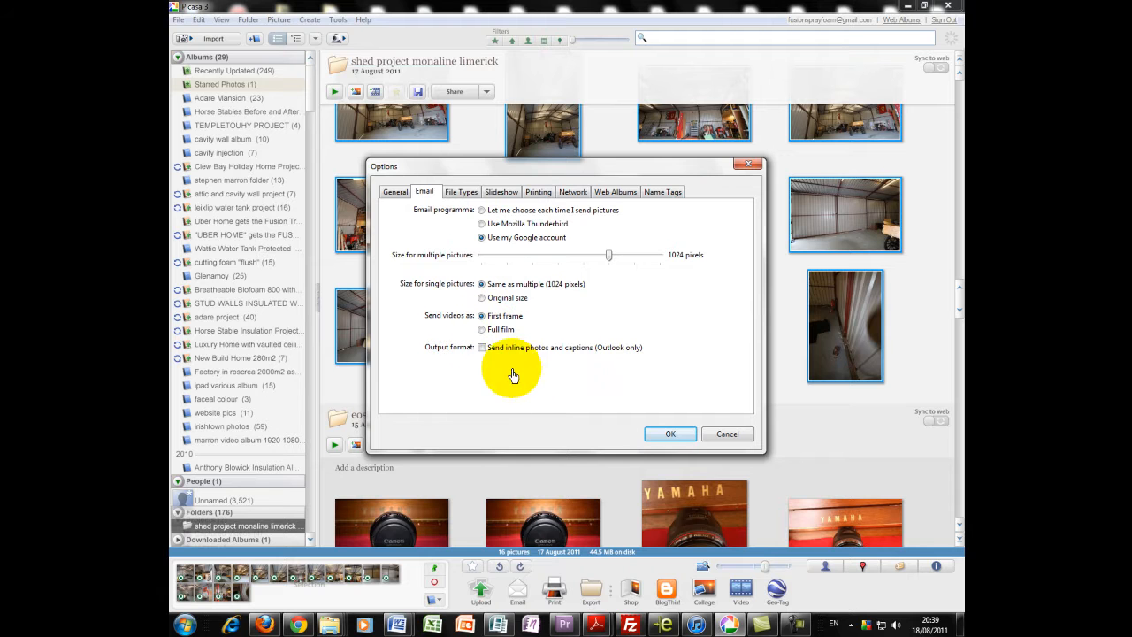
pyautogui.moveTo(453, 260)
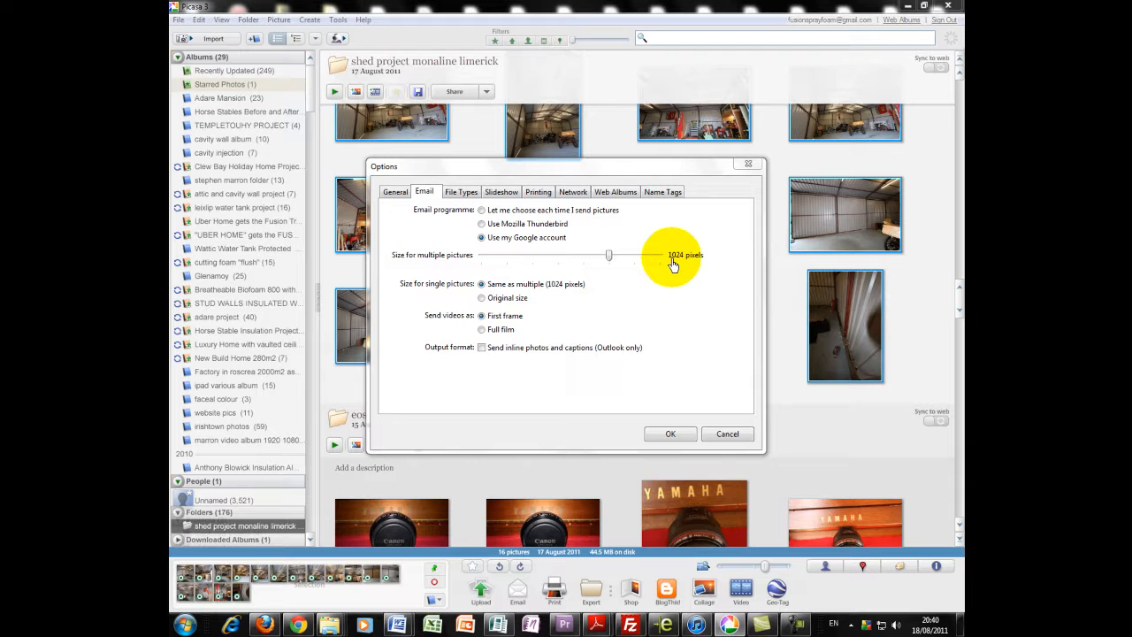
pyautogui.moveTo(529, 405)
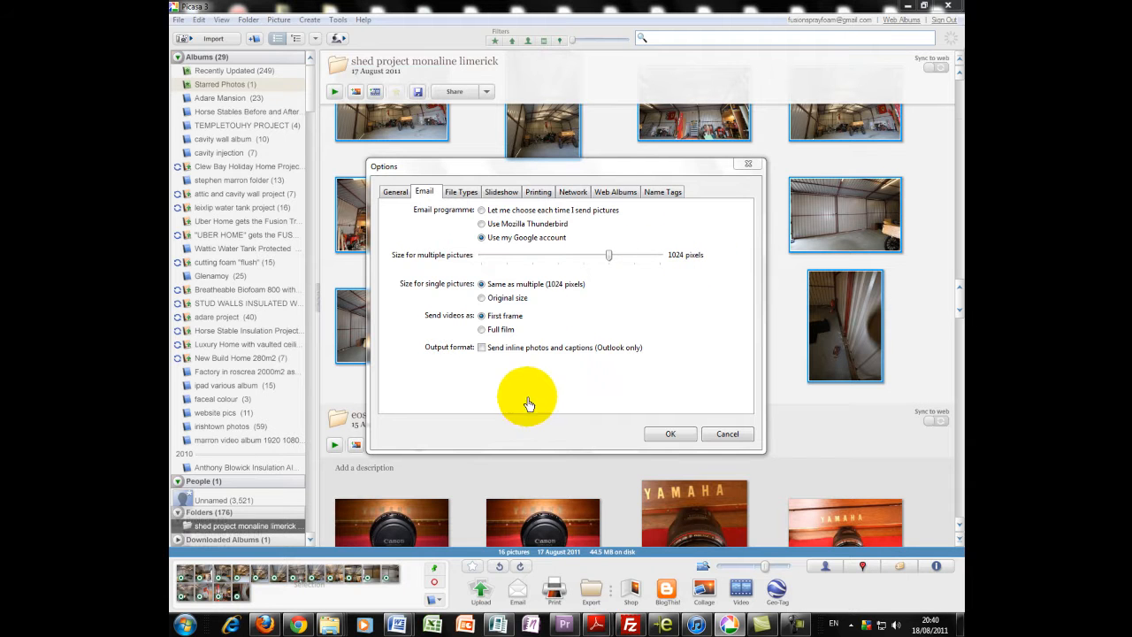
pyautogui.moveTo(514, 392)
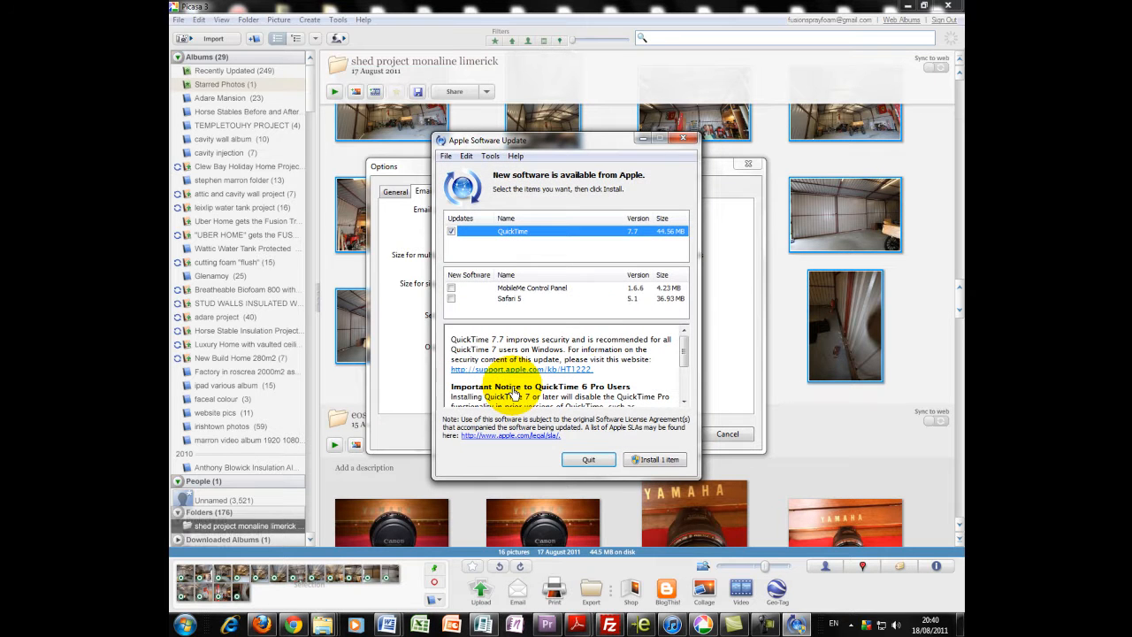
pyautogui.click(587, 457)
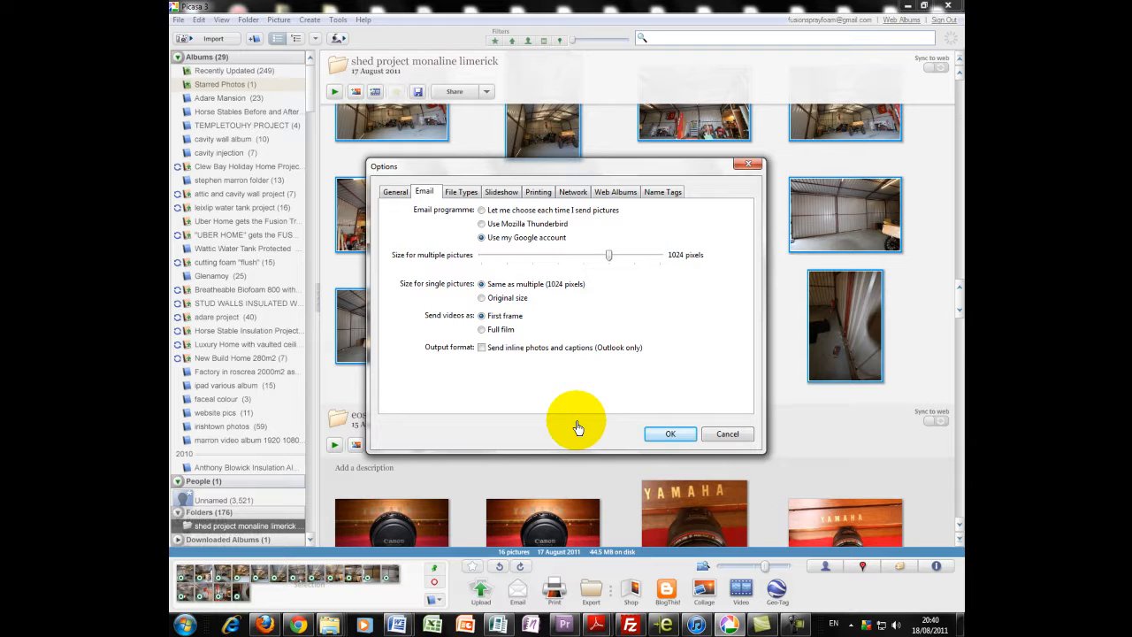
pyautogui.moveTo(670, 433)
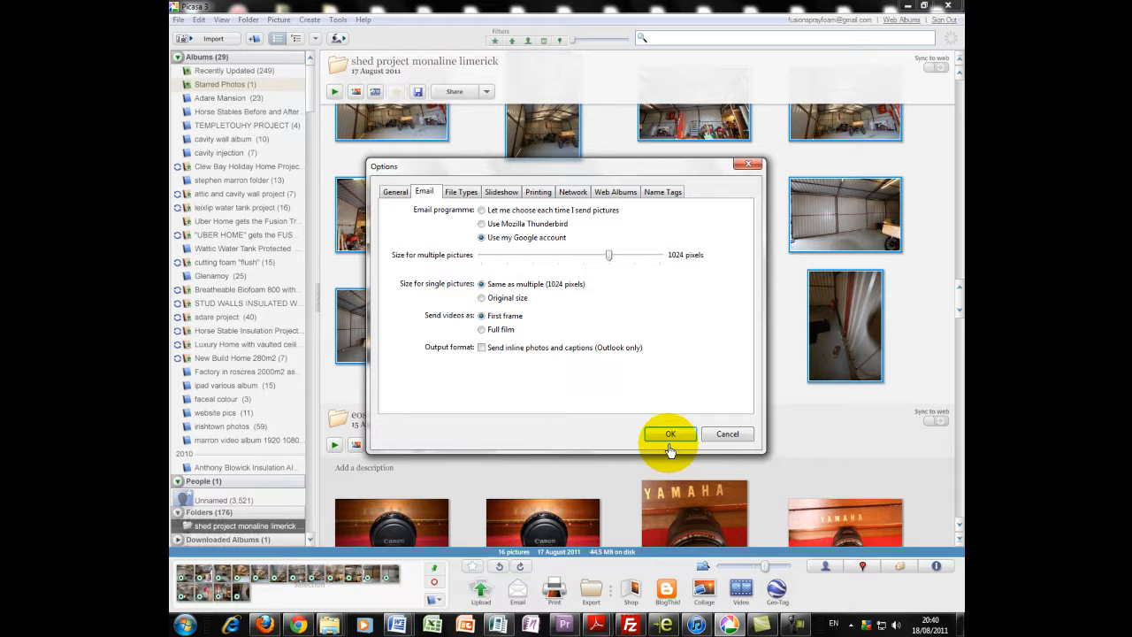
pyautogui.moveTo(198, 592)
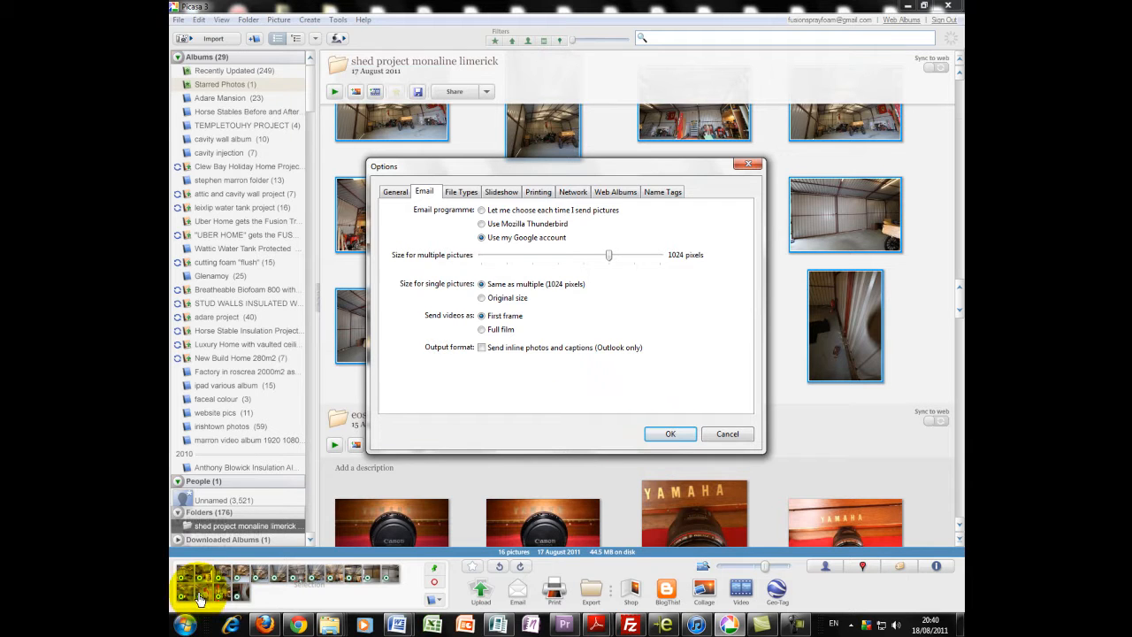
pyautogui.moveTo(402, 576)
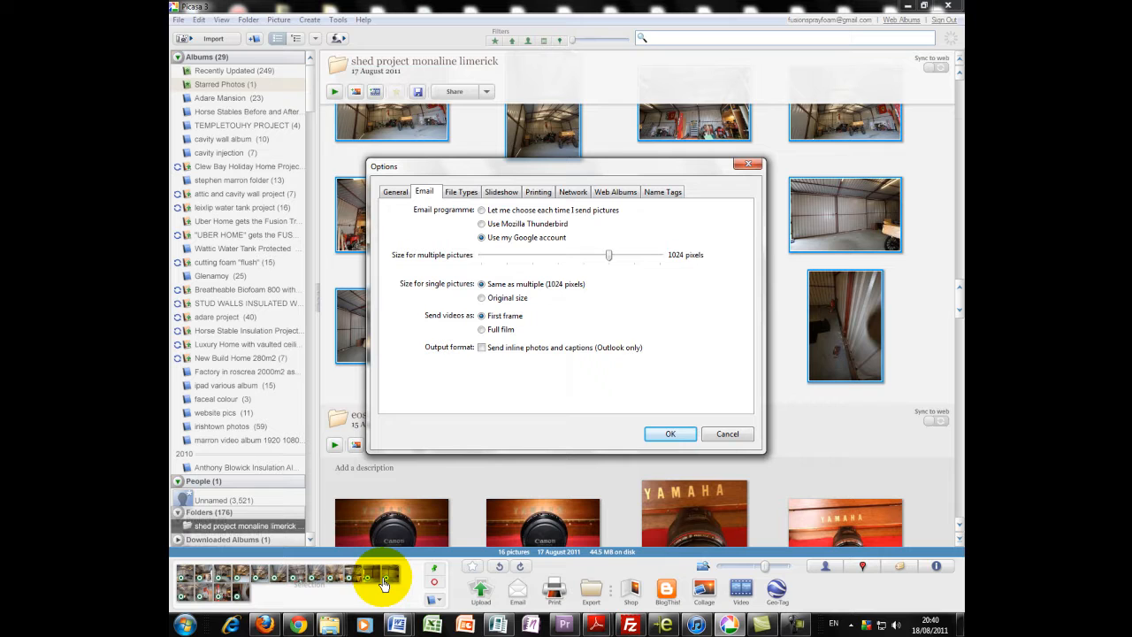
pyautogui.moveTo(688, 255)
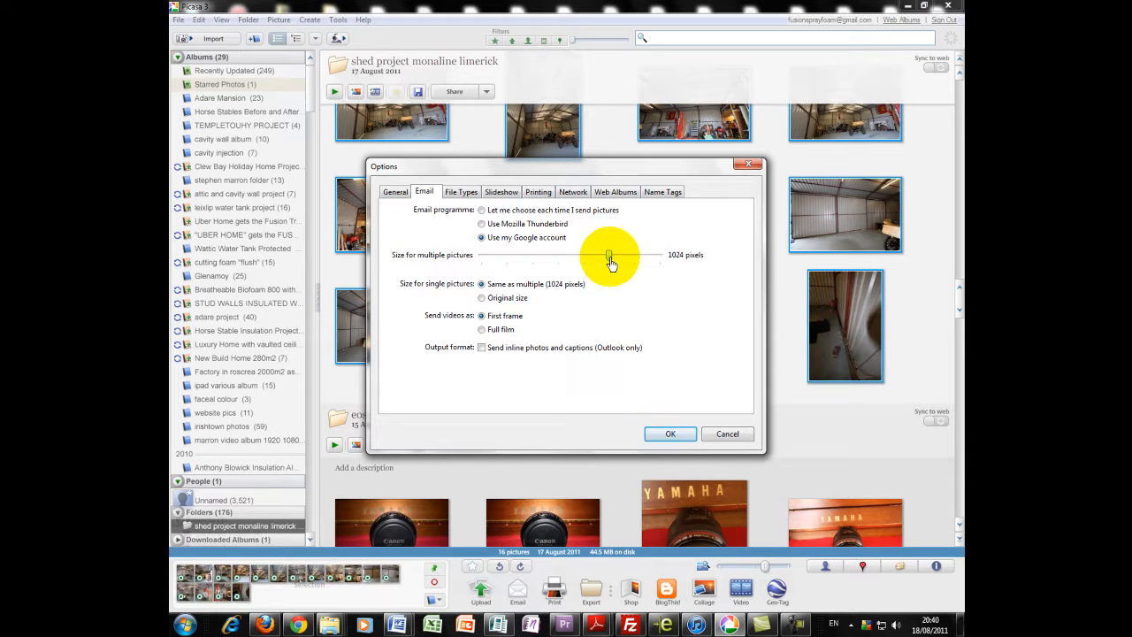
pyautogui.click(670, 433)
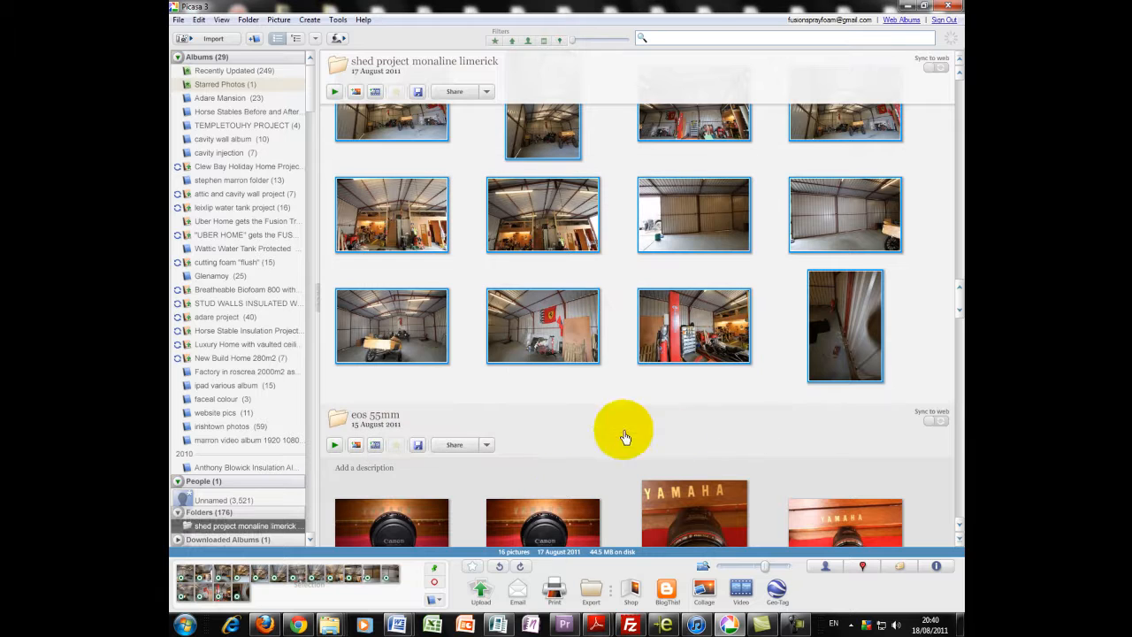
# Email the 16 tray pictures via Gmail, addressed to the suggested contact starting with 'a'.
pyautogui.click(517, 592)
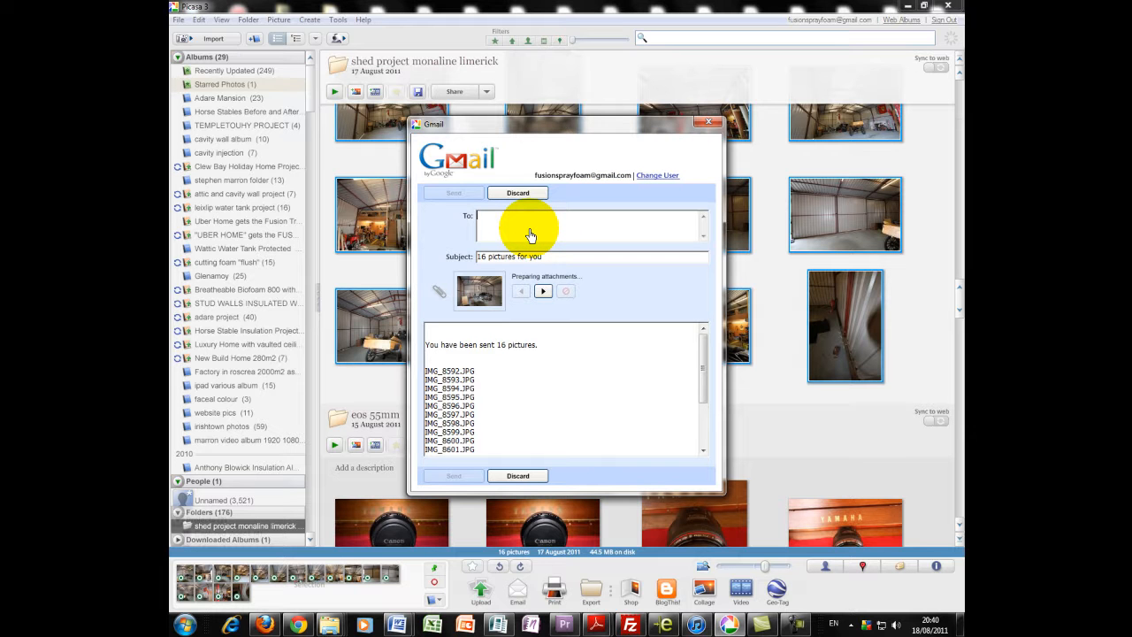
pyautogui.write('a')
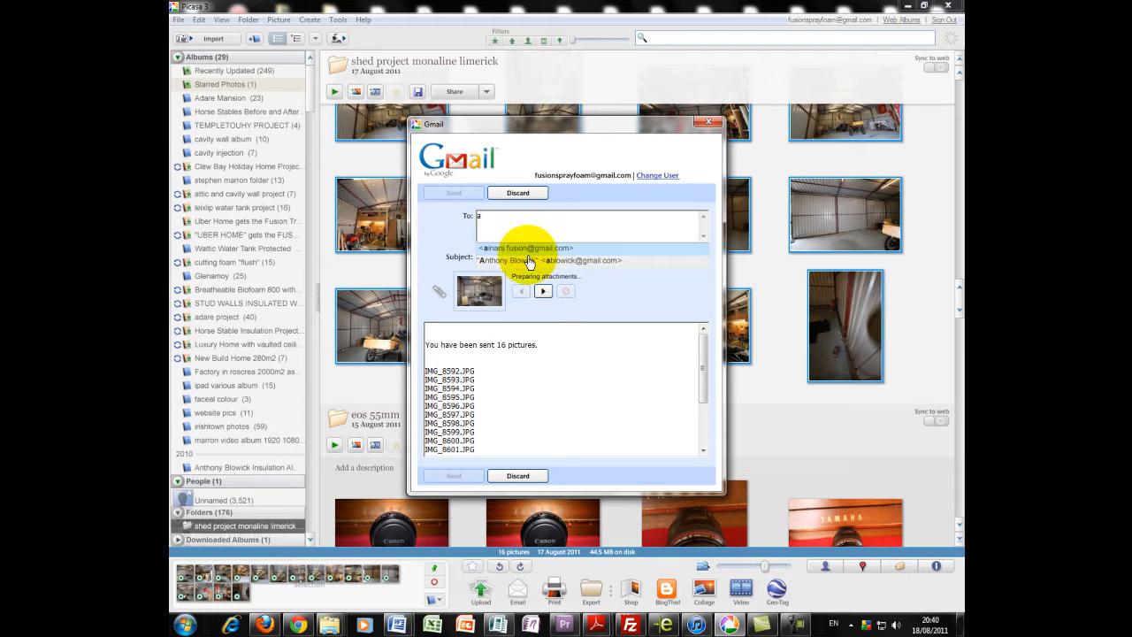
pyautogui.click(551, 260)
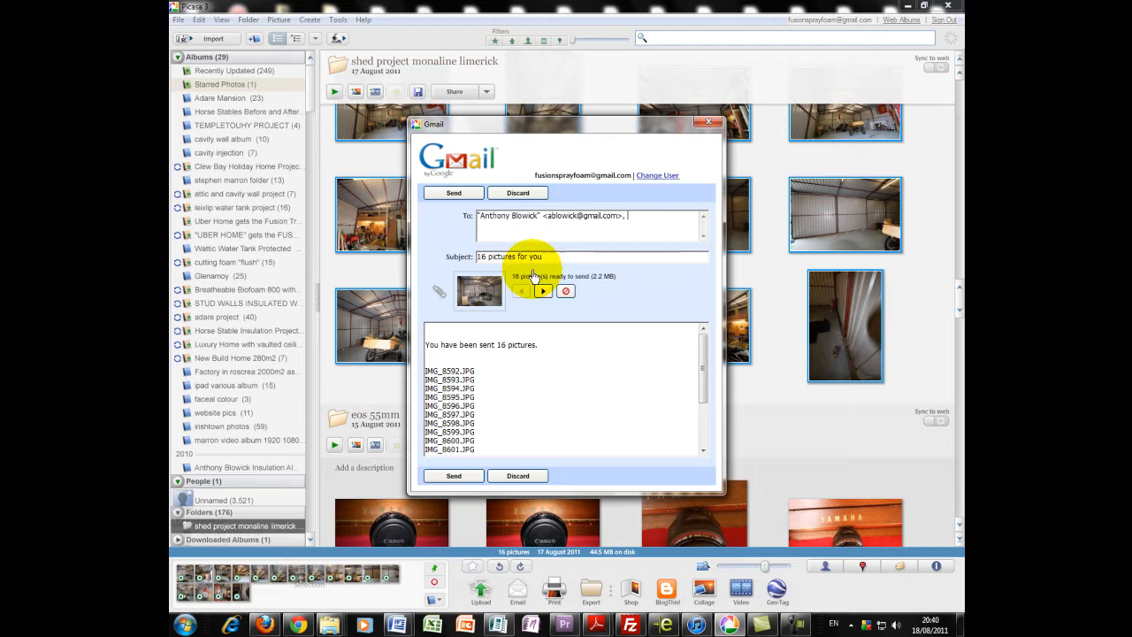
pyautogui.moveTo(565, 277)
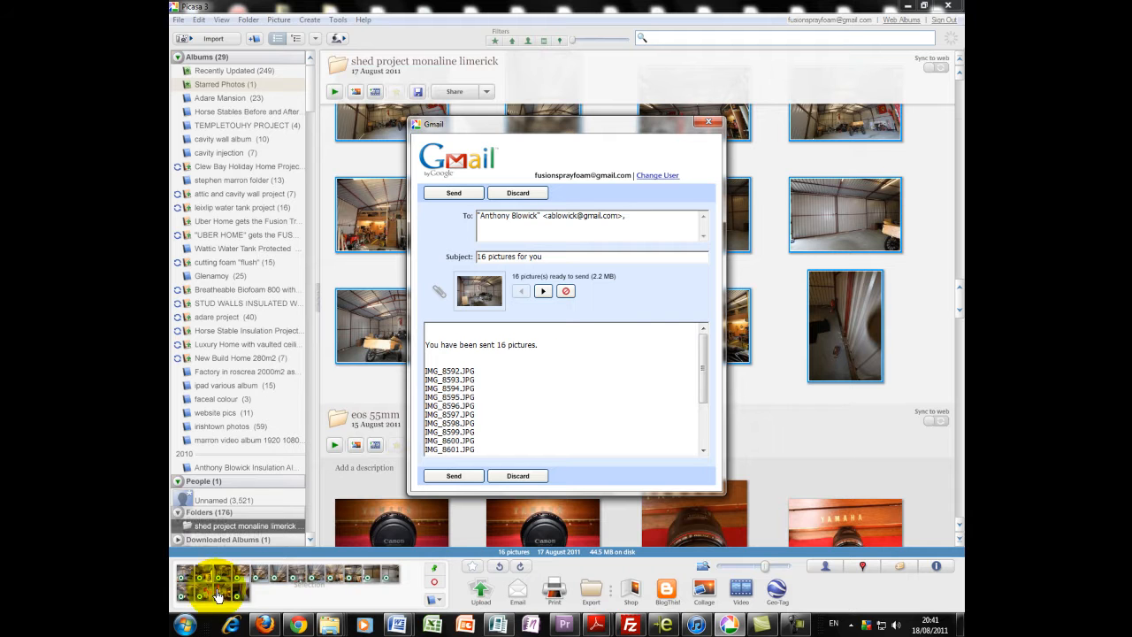
pyautogui.moveTo(501, 333)
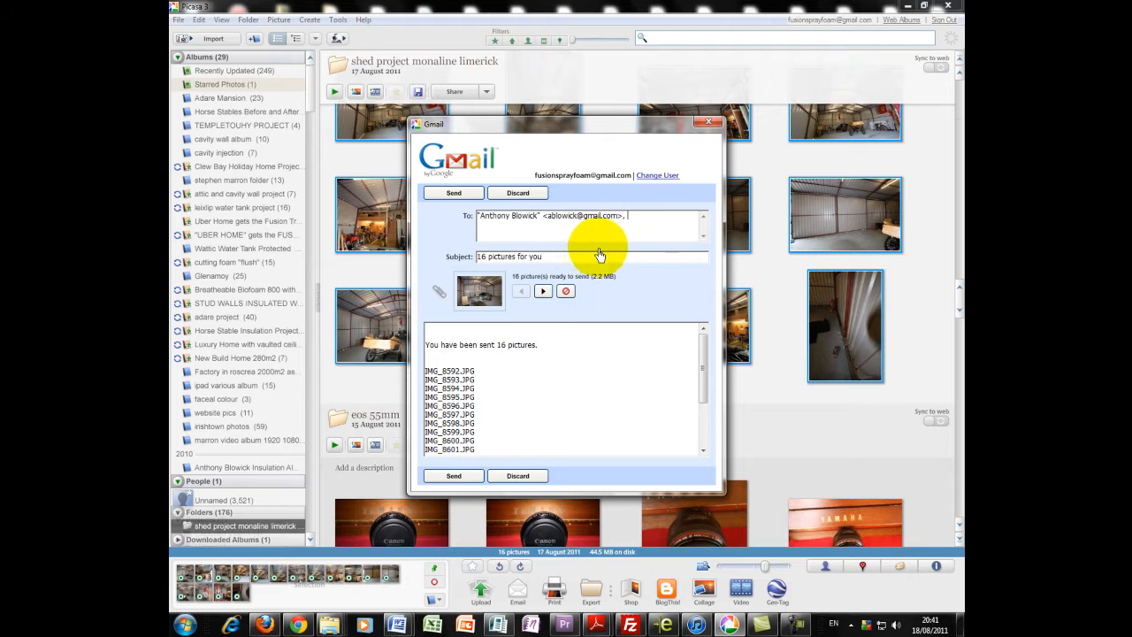
pyautogui.moveTo(499, 347)
pyautogui.write('Y')
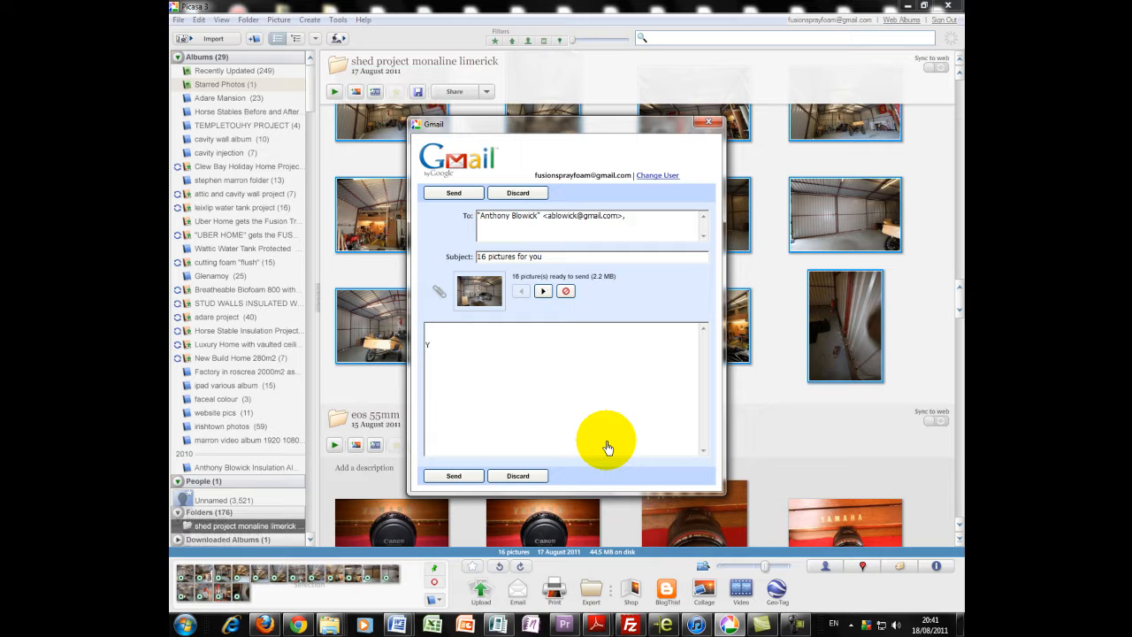
# Write a note saying 'Hi heres the photos I was telling you about', then correct the smiley.
pyautogui.write('Hi')
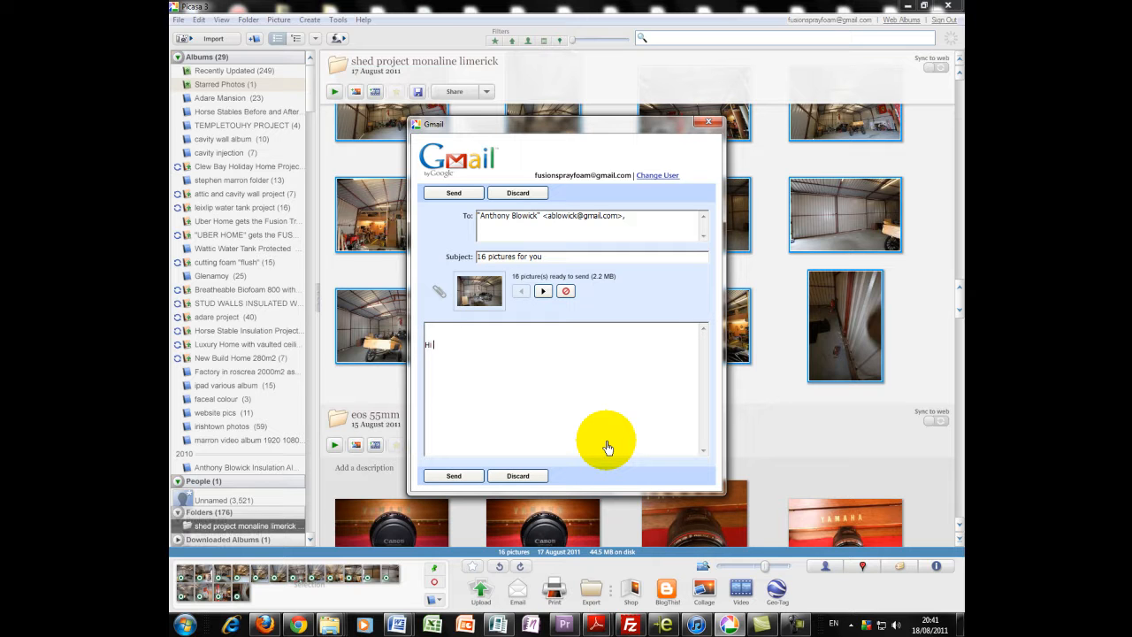
pyautogui.write('heres the project')
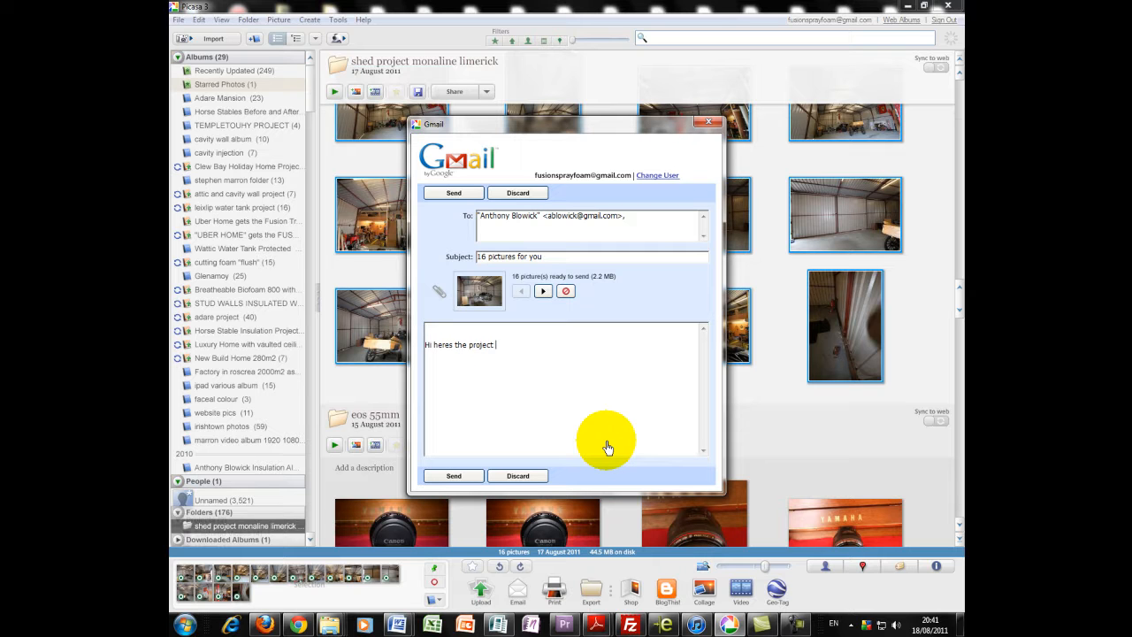
pyautogui.write('photos I')
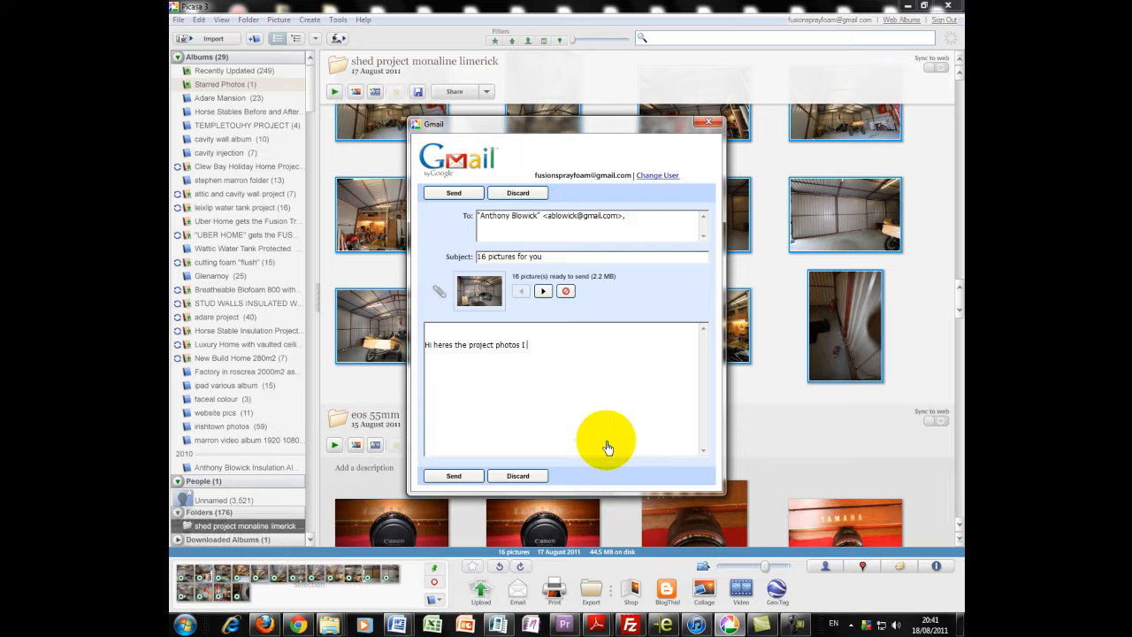
pyautogui.write('I was telling')
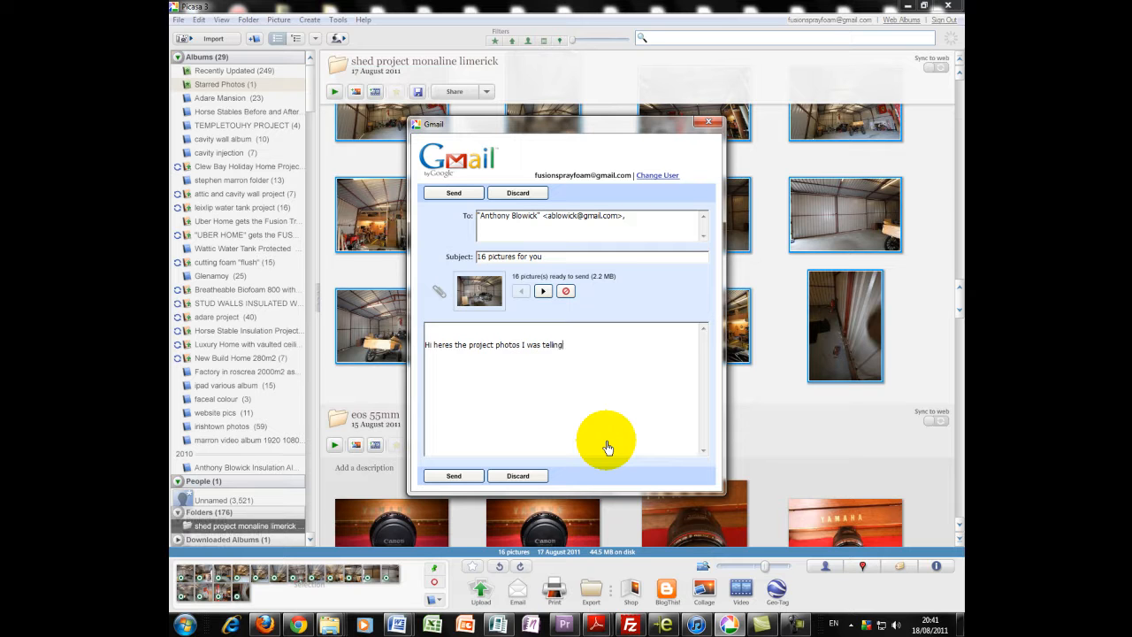
pyautogui.write('you about')
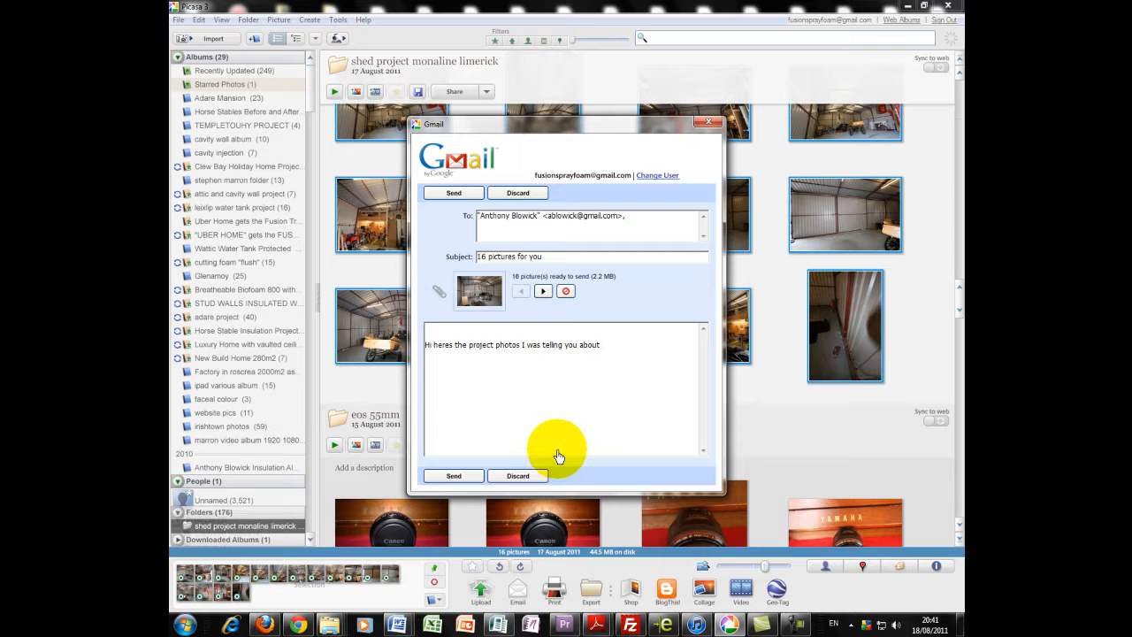
pyautogui.write(';-0')
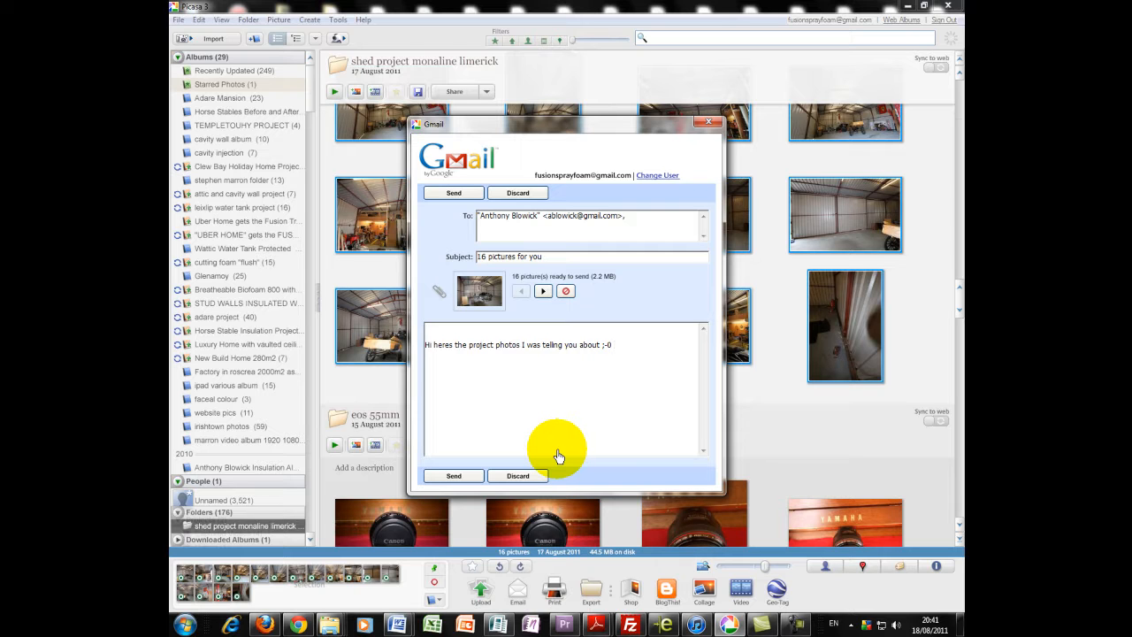
pyautogui.press('Backspace')
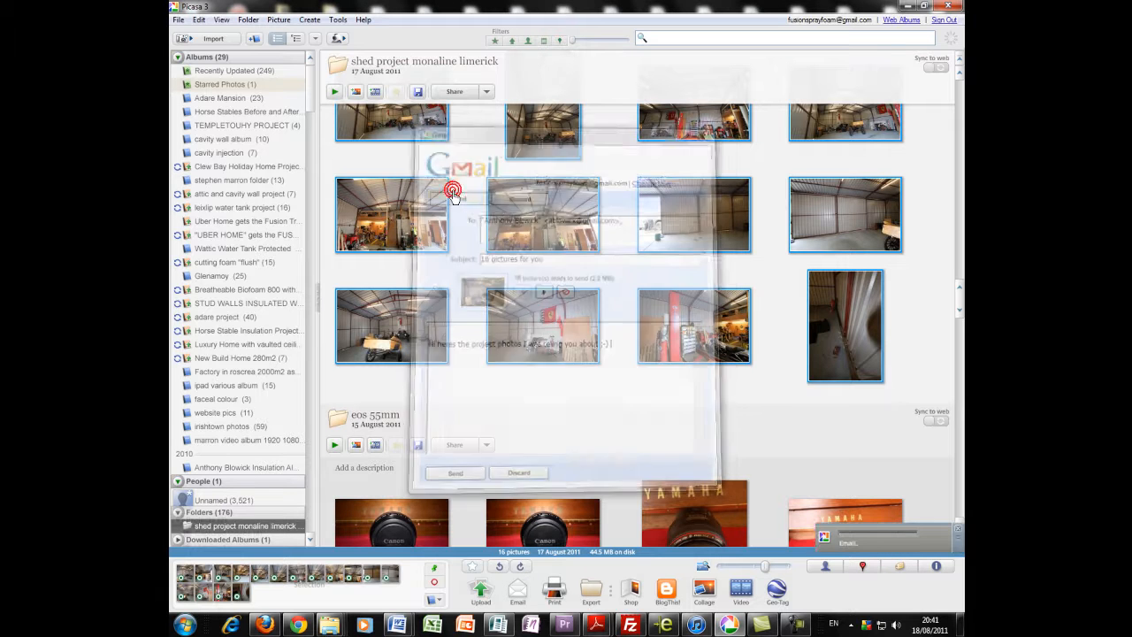
pyautogui.click(454, 472)
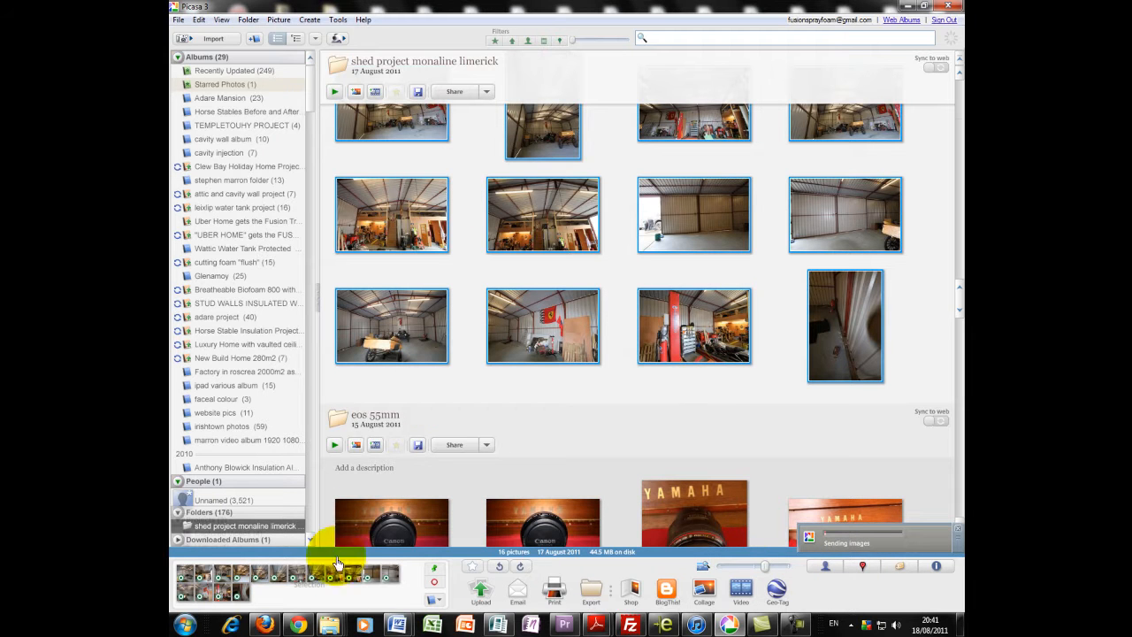
pyautogui.moveTo(844, 610)
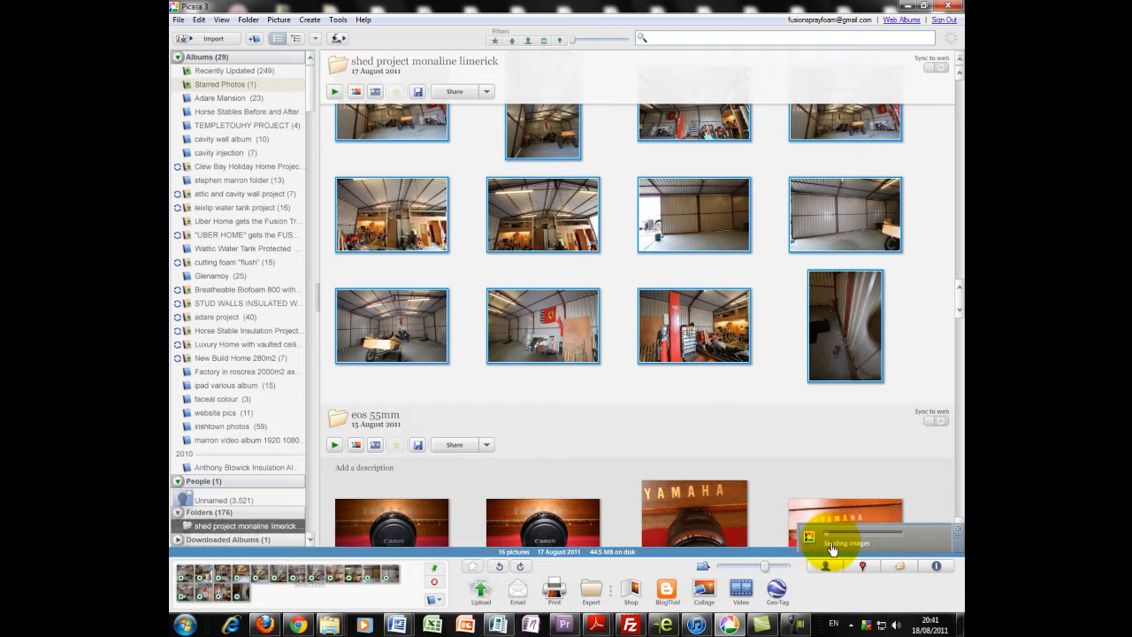
pyautogui.scroll(-3)
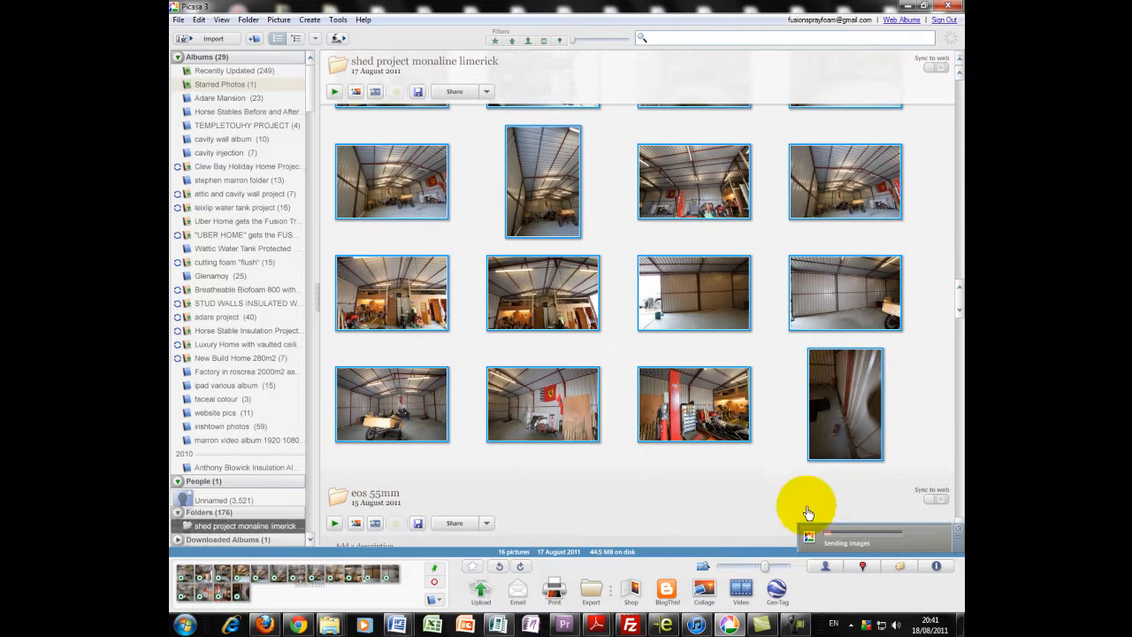
pyautogui.moveTo(866, 536)
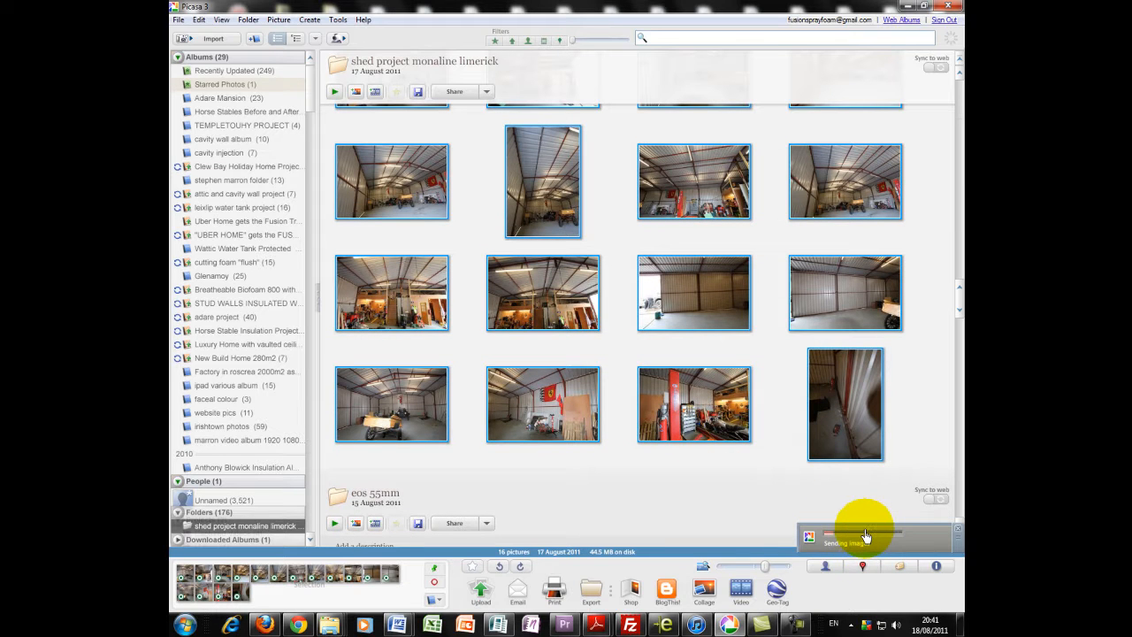
pyautogui.moveTo(590, 593)
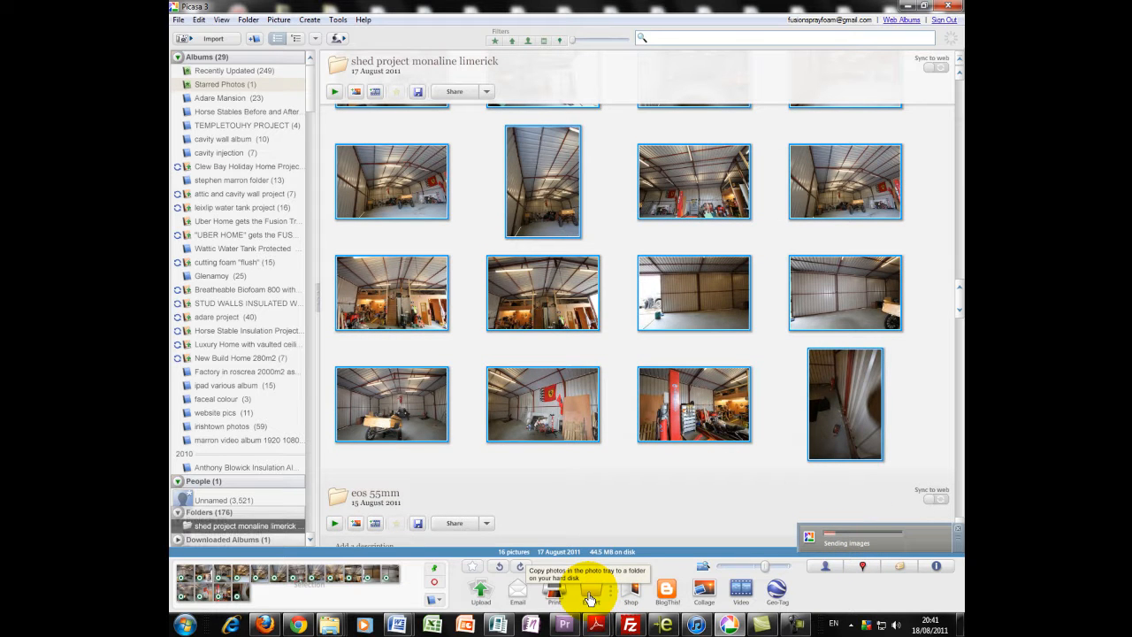
pyautogui.scroll(3)
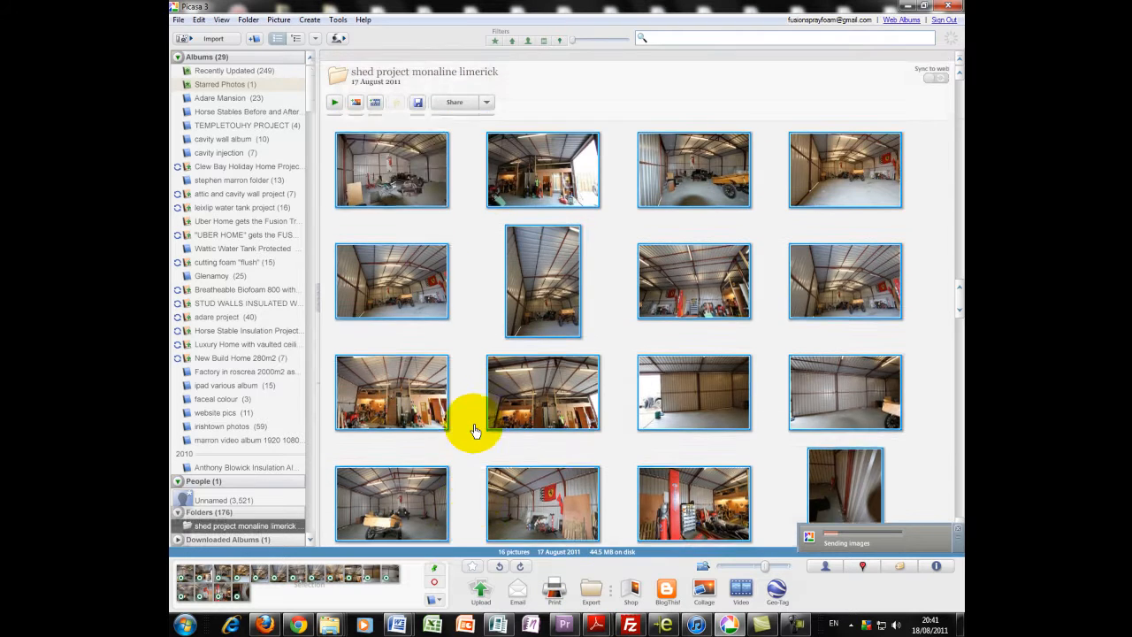
pyautogui.scroll(-3)
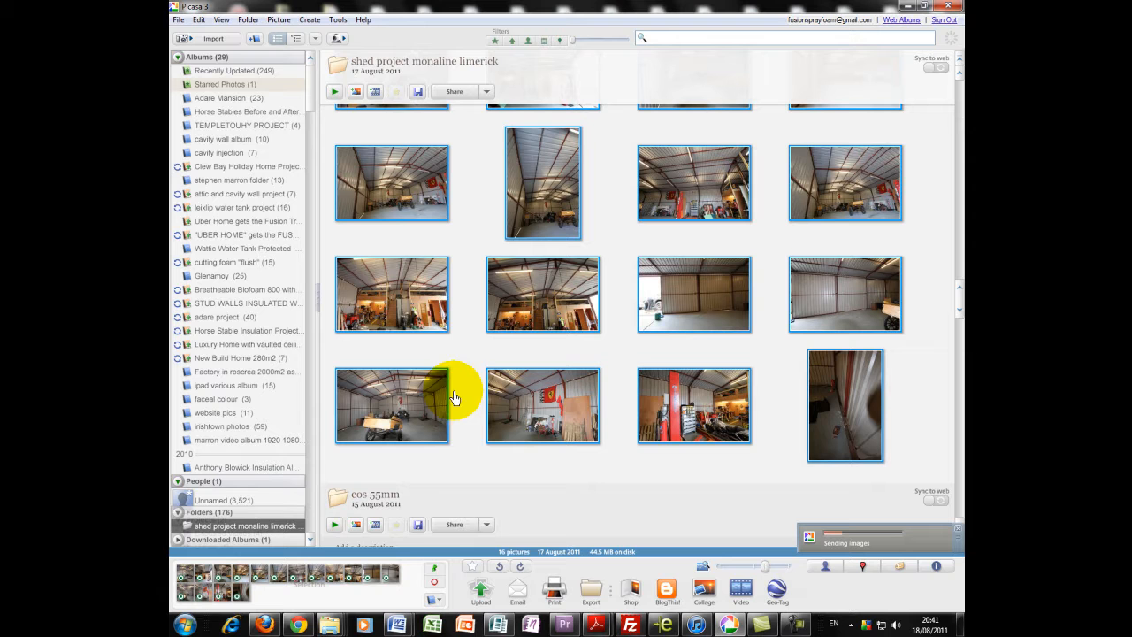
pyautogui.moveTo(739, 387)
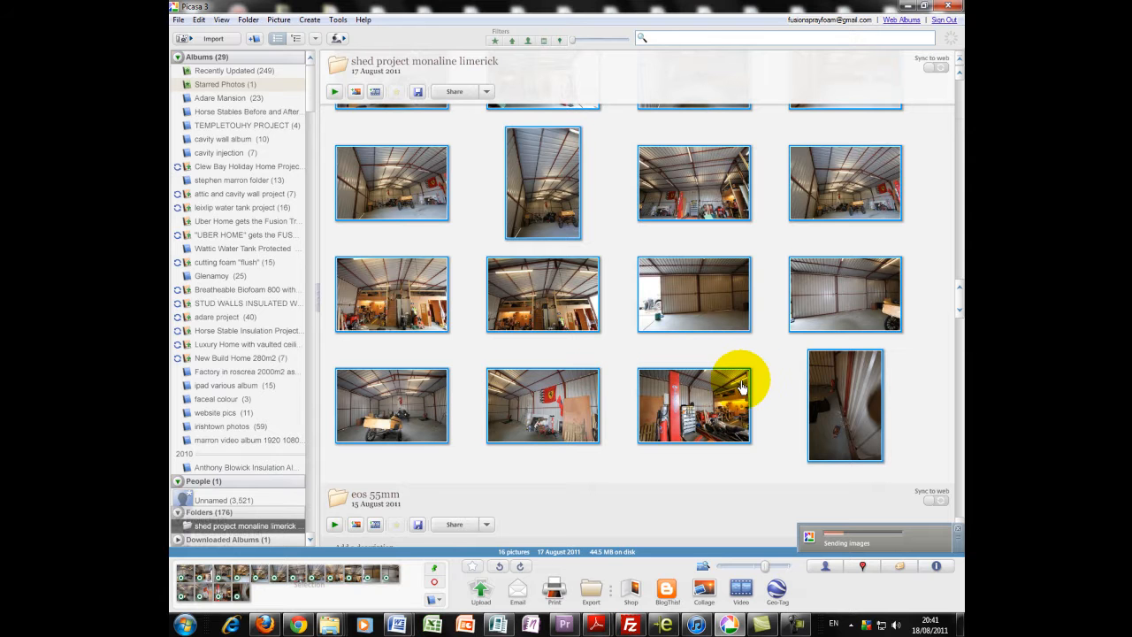
pyautogui.moveTo(619, 539)
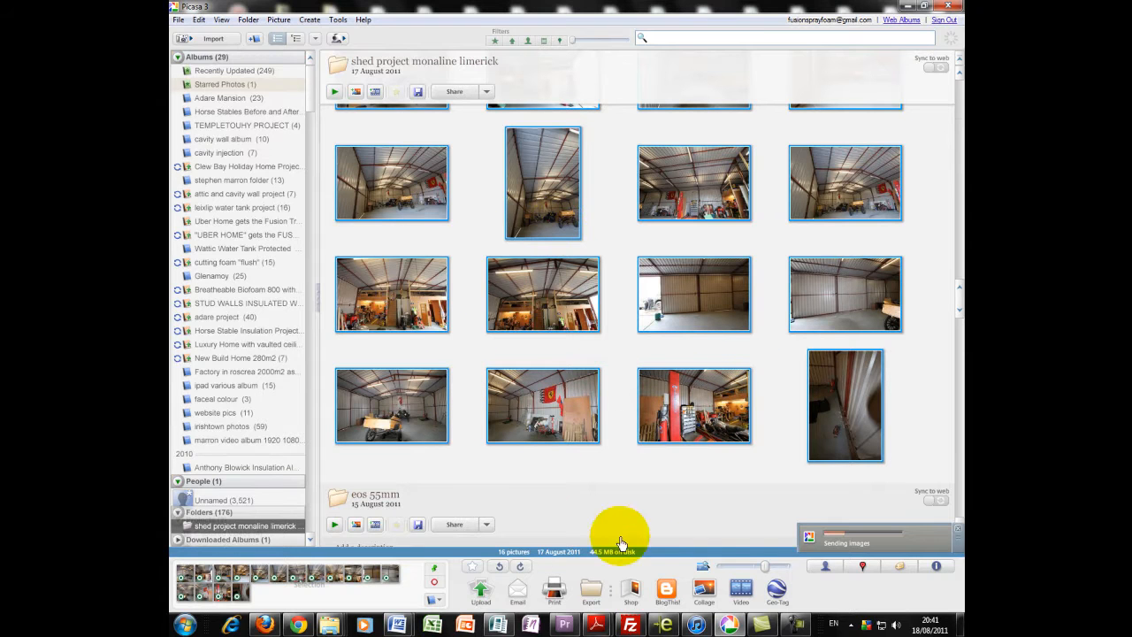
pyautogui.click(590, 590)
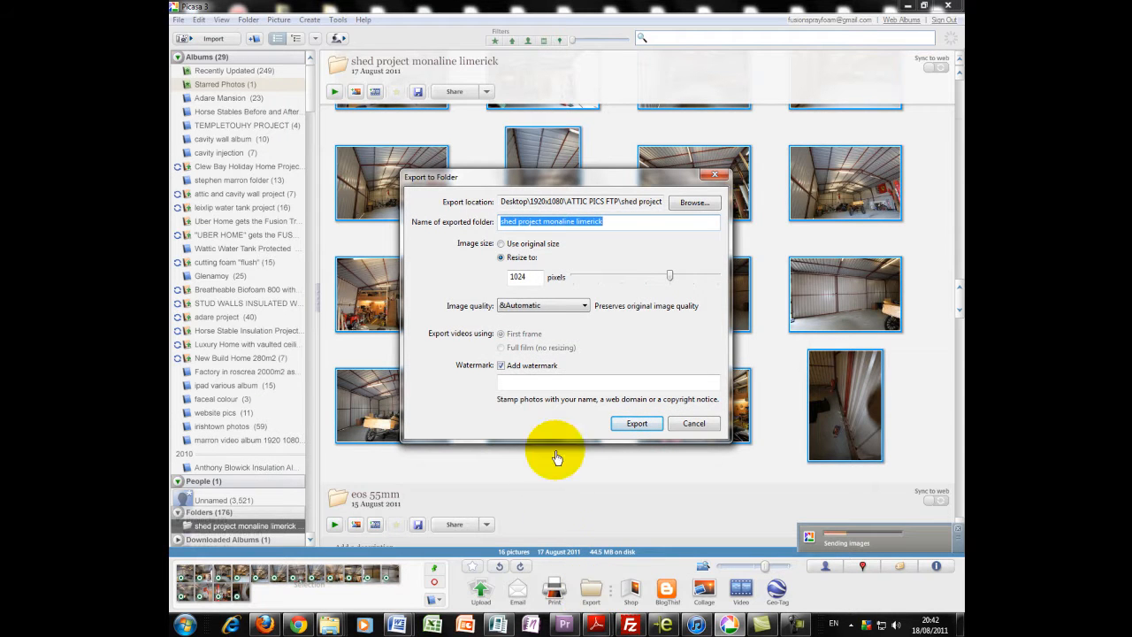
pyautogui.moveTo(579, 581)
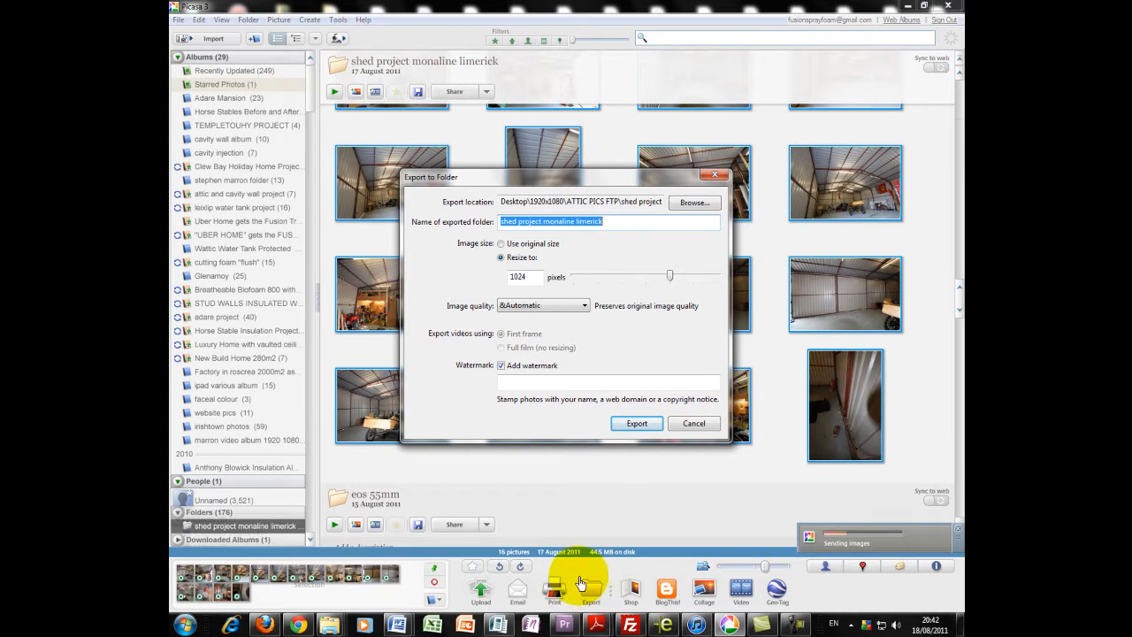
pyautogui.moveTo(532, 245)
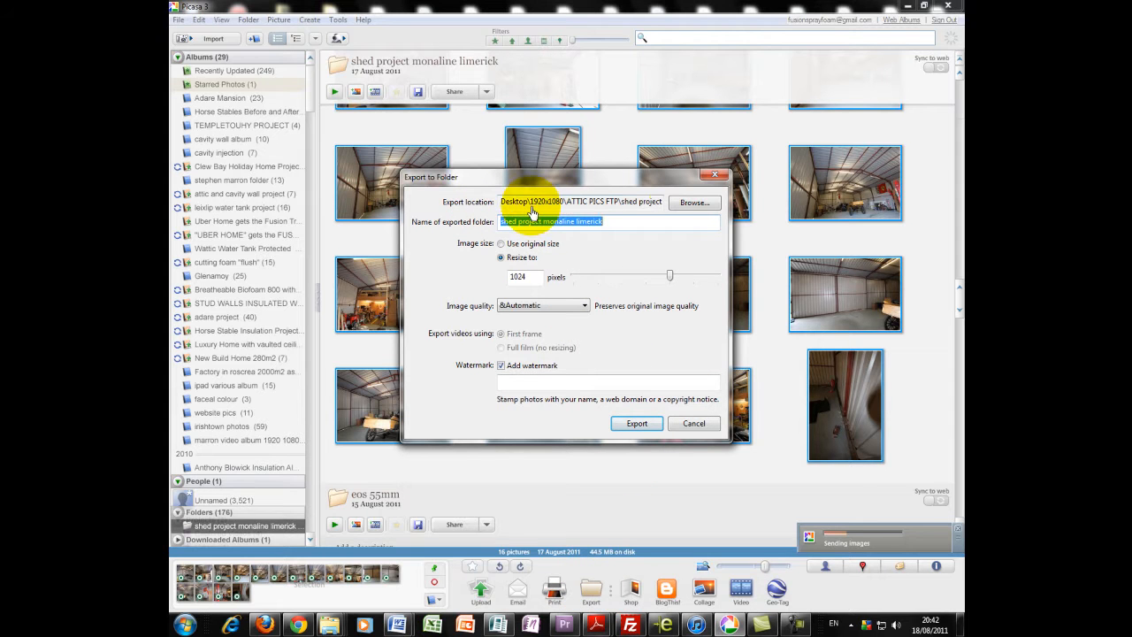
# Set the export destination to the 'shed project monaline limerick' folder under the user profile.
pyautogui.click(693, 203)
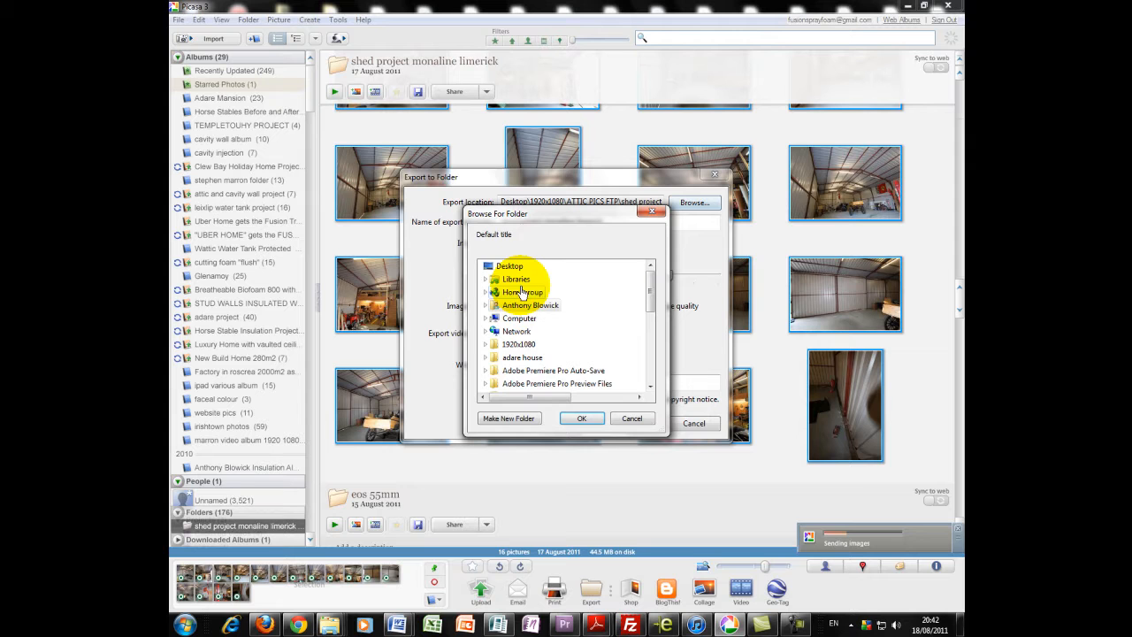
pyautogui.moveTo(517, 330)
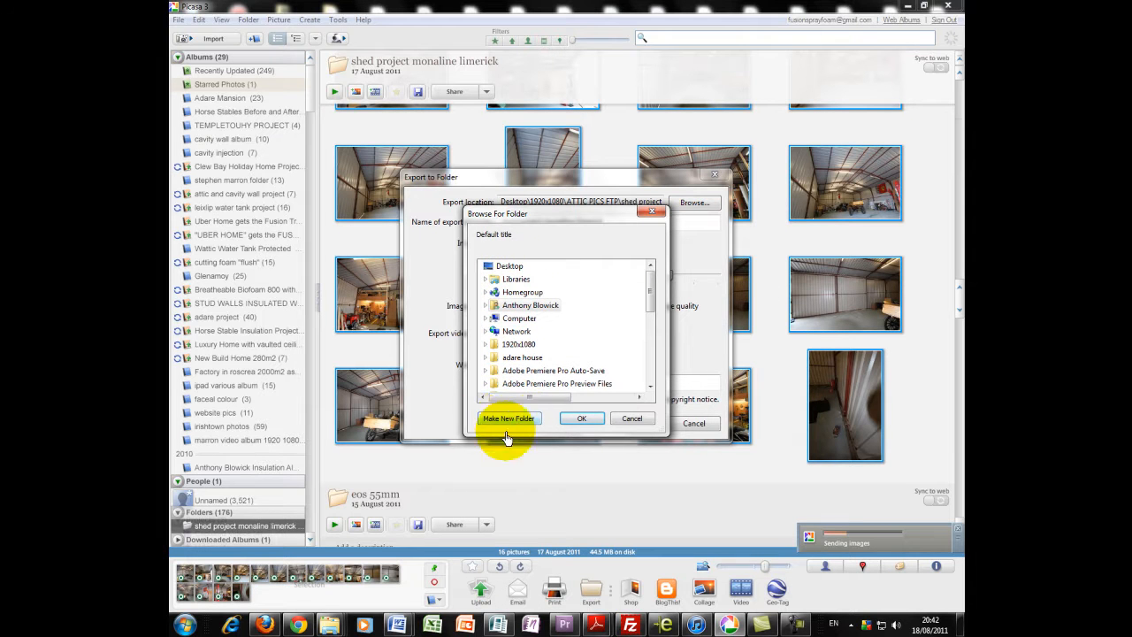
pyautogui.click(581, 418)
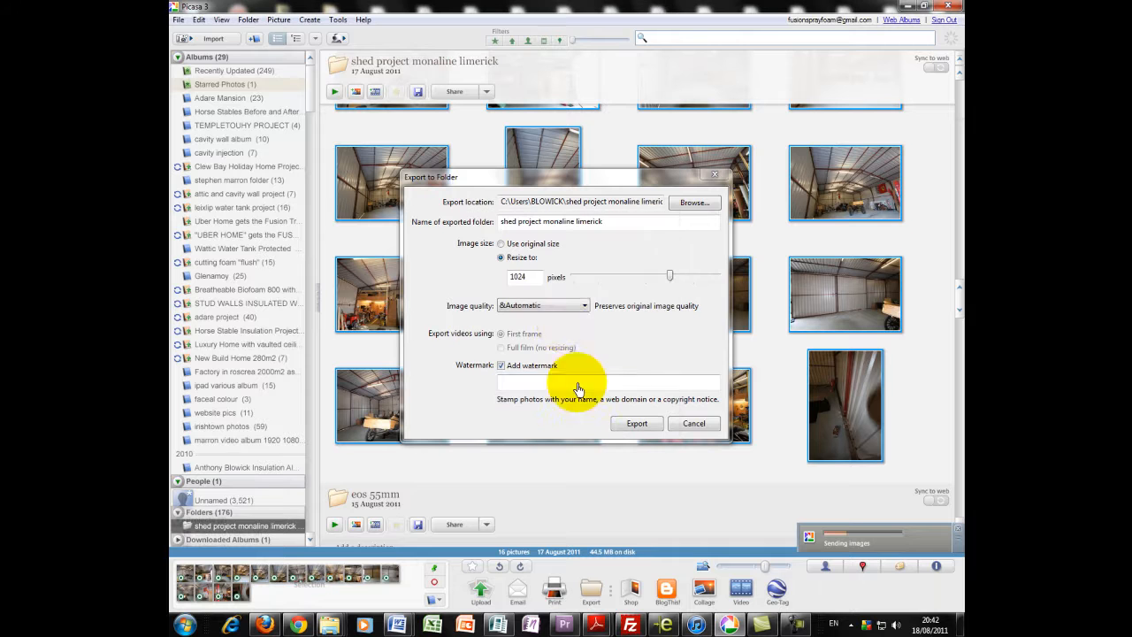
pyautogui.moveTo(669, 275); pyautogui.dragTo(601, 275)
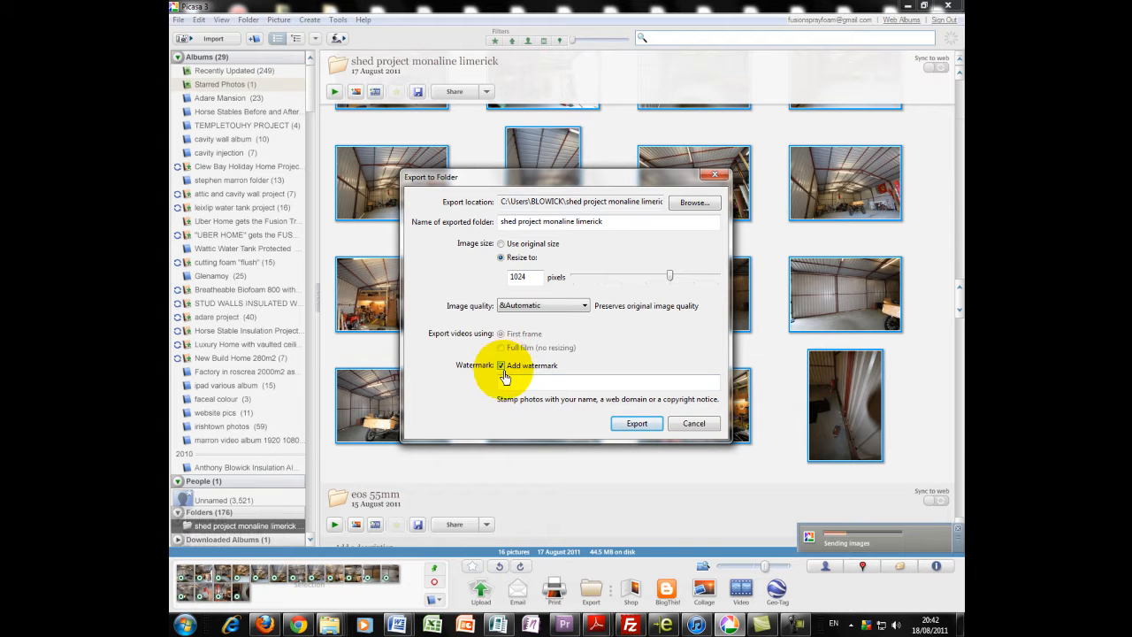
pyautogui.click(530, 382)
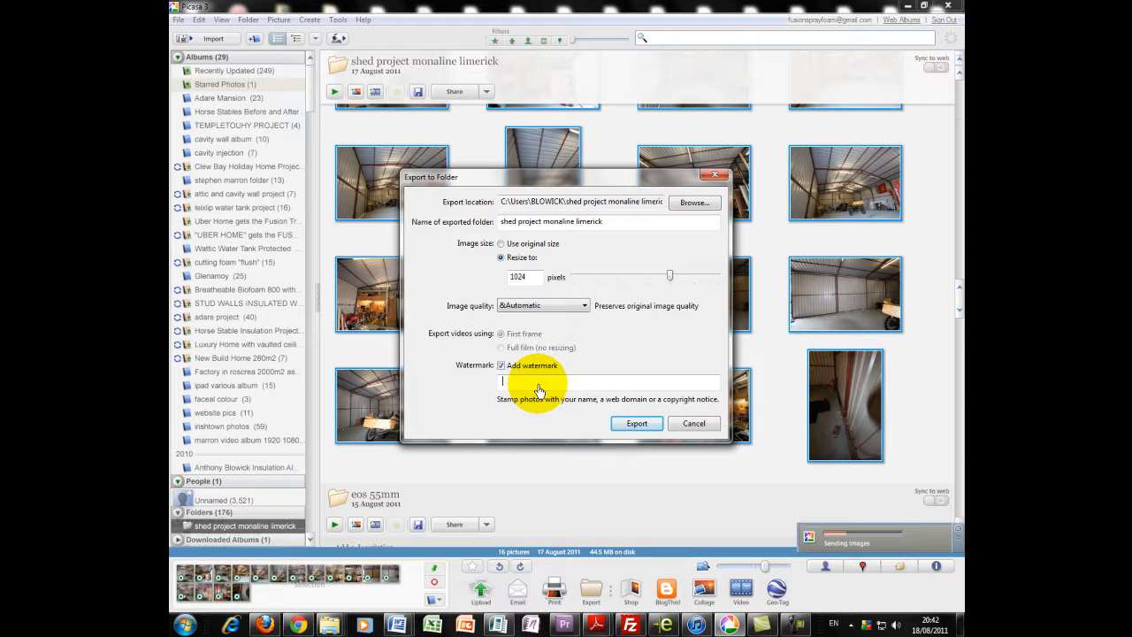
# Enter 'sample photos' as the watermark text and review the image quality options.
pyautogui.write('sample photos')
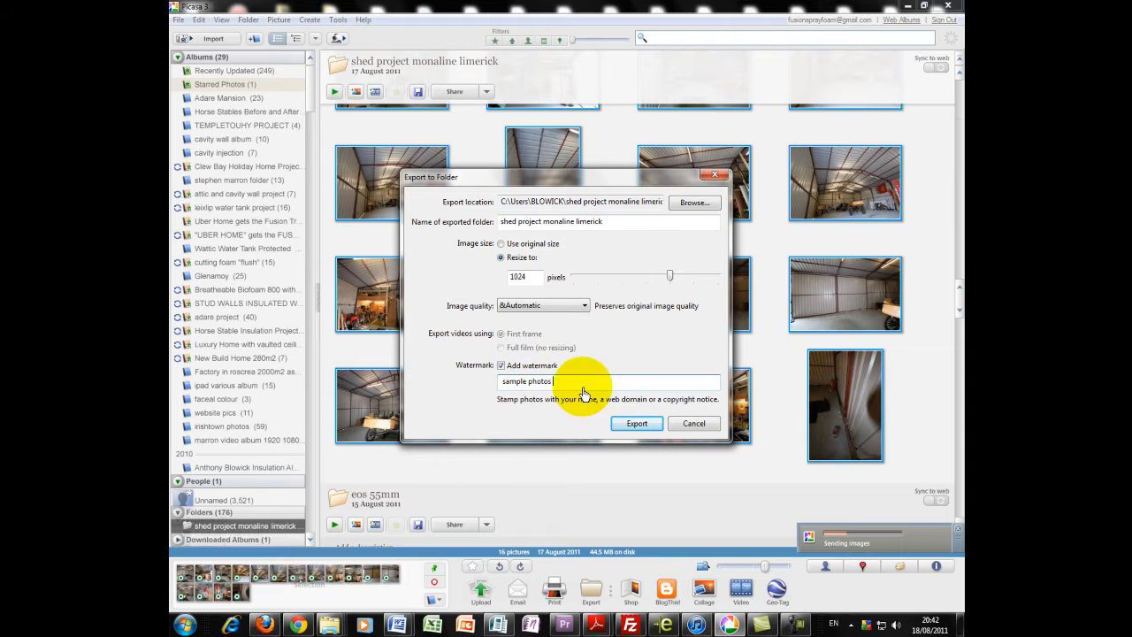
pyautogui.moveTo(517, 372)
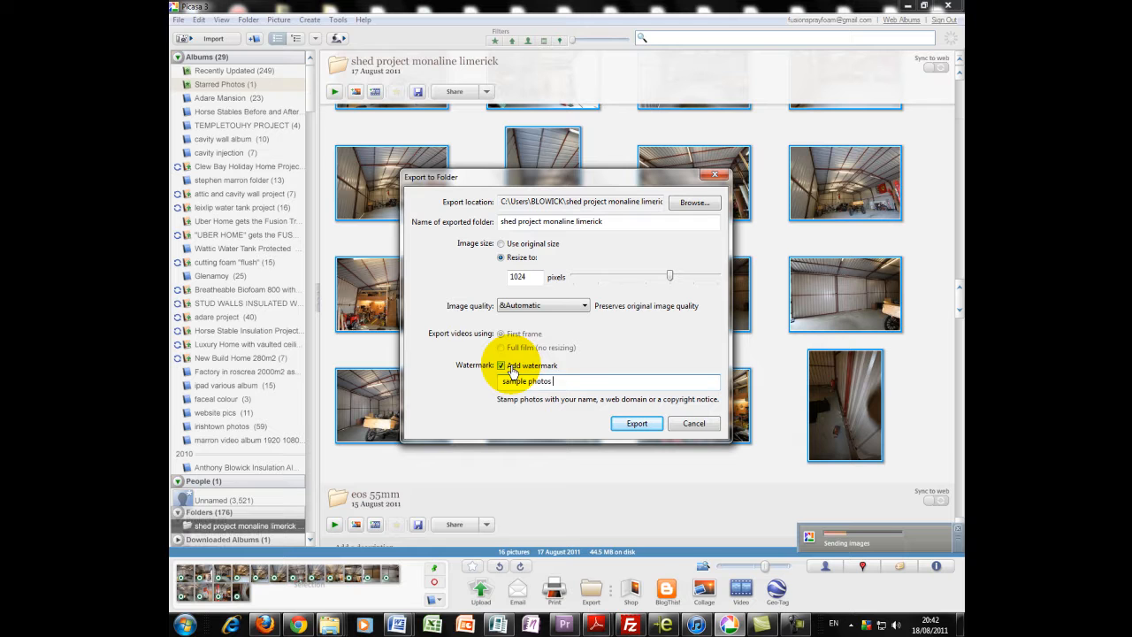
pyautogui.moveTo(614, 438)
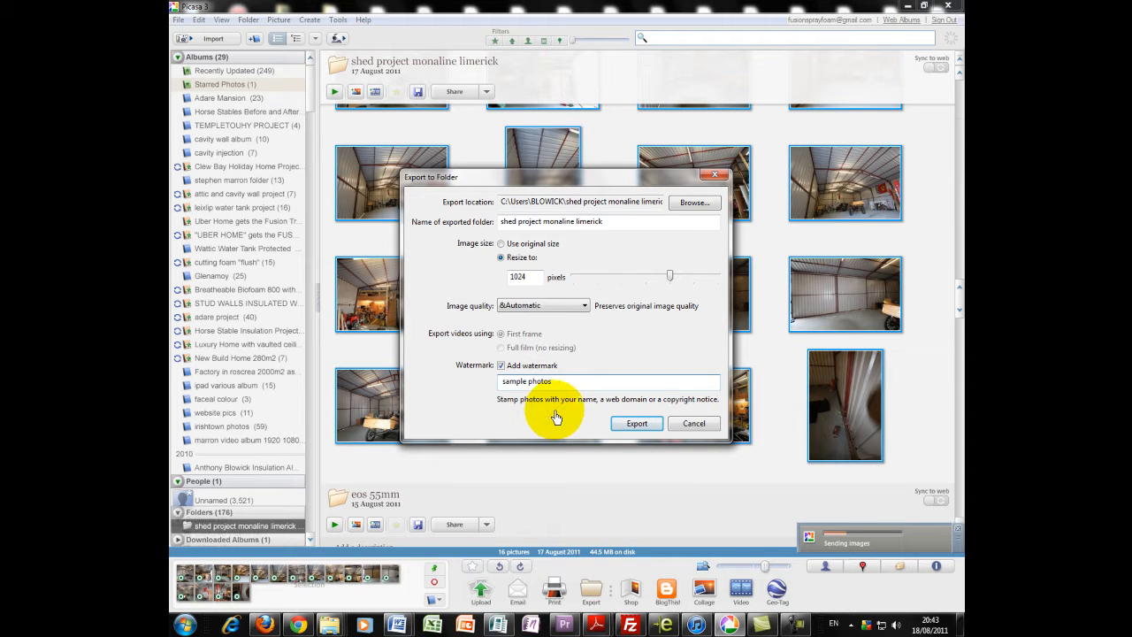
pyautogui.moveTo(634, 242)
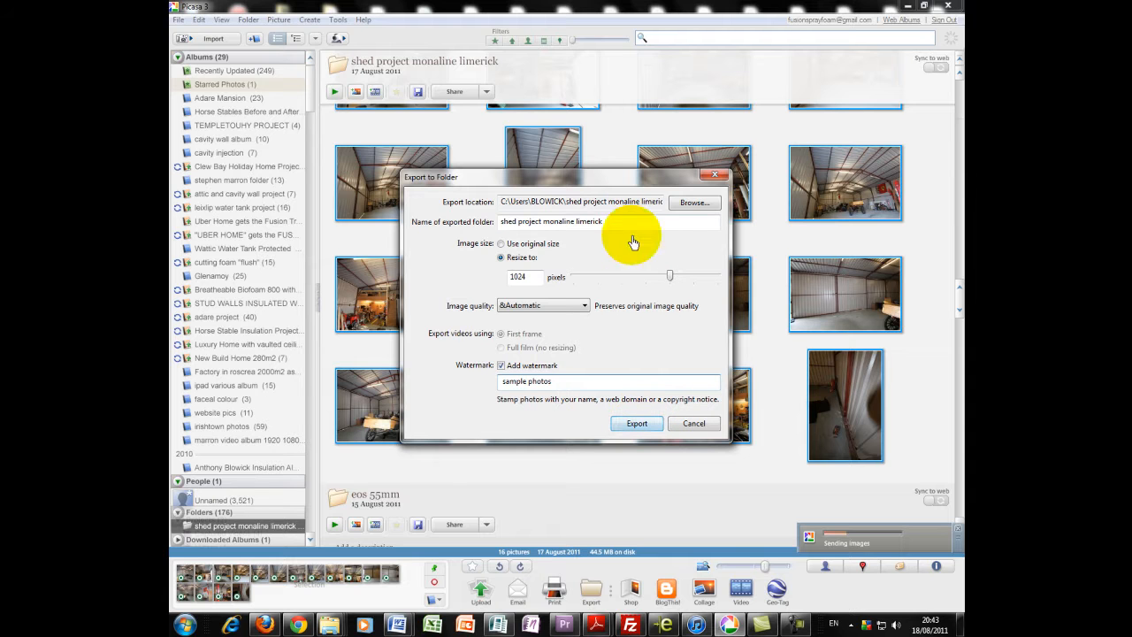
pyautogui.moveTo(665, 215)
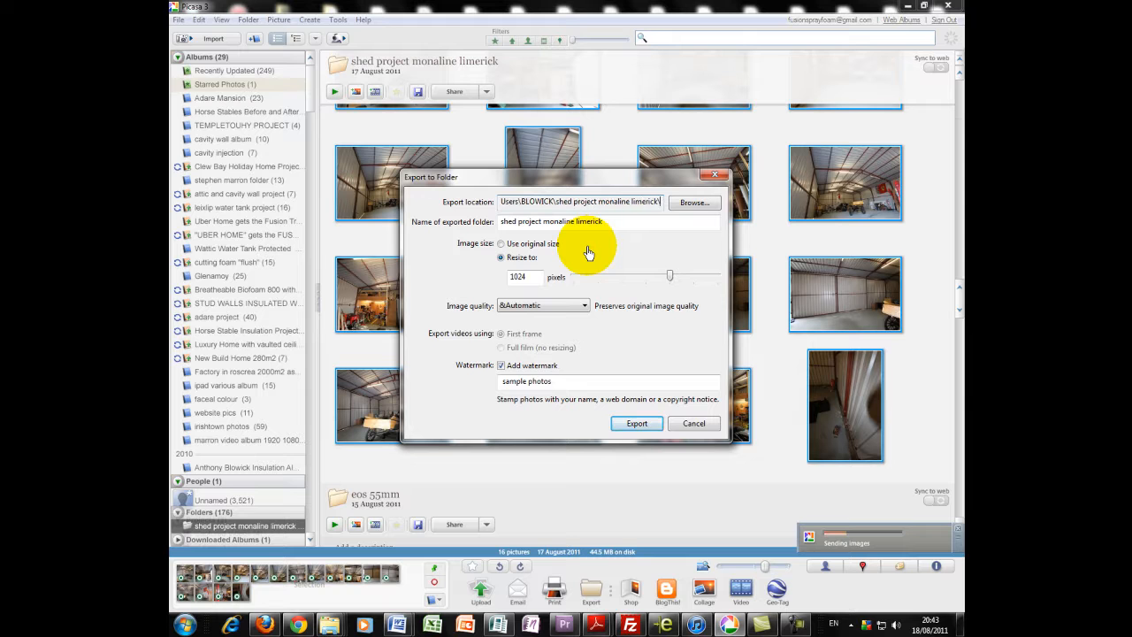
pyautogui.moveTo(597, 367)
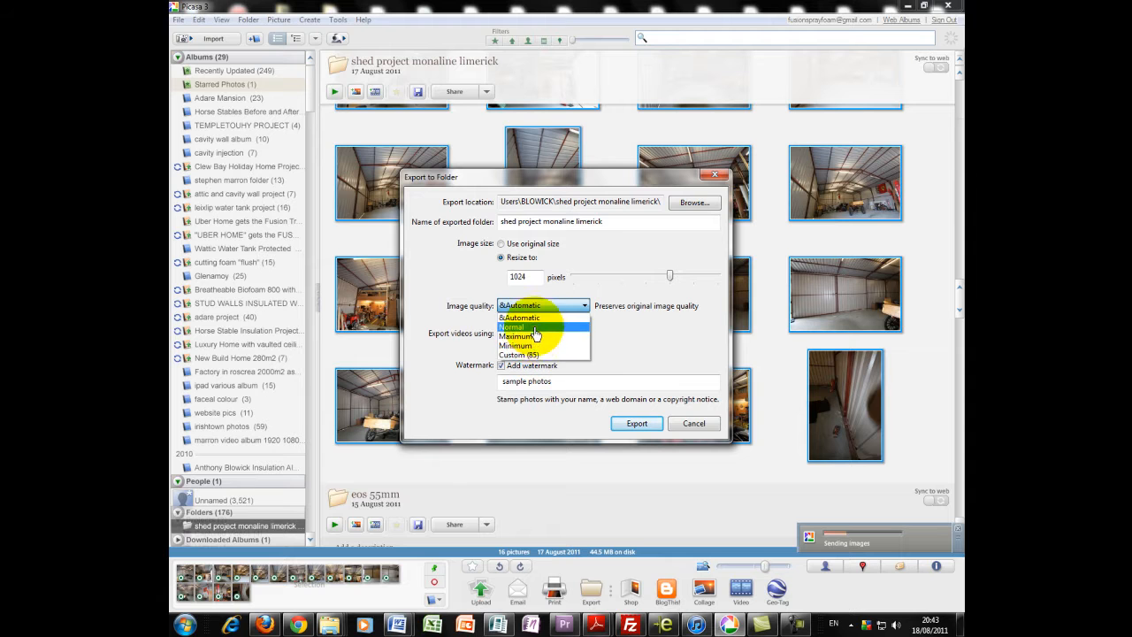
pyautogui.click(520, 317)
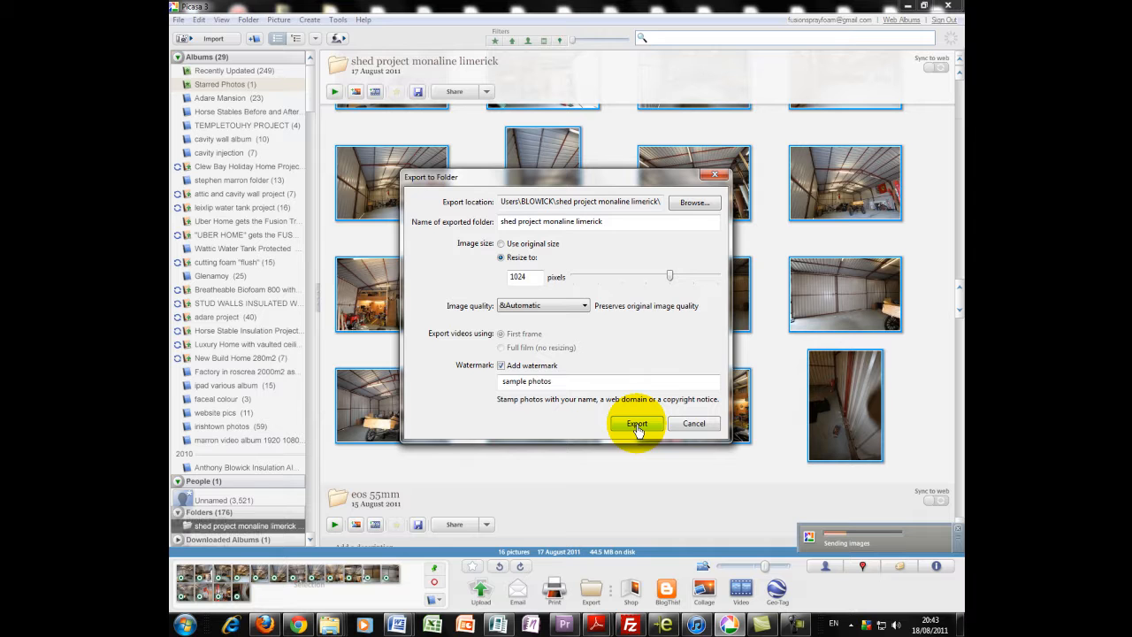
# Export the photos, check them in the 'shed project monaline limerick' folder, then close it.
pyautogui.click(637, 423)
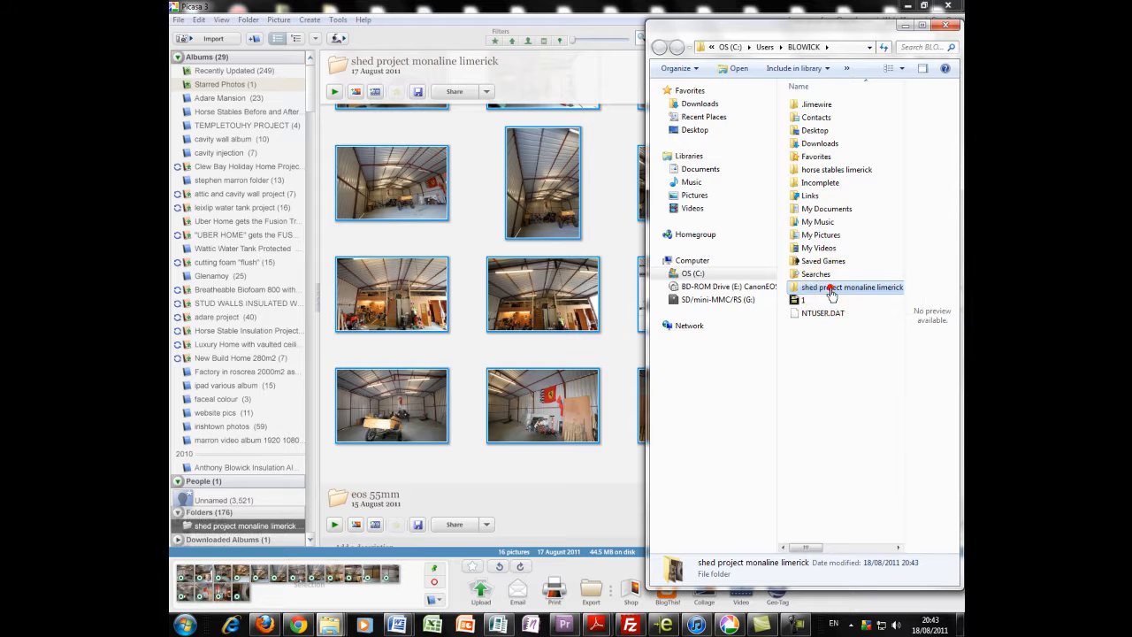
pyautogui.doubleClick(853, 287)
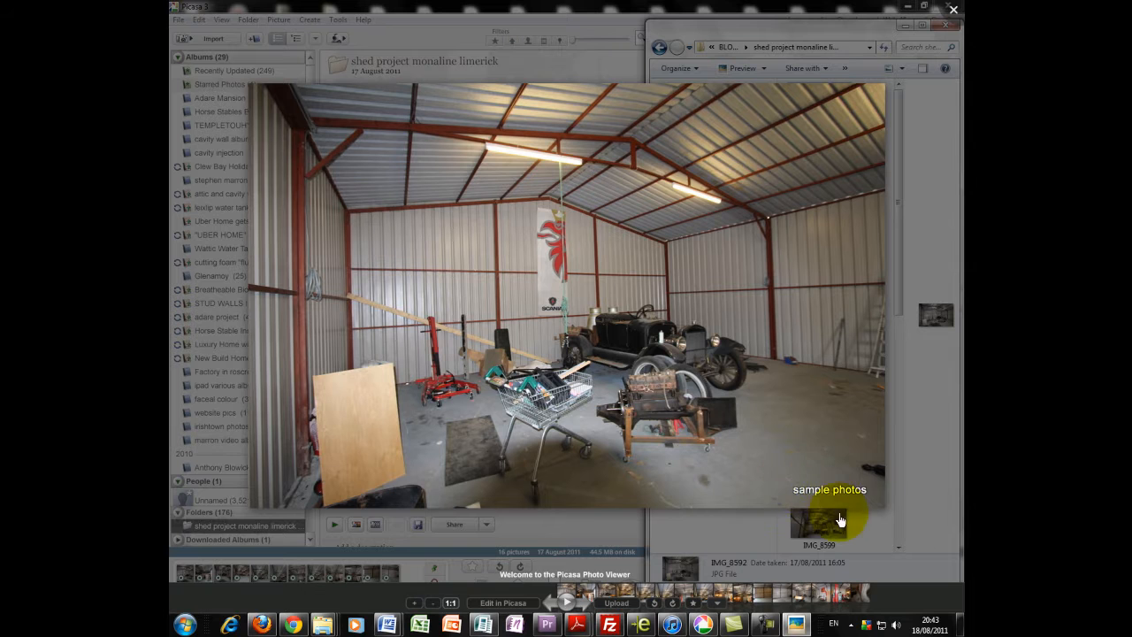
pyautogui.moveTo(826, 420)
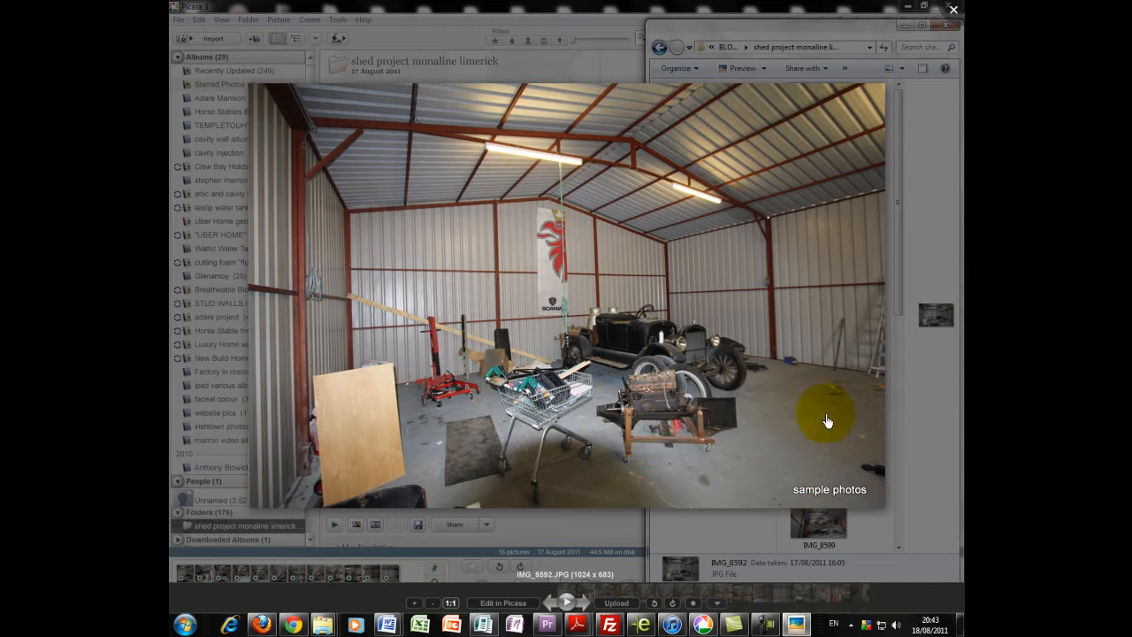
pyautogui.moveTo(831, 504)
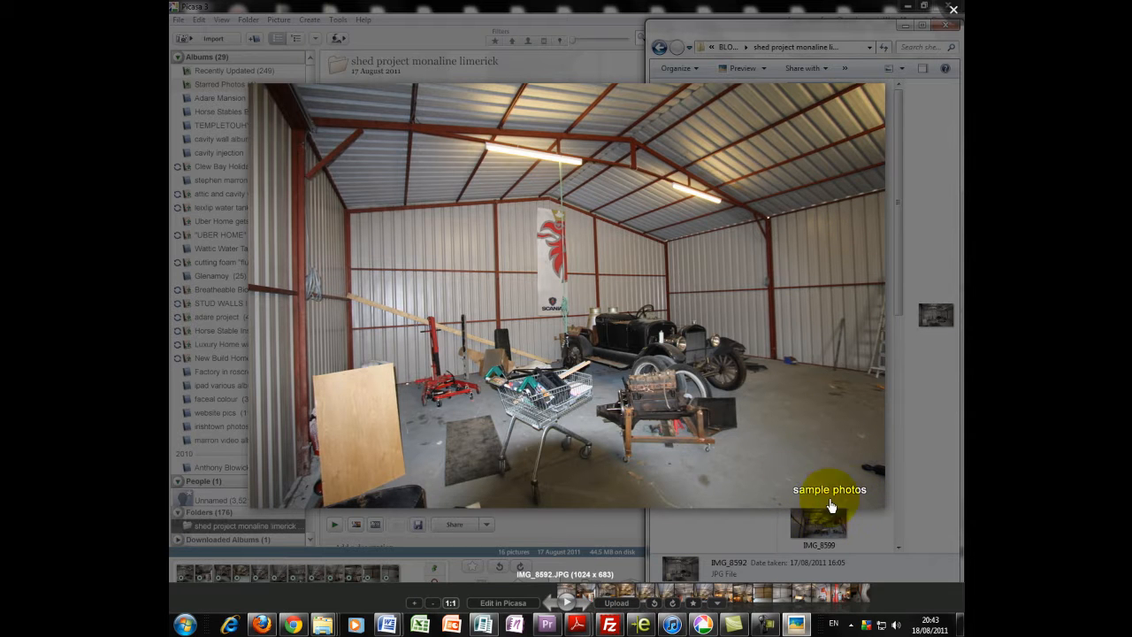
pyautogui.moveTo(704, 290)
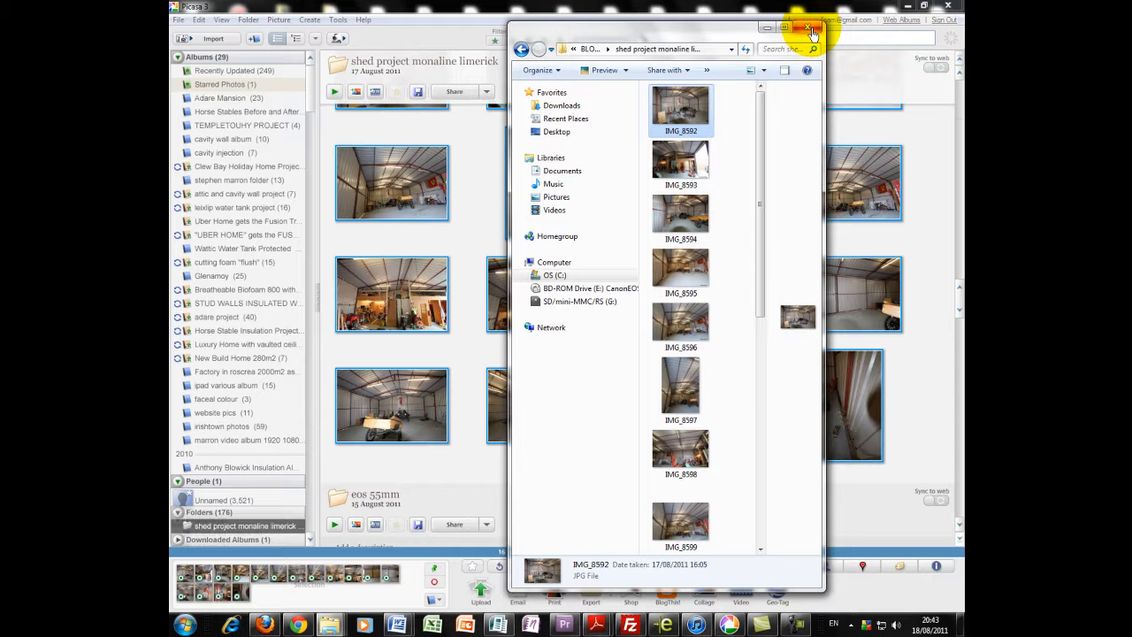
pyautogui.click(810, 29)
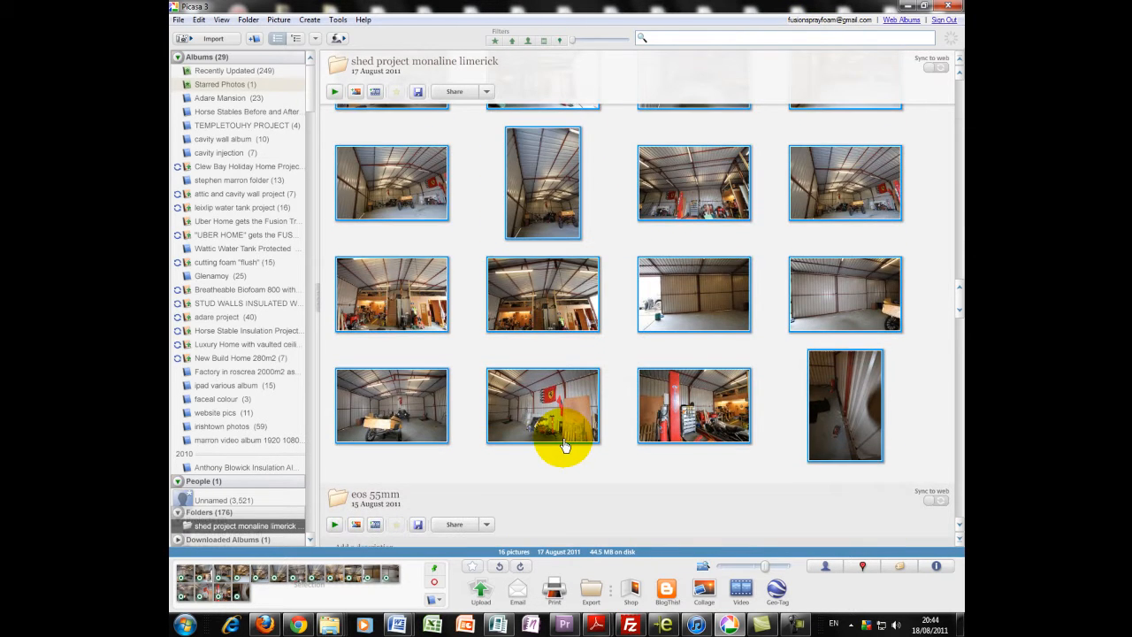
pyautogui.scroll(-3)
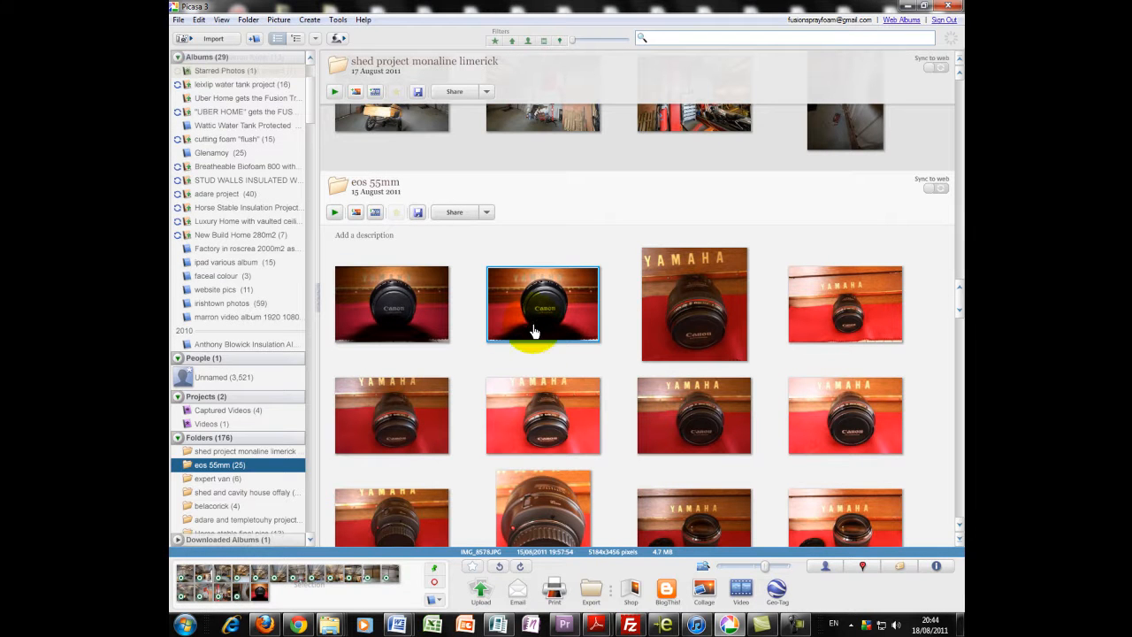
pyautogui.moveTo(610, 360)
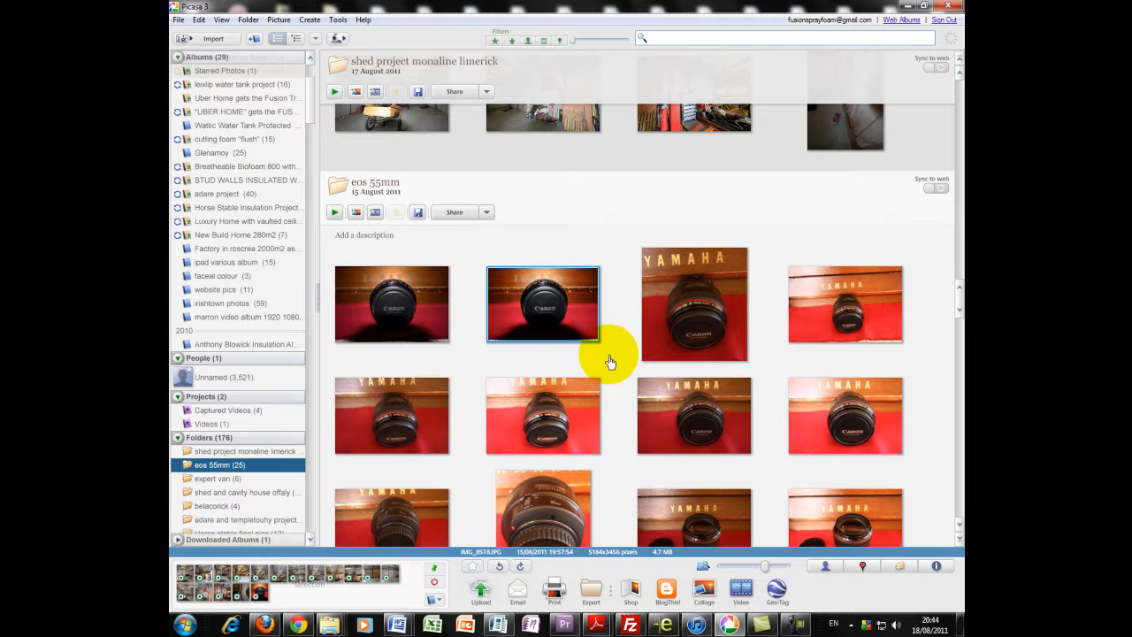
pyautogui.click(694, 303)
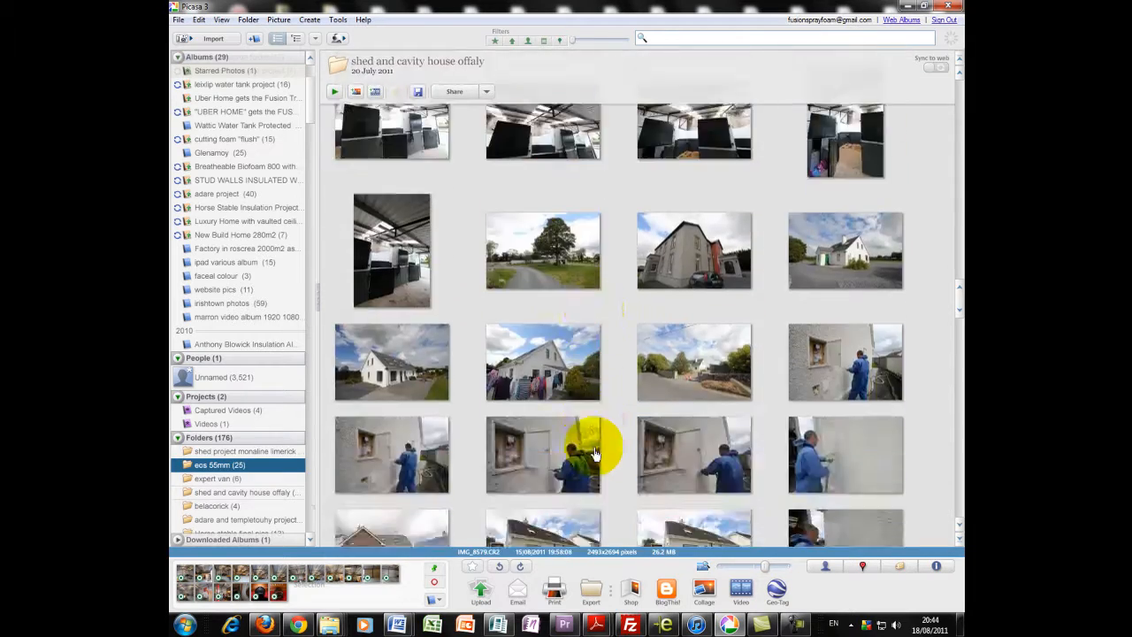
pyautogui.click(219, 464)
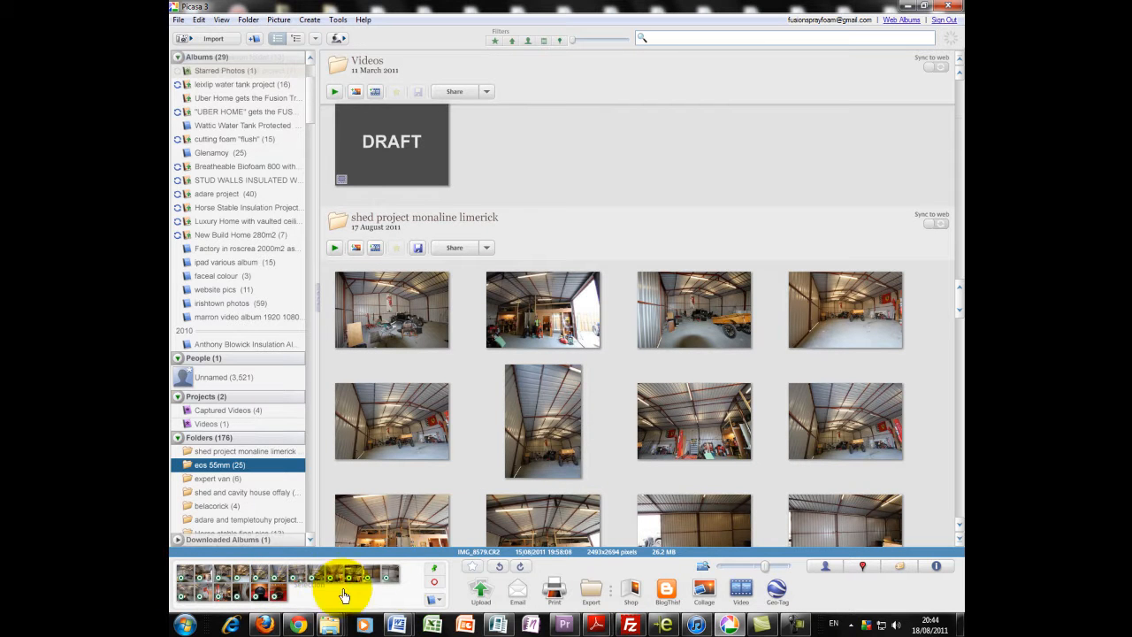
pyautogui.moveTo(591, 602)
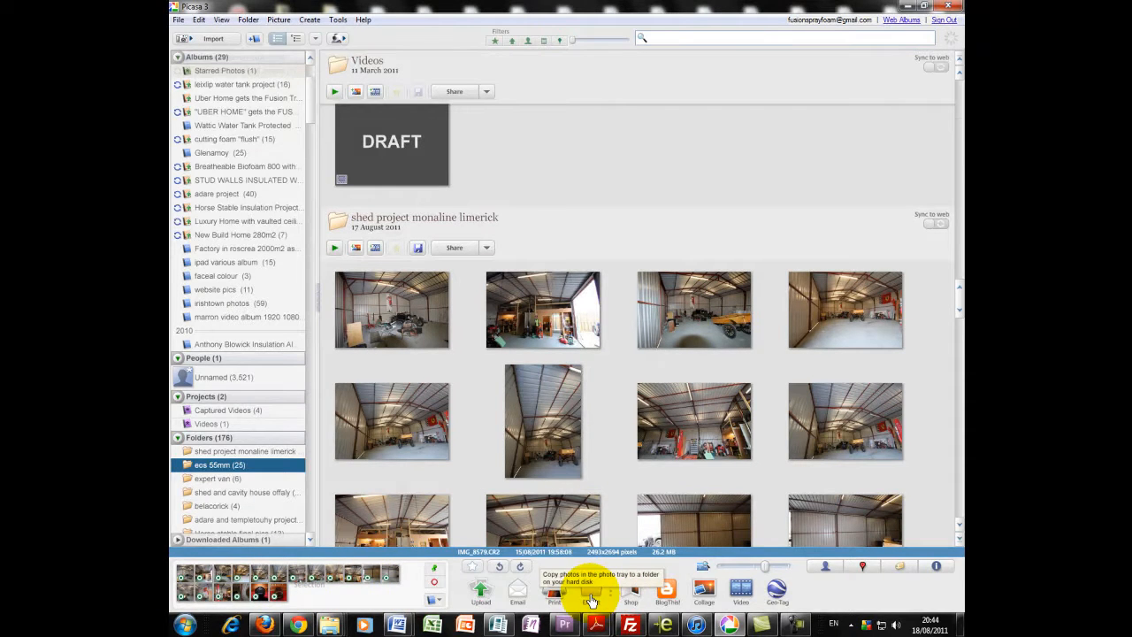
pyautogui.moveTo(668, 592)
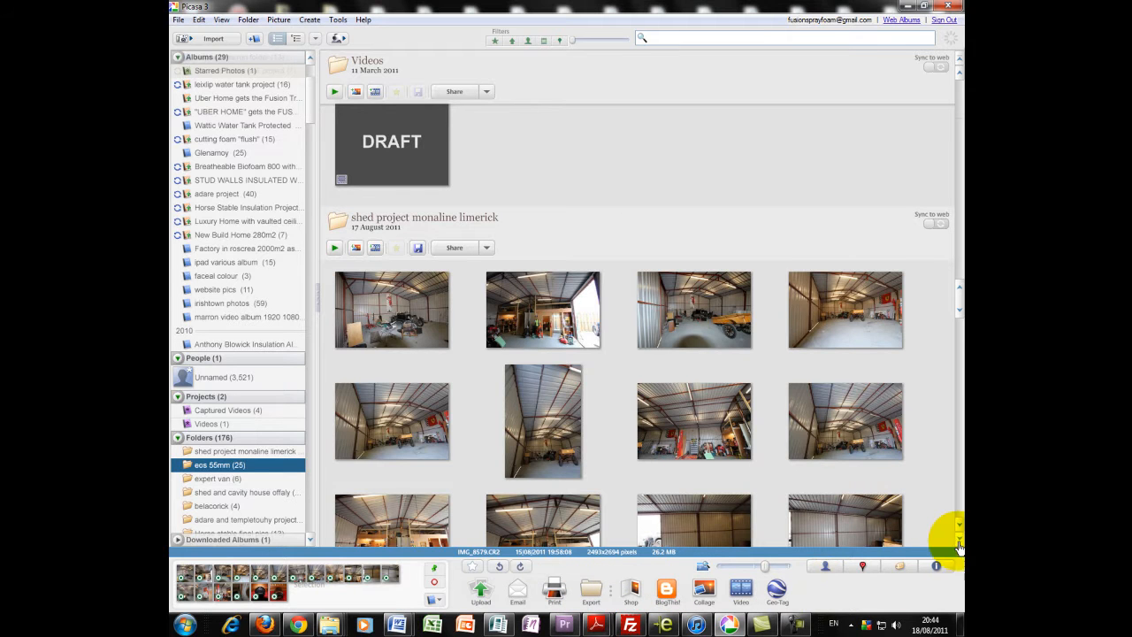
pyautogui.click(218, 478)
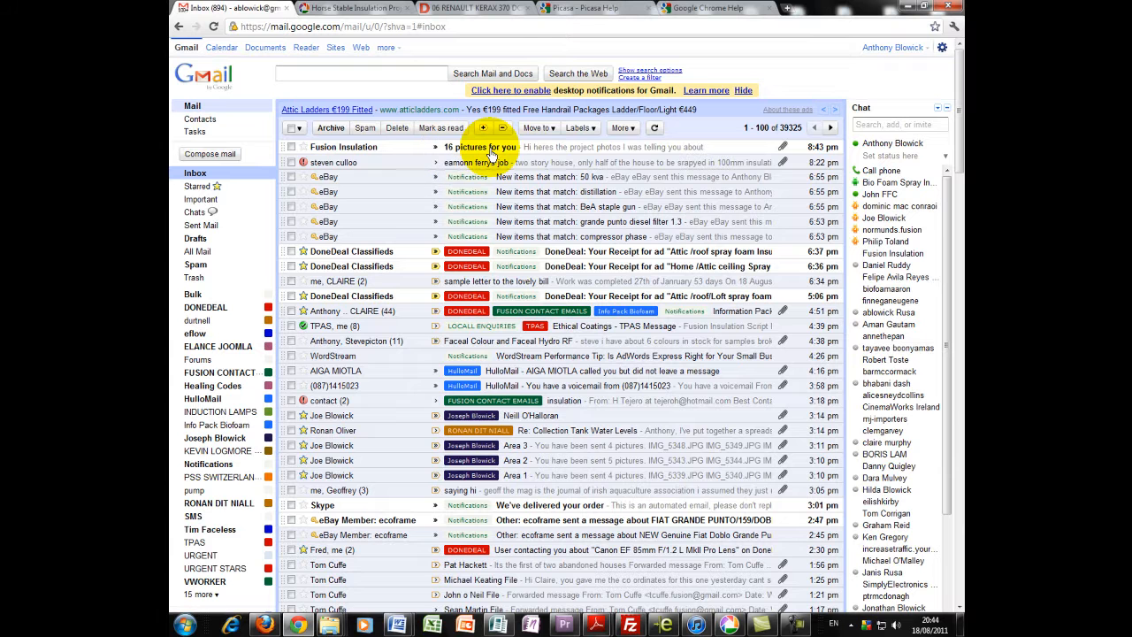
# Open the shed photos email and view IMG_8592.JPG full size.
pyautogui.click(480, 147)
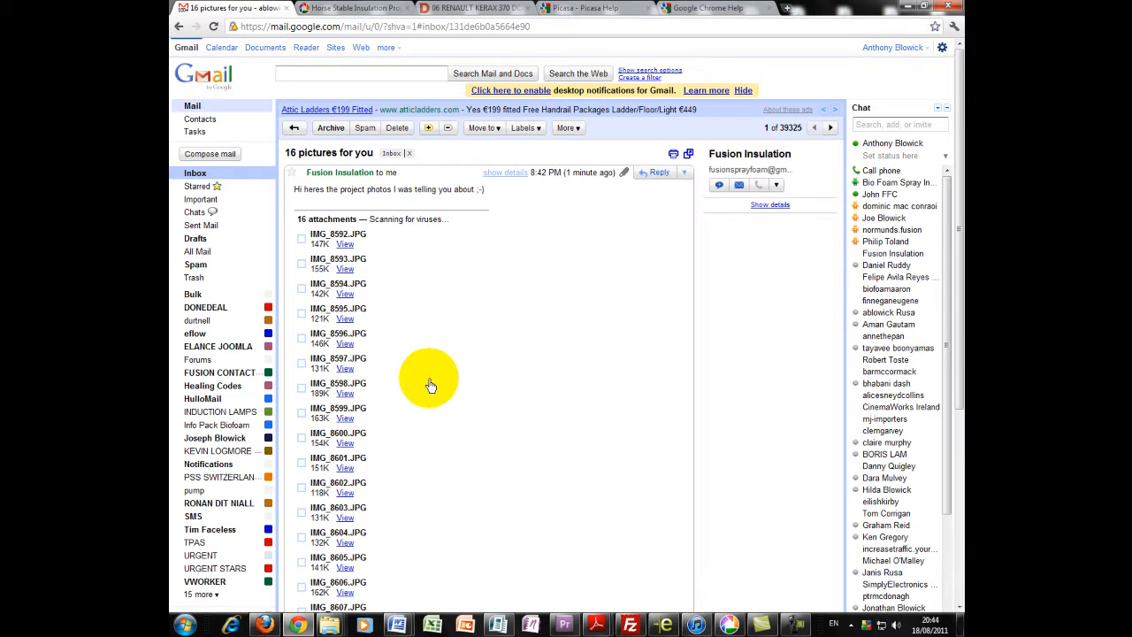
pyautogui.scroll(-3)
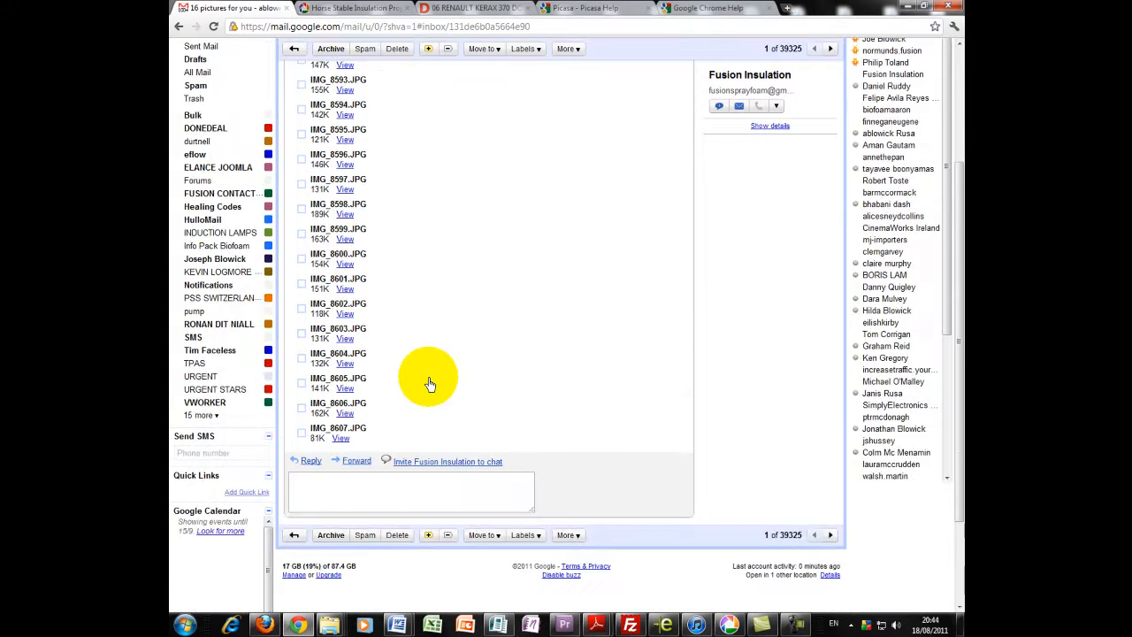
pyautogui.scroll(3)
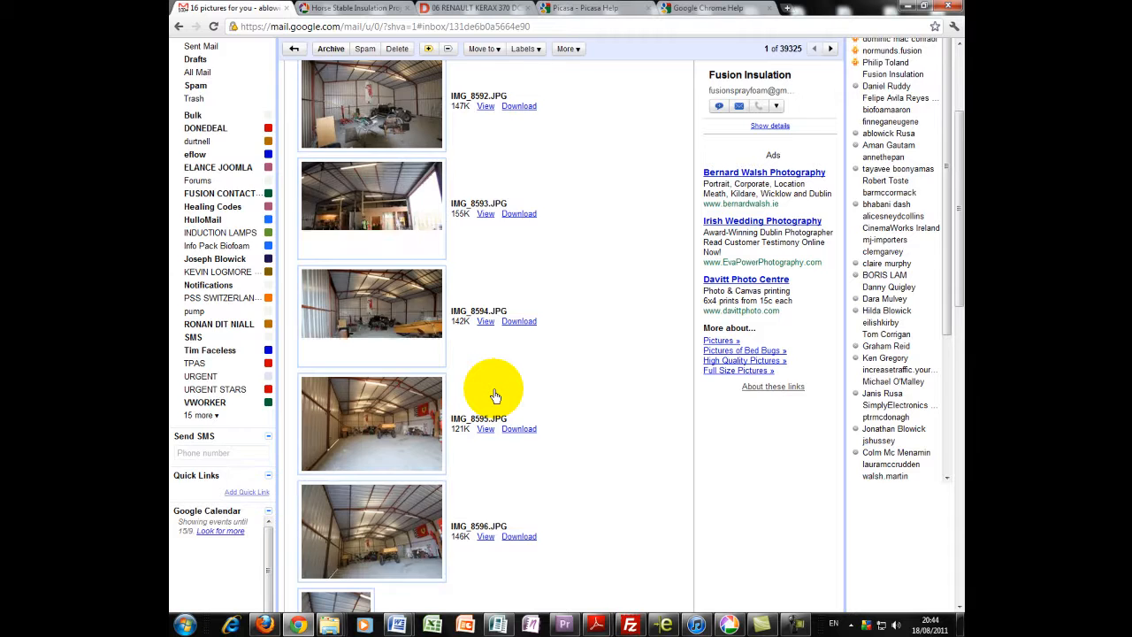
pyautogui.scroll(3)
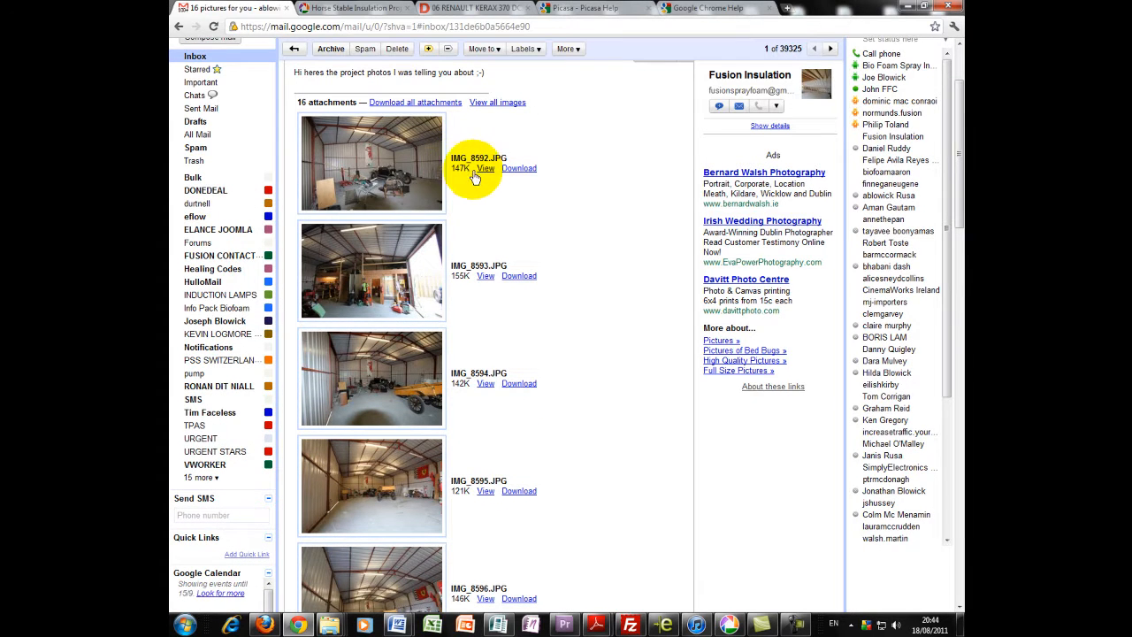
pyautogui.click(485, 168)
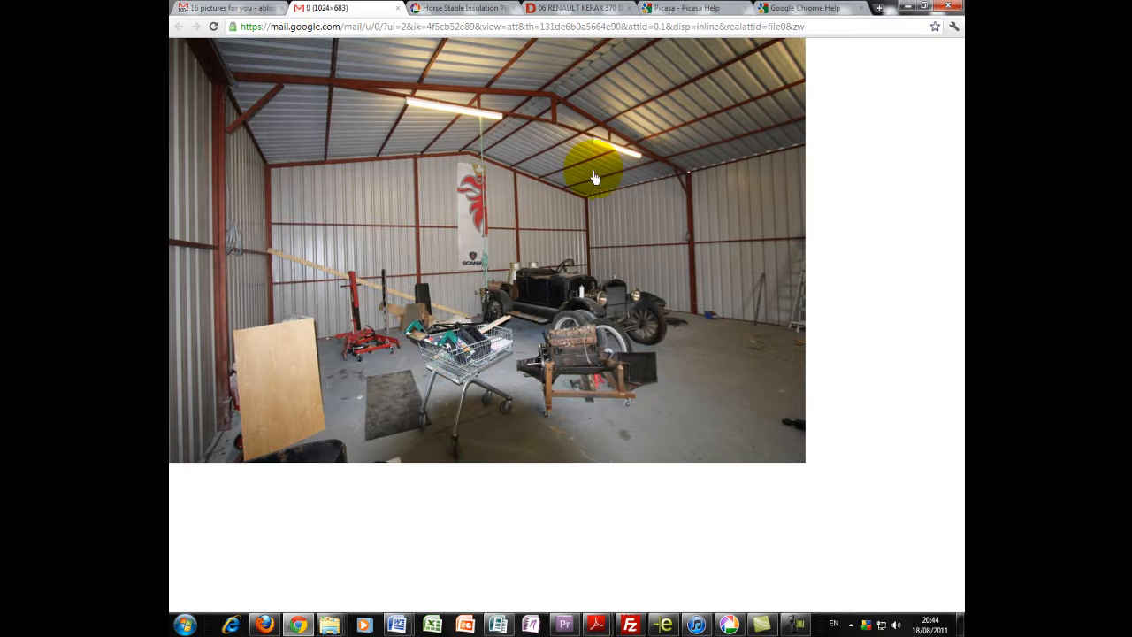
pyautogui.moveTo(423, 95)
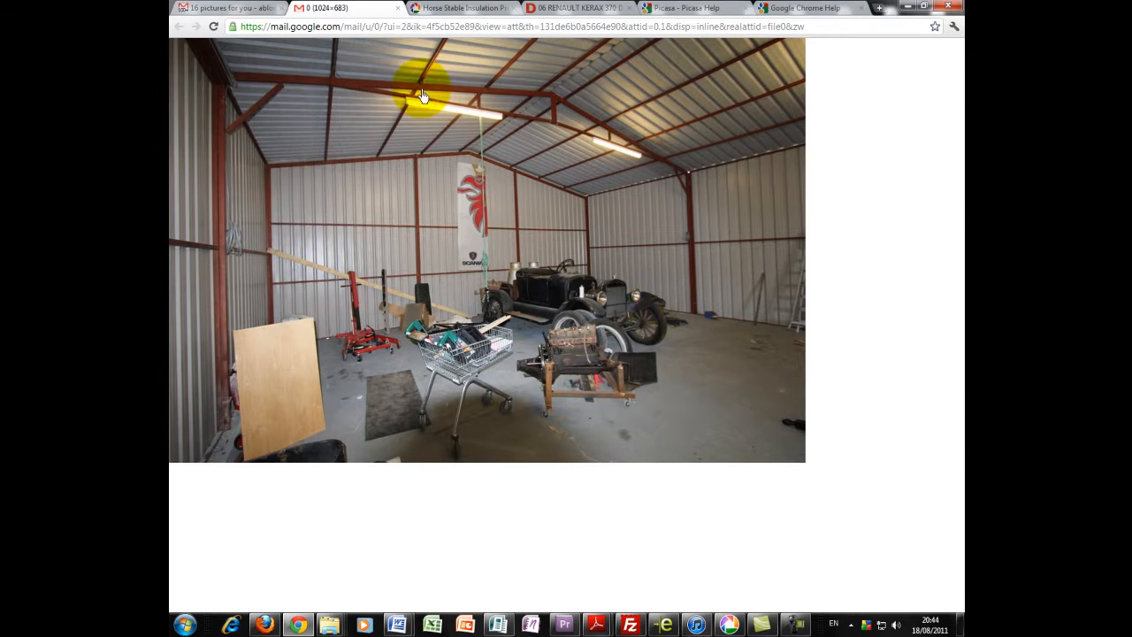
# View IMG_8594.JPG and IMG_8597.JPG full size, returning to the attachment list between.
pyautogui.click(179, 26)
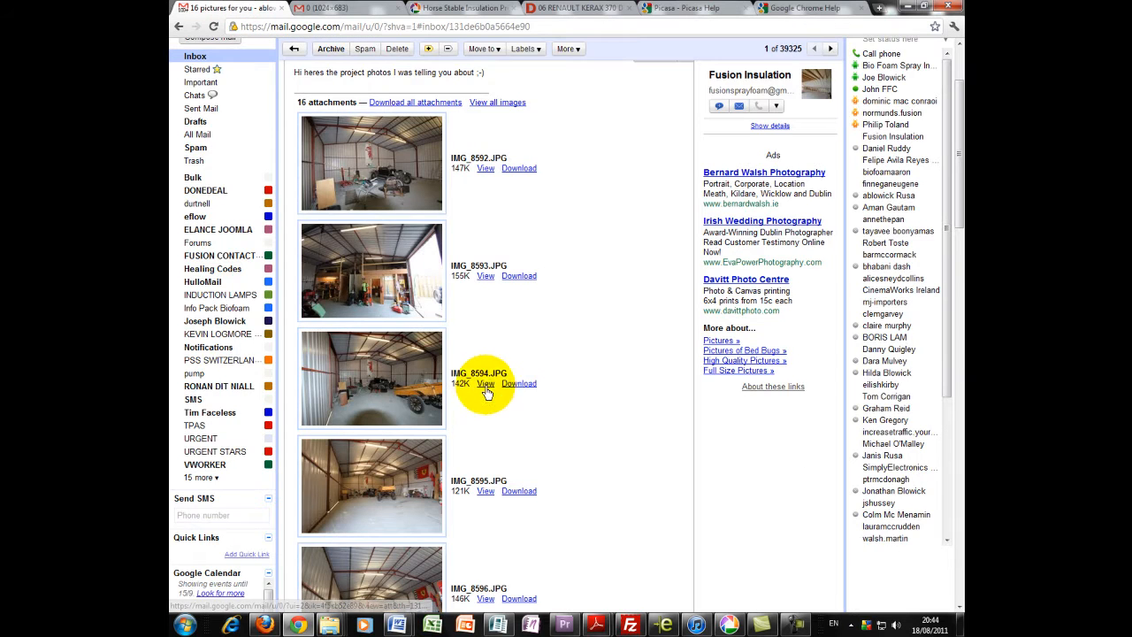
pyautogui.click(485, 383)
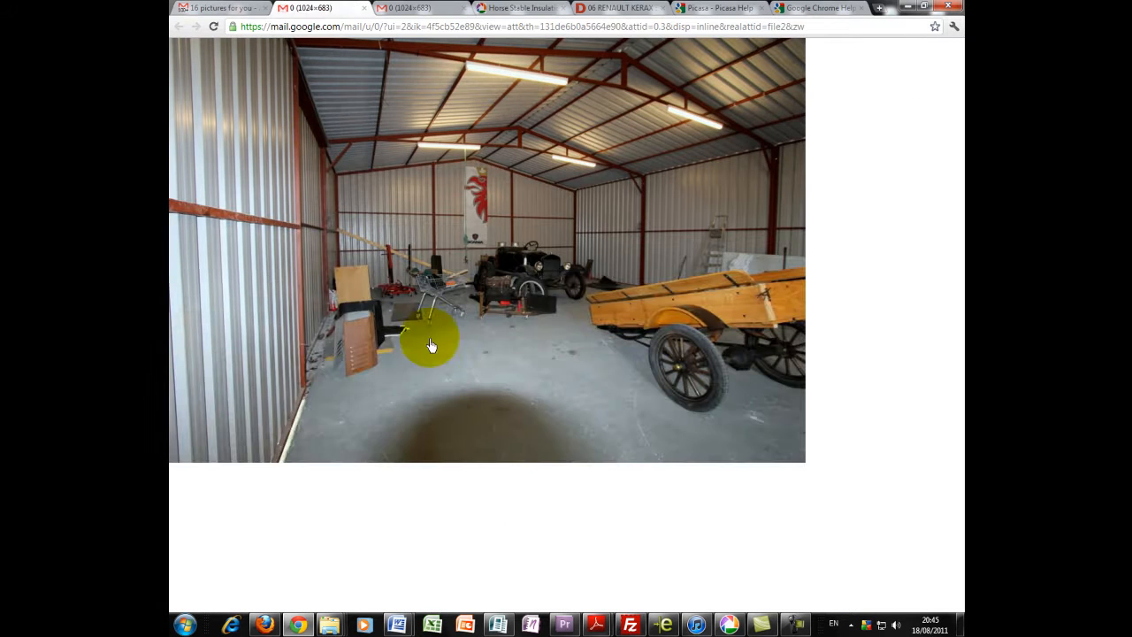
pyautogui.click(179, 25)
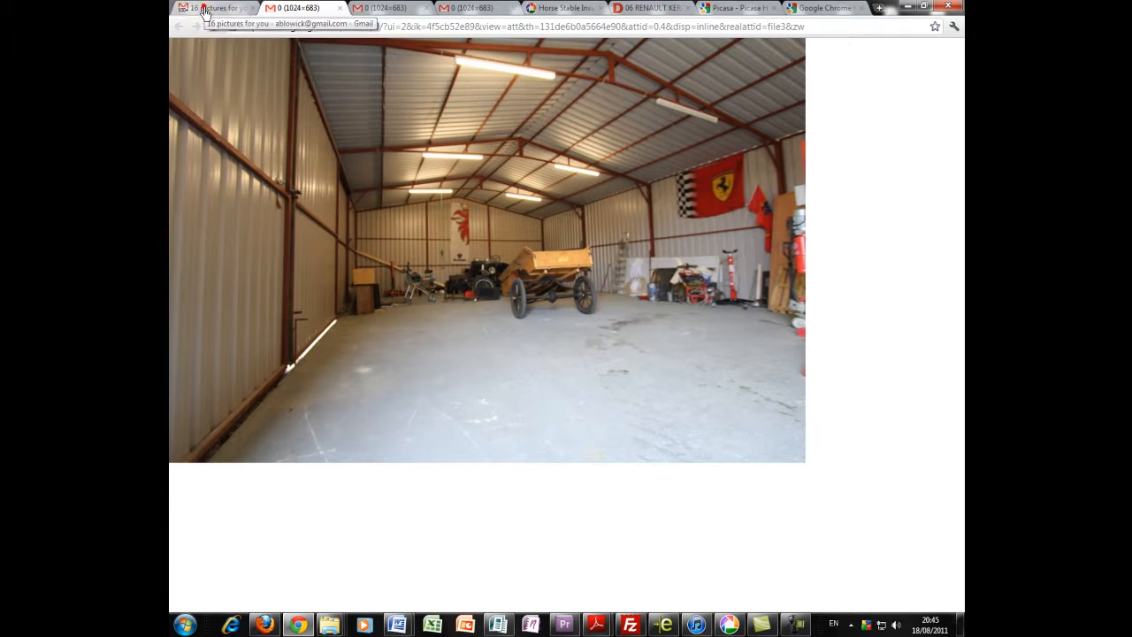
pyautogui.click(179, 26)
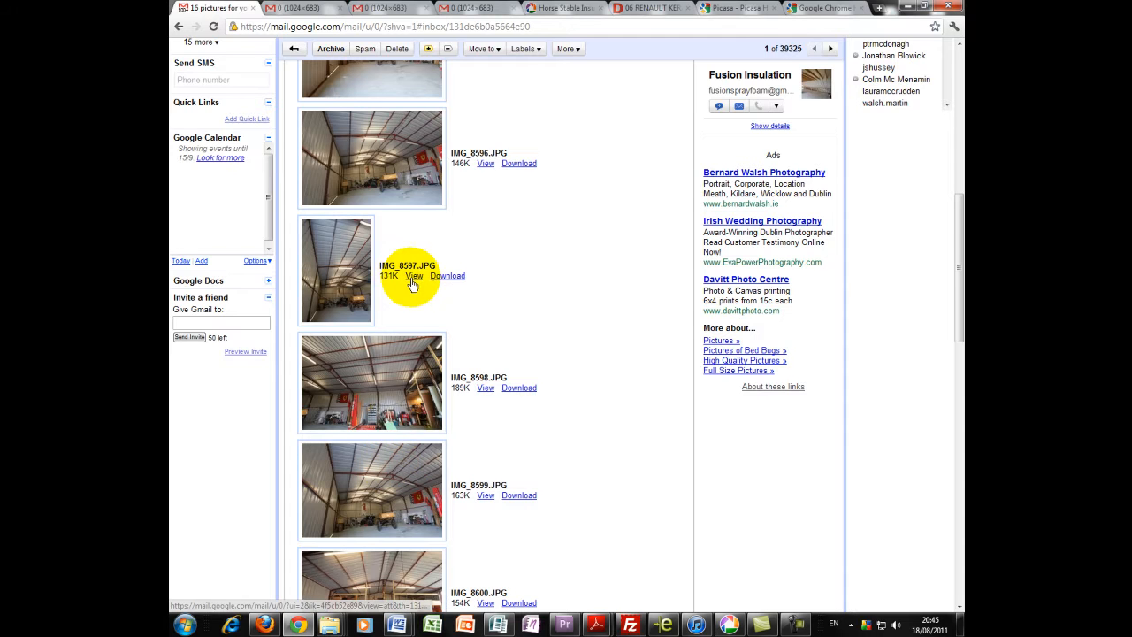
pyautogui.click(414, 276)
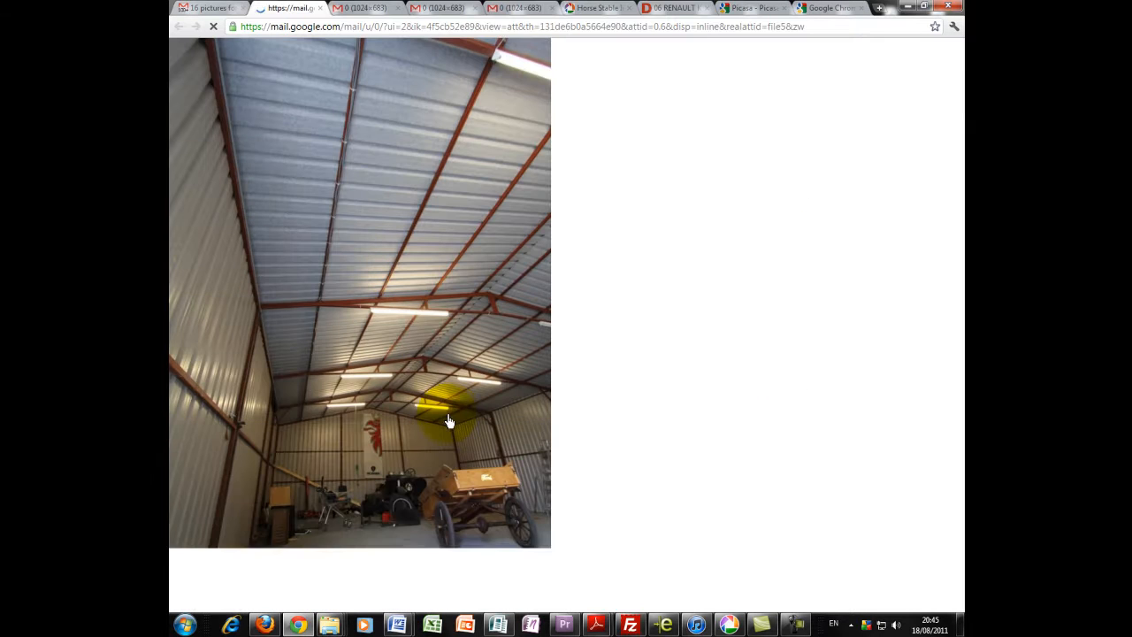
pyautogui.click(208, 8)
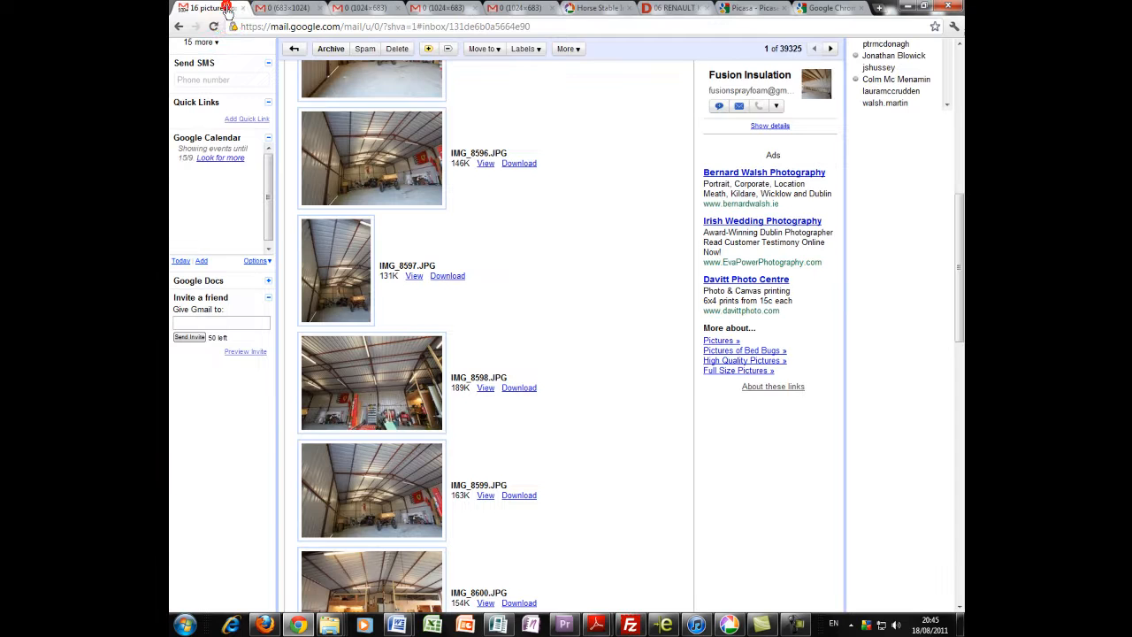
pyautogui.scroll(-3)
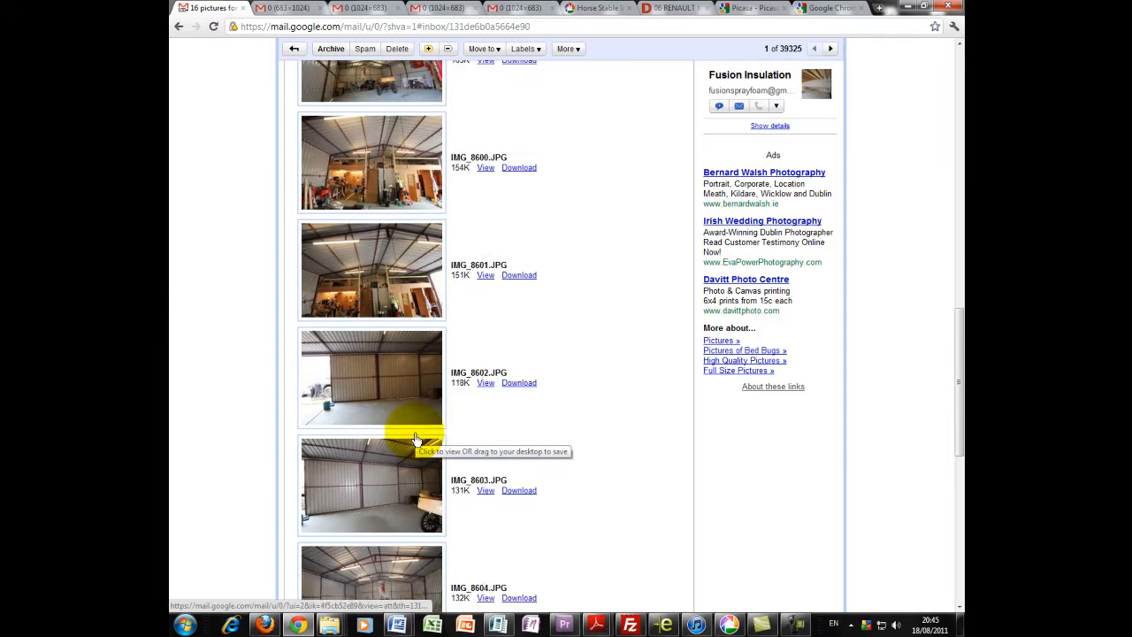
pyautogui.scroll(-3)
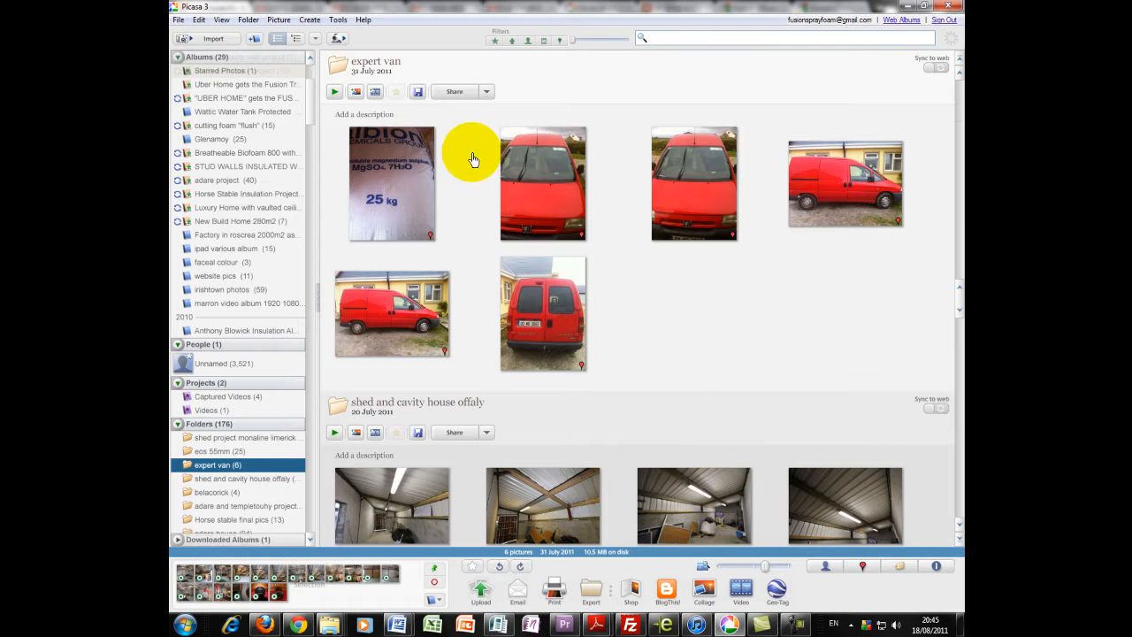
pyautogui.click(310, 19)
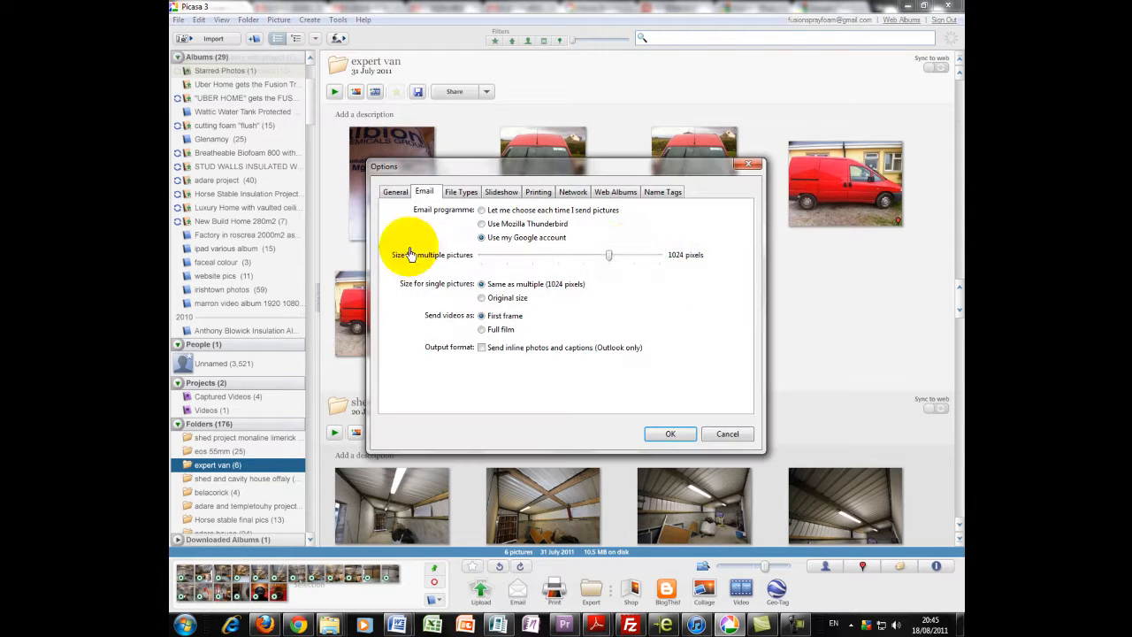
pyautogui.moveTo(608, 255); pyautogui.dragTo(633, 255)
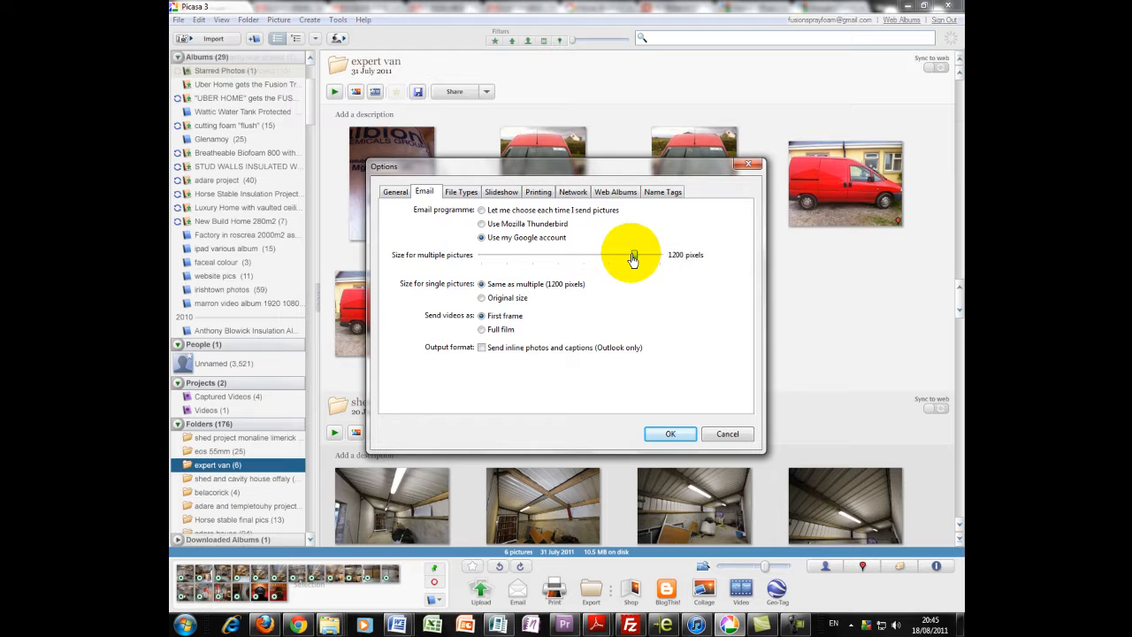
pyautogui.moveTo(632, 255); pyautogui.dragTo(654, 254)
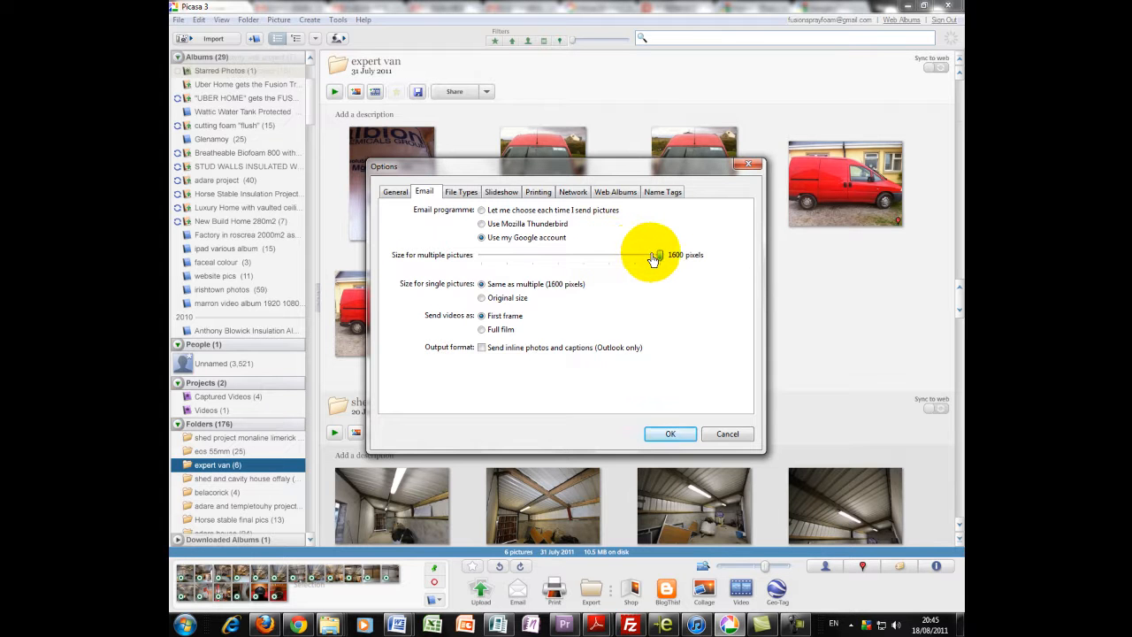
pyautogui.moveTo(655, 255); pyautogui.dragTo(629, 255)
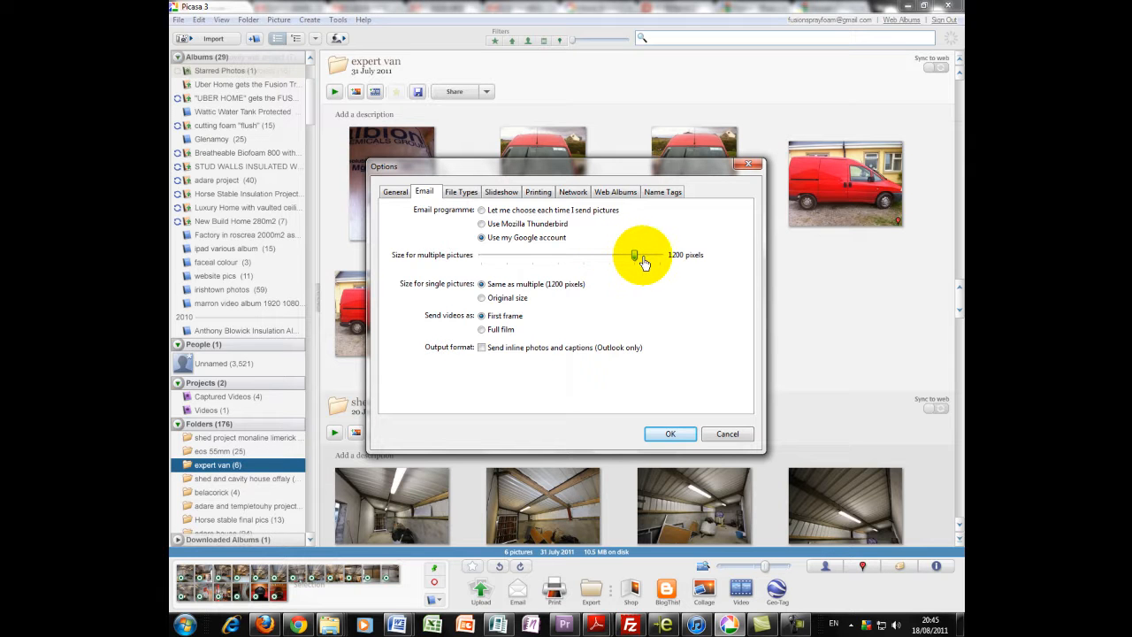
pyautogui.moveTo(634, 255); pyautogui.dragTo(608, 255)
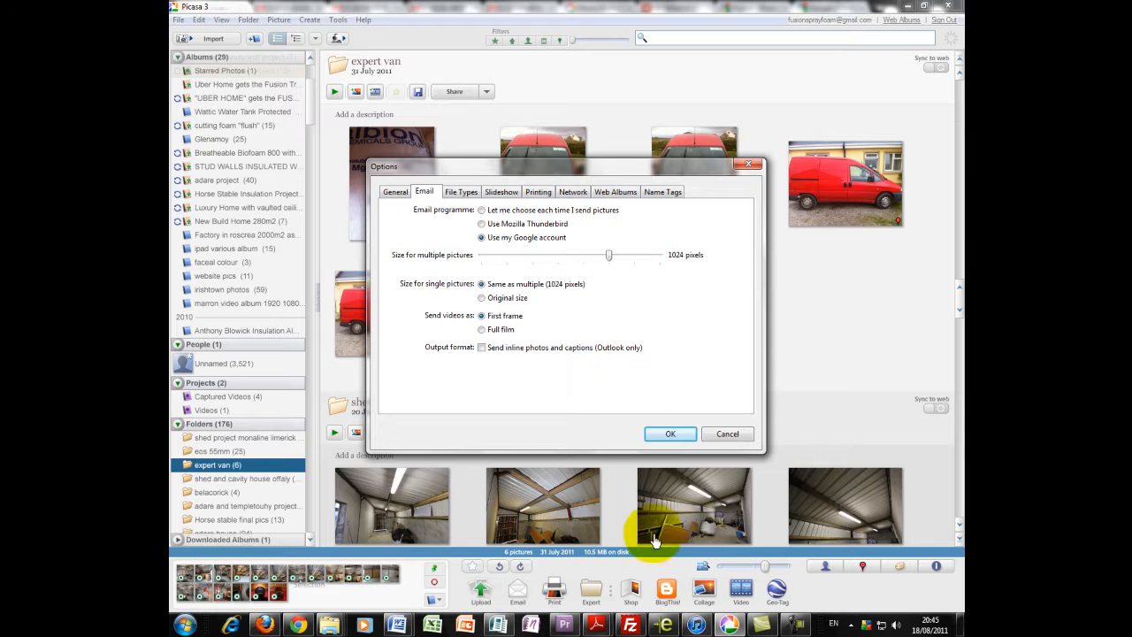
pyautogui.click(669, 432)
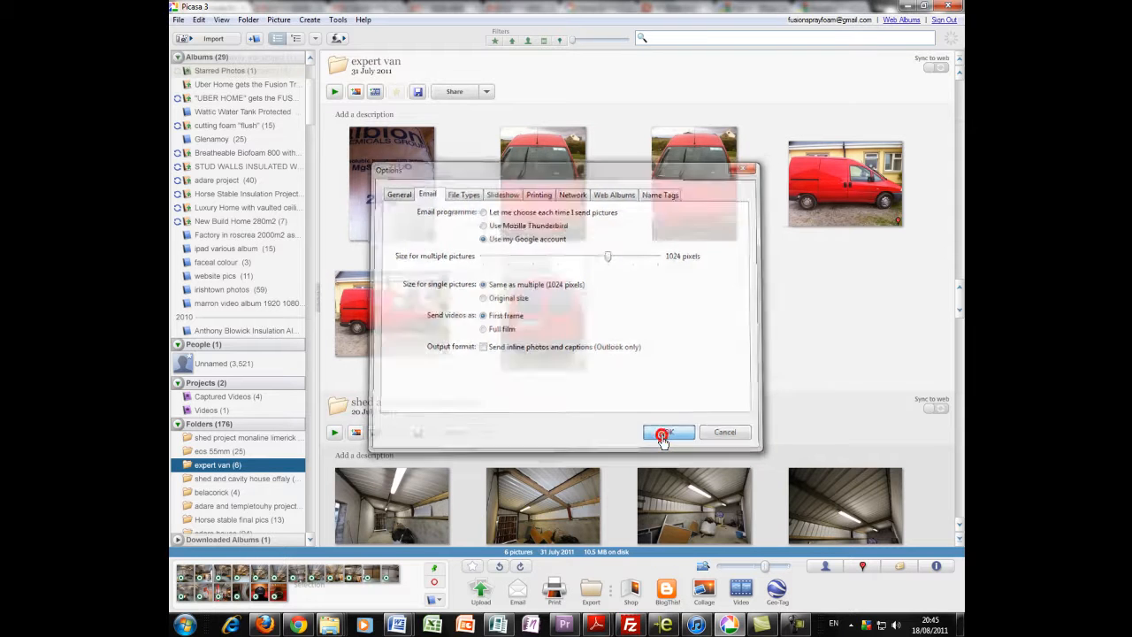
pyautogui.click(668, 433)
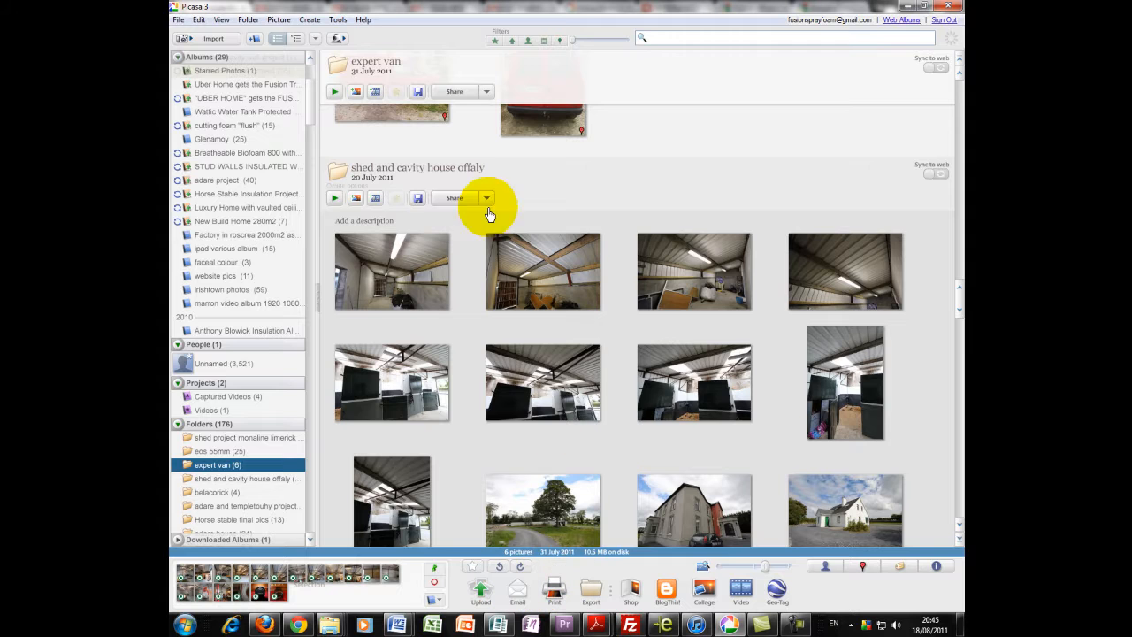
# Clear all photos from the photo tray, then scroll up through the library albums.
pyautogui.scroll(3)
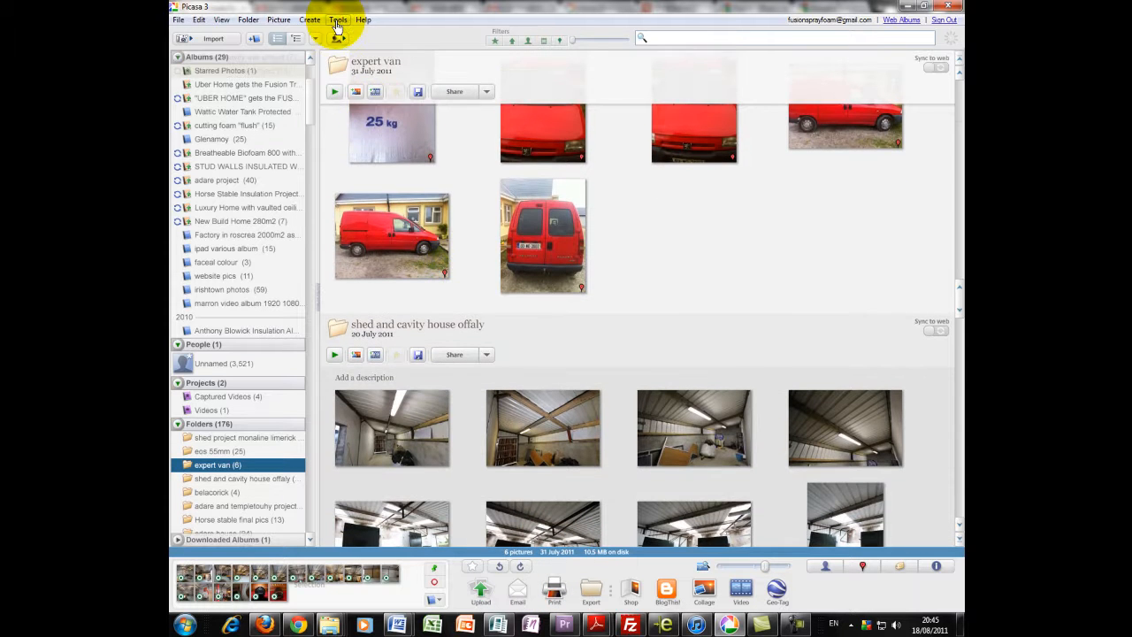
pyautogui.click(337, 20)
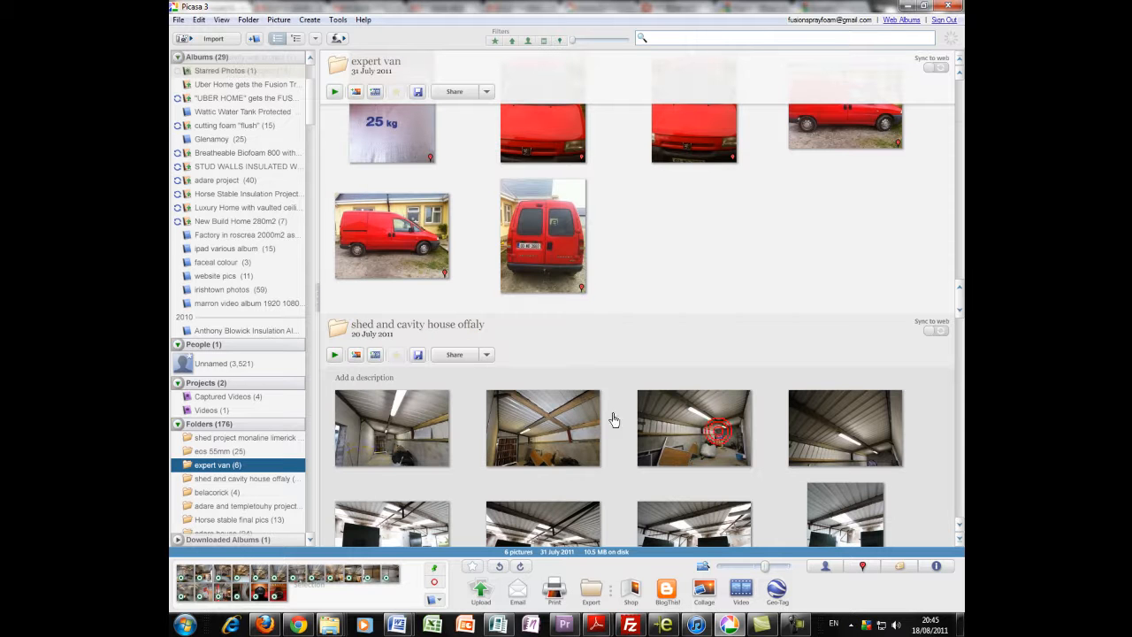
pyautogui.click(434, 581)
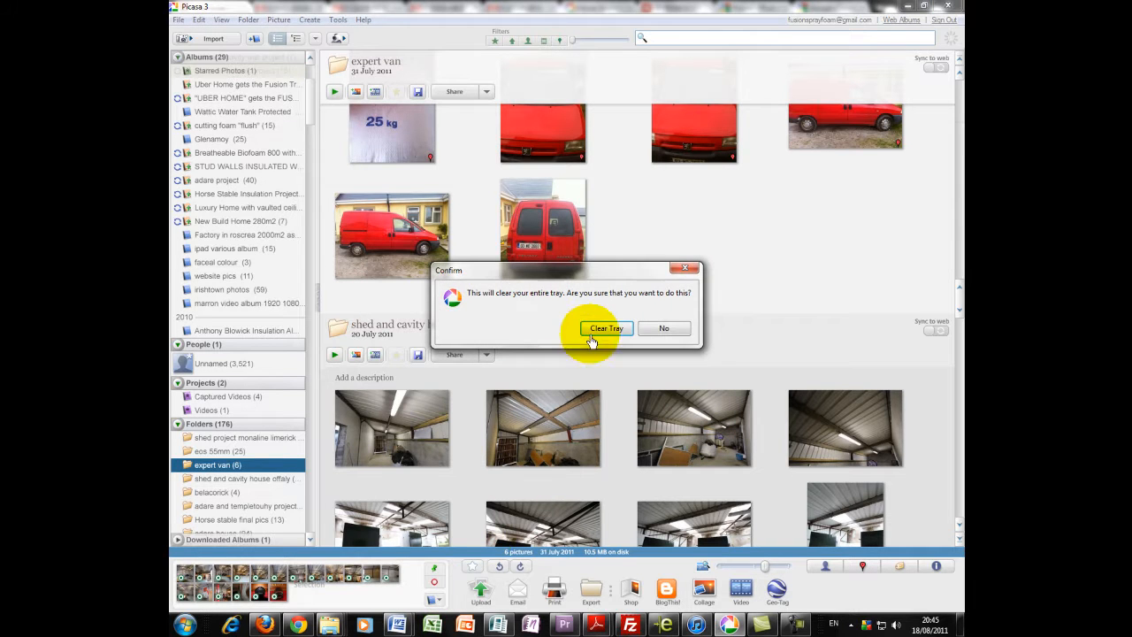
pyautogui.click(606, 328)
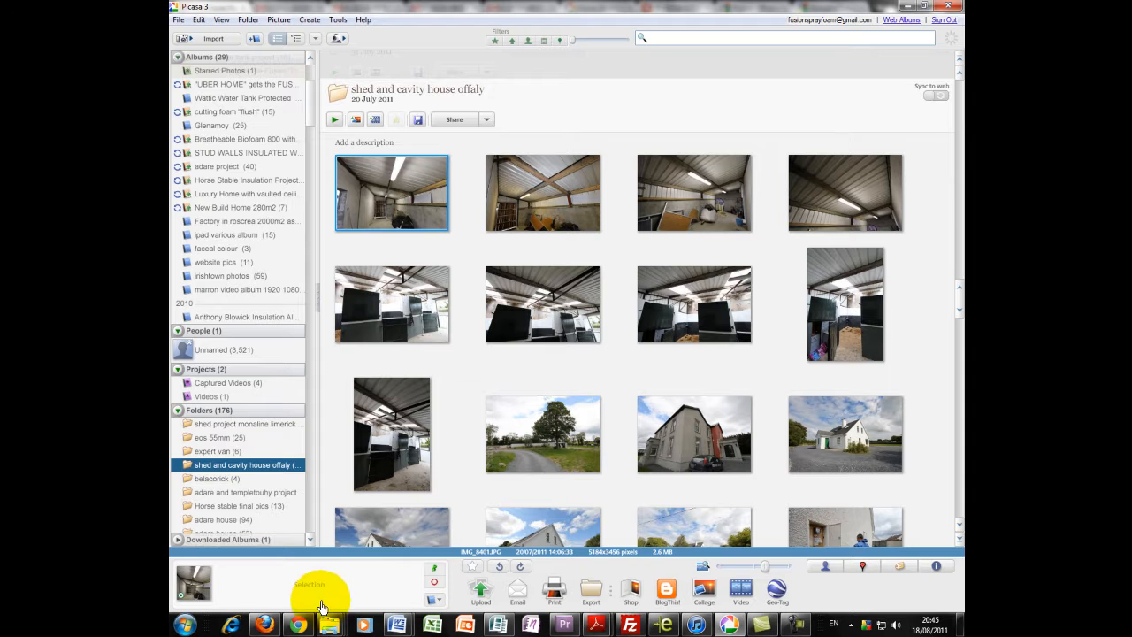
pyautogui.moveTo(589, 595)
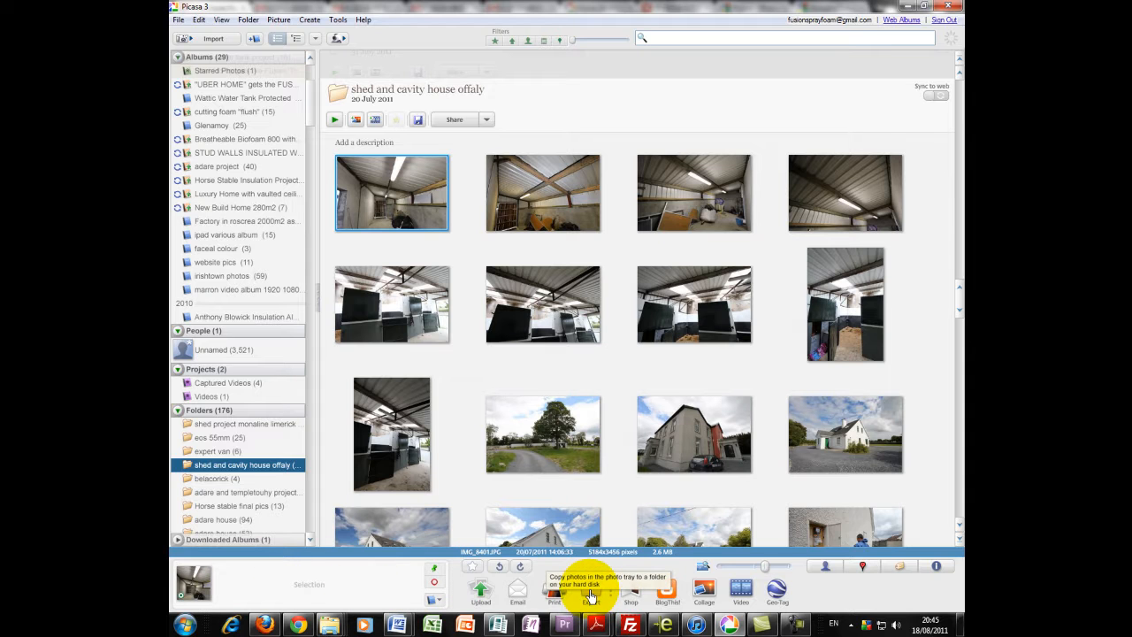
pyautogui.moveTo(480, 592)
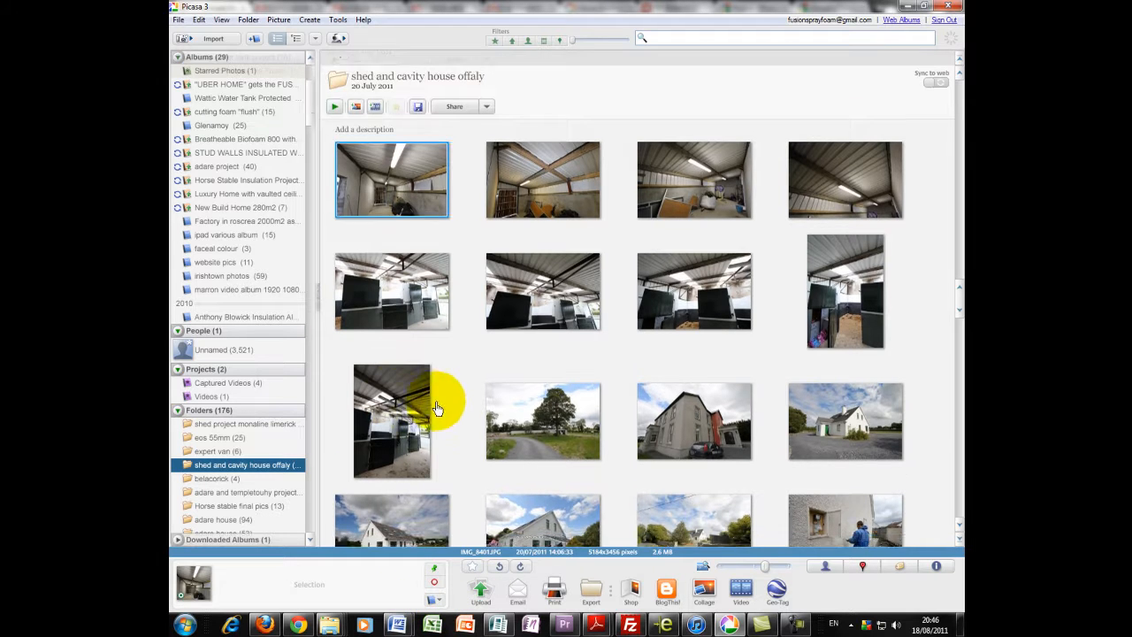
pyautogui.scroll(3)
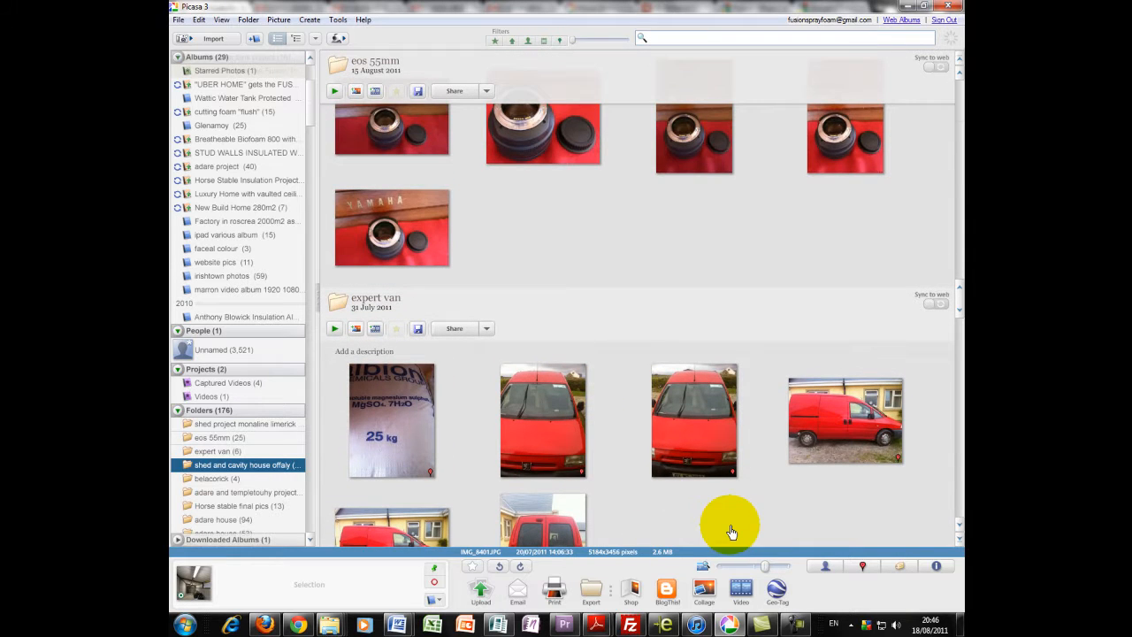
pyautogui.scroll(3)
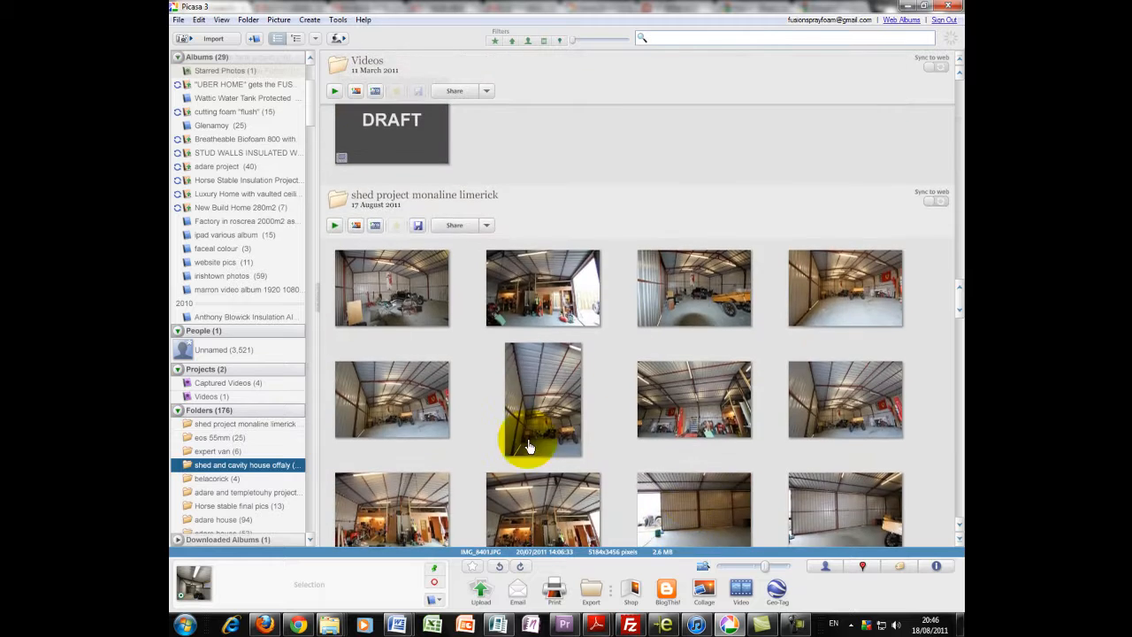
pyautogui.scroll(3)
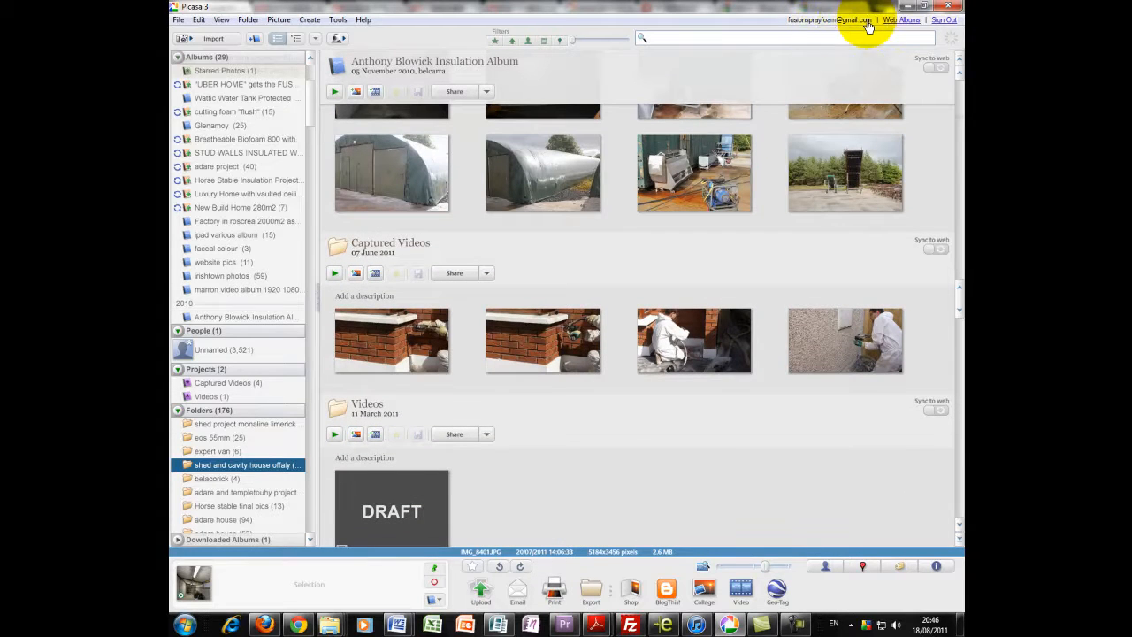
pyautogui.scroll(3)
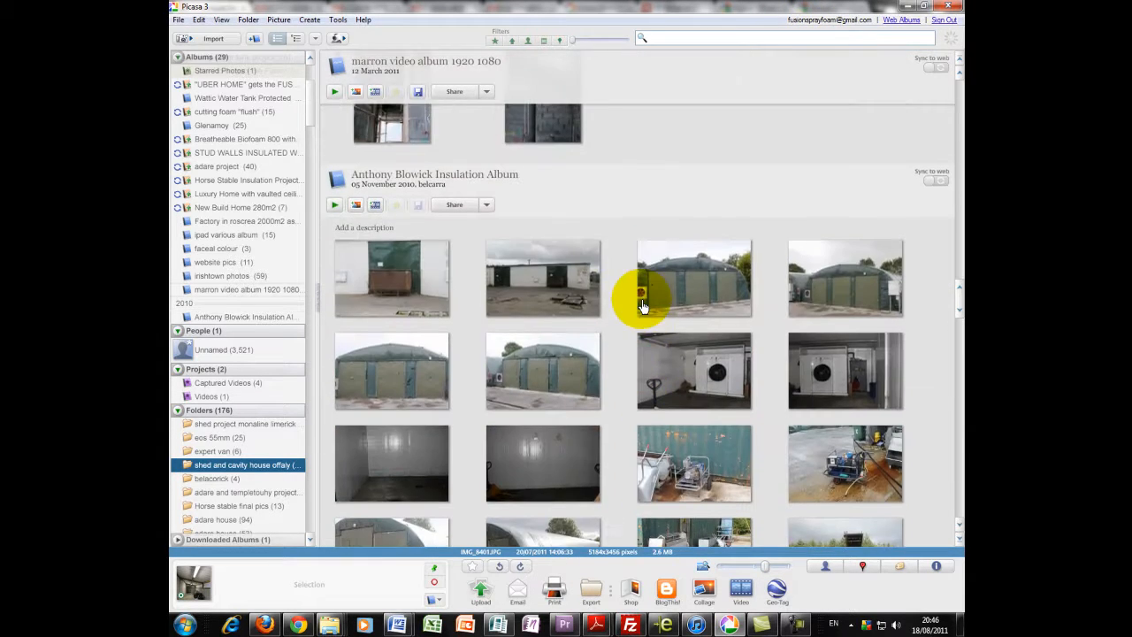